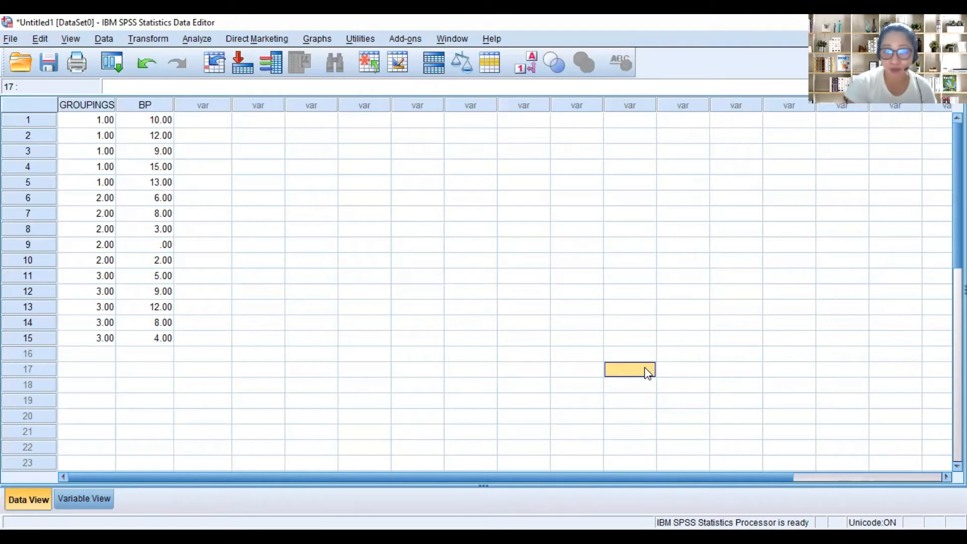
Highlight the first through last cases of group 3 in the SPSS data view
left_click(86, 135)
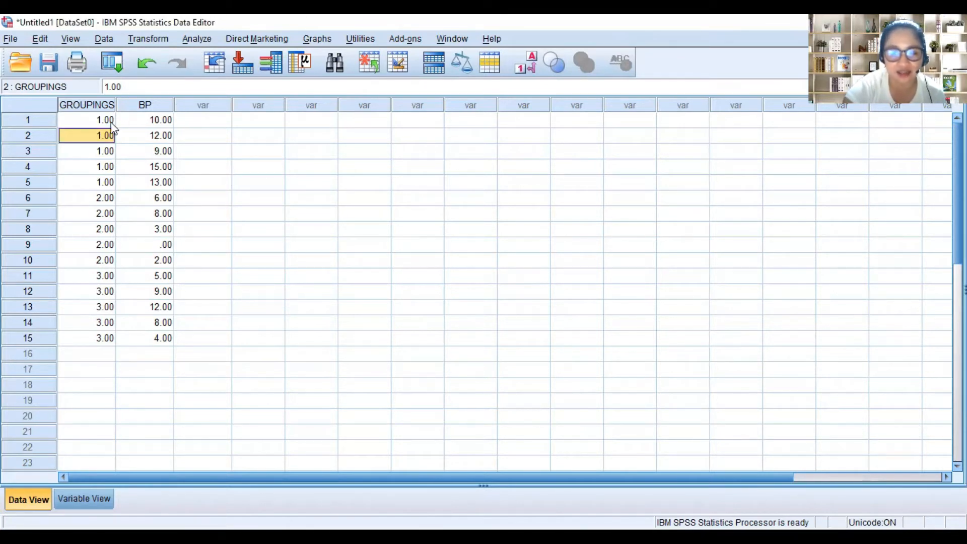
mouse_move(91, 185)
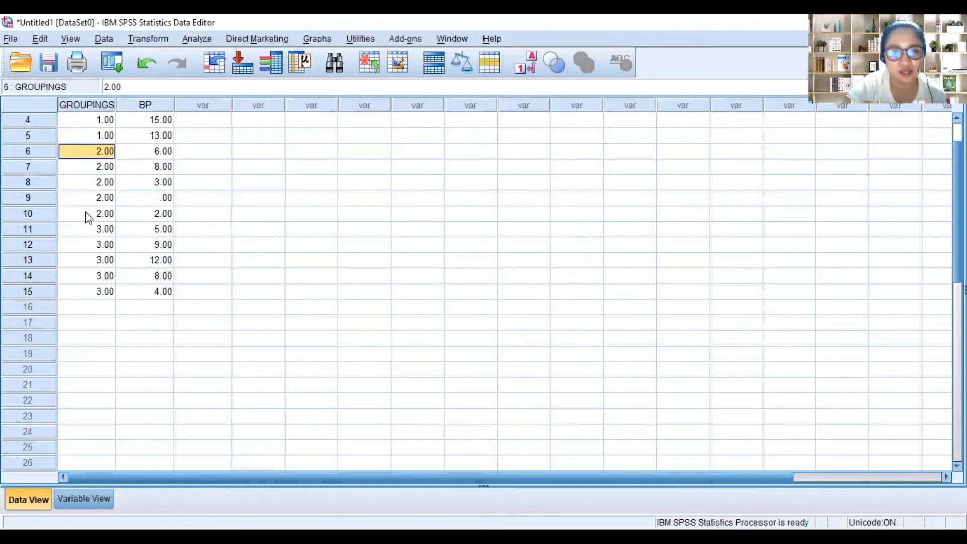
mouse_move(93, 161)
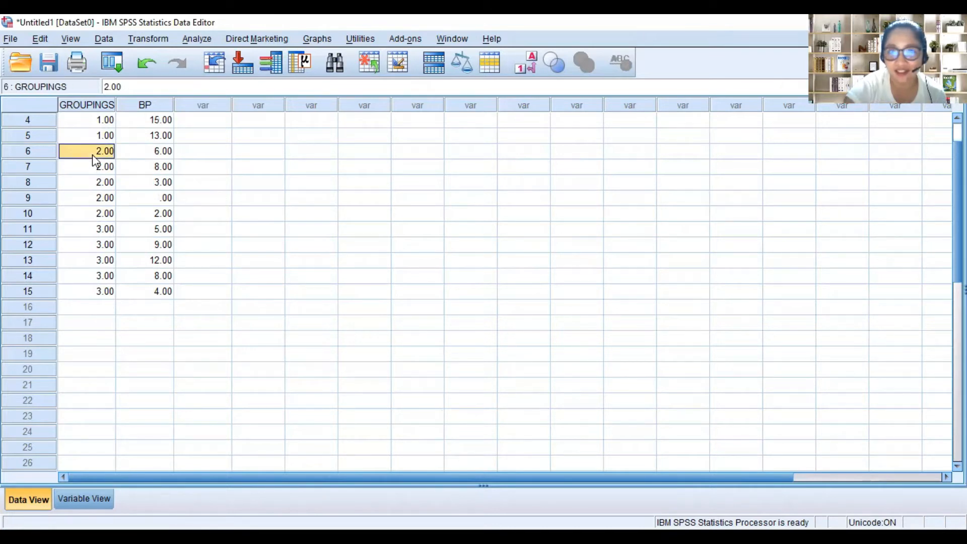
left_click(86, 229)
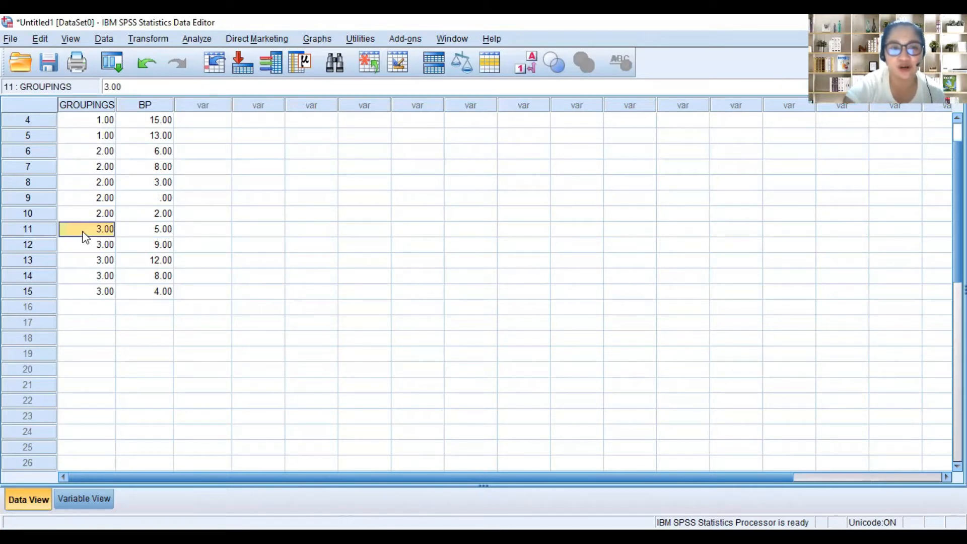
left_click(86, 291)
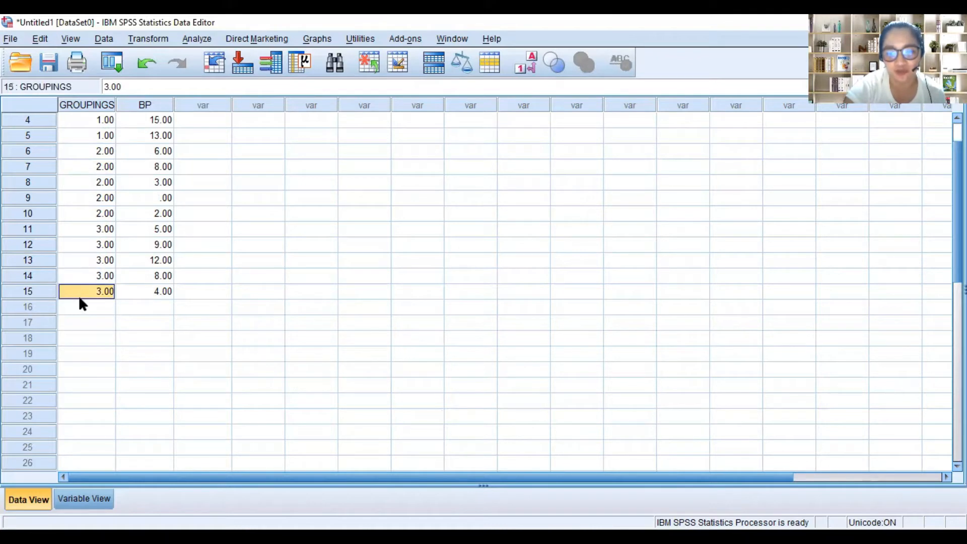
mouse_move(86, 247)
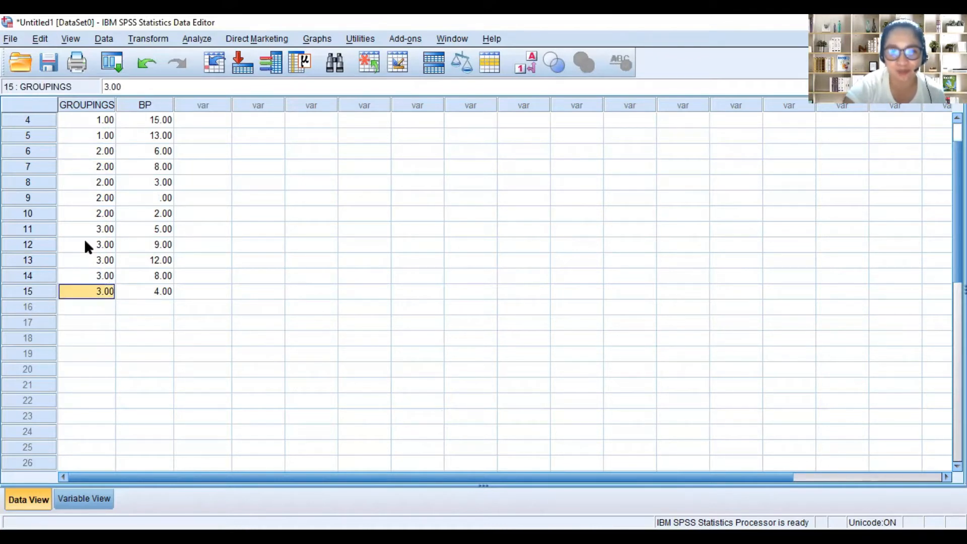
scroll("up", 3)
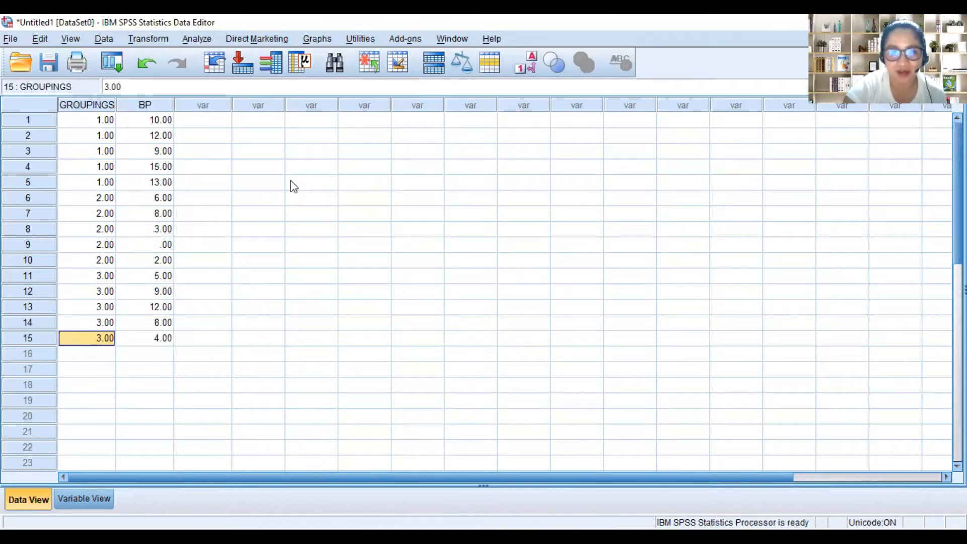
mouse_move(203, 44)
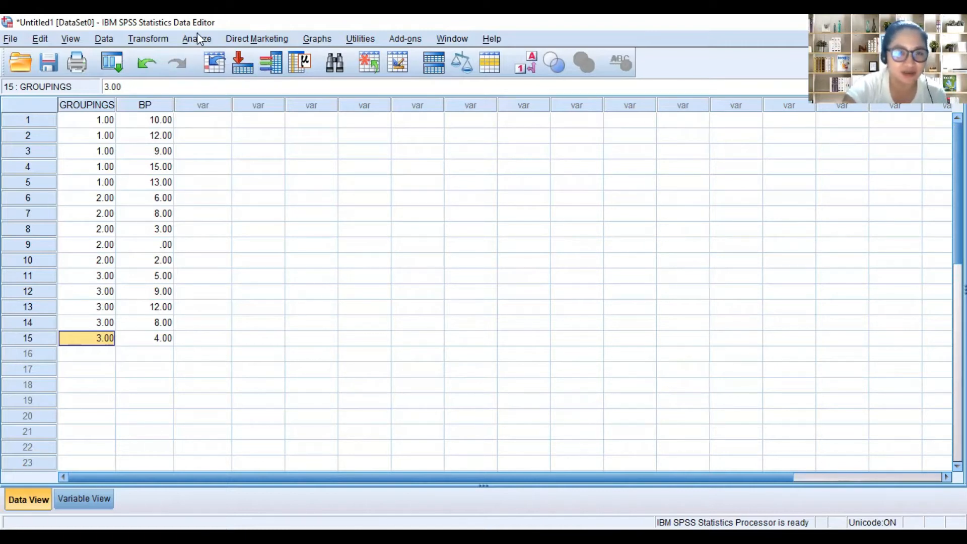
Start a One-Way ANOVA and clear BP and GROUPINGS from their previous slots
left_click(197, 38)
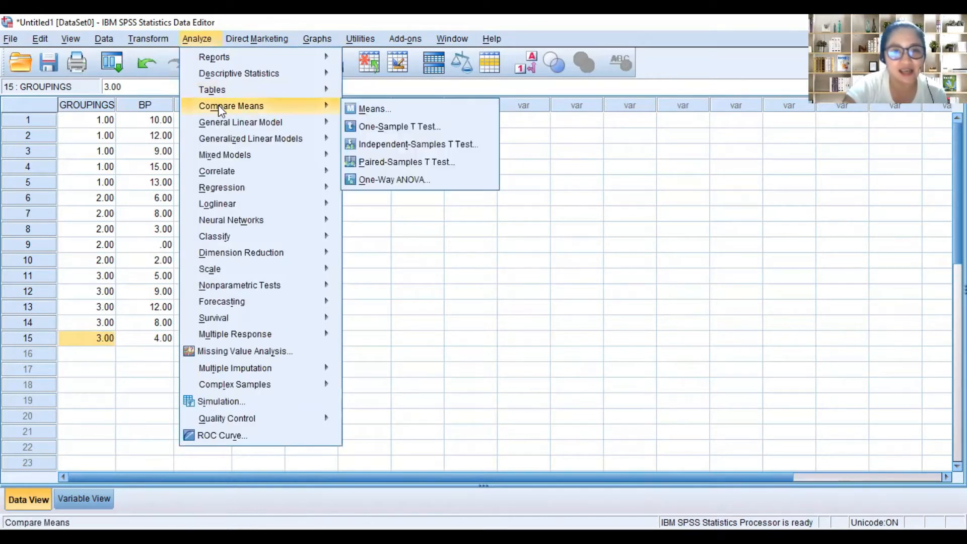
mouse_move(394, 180)
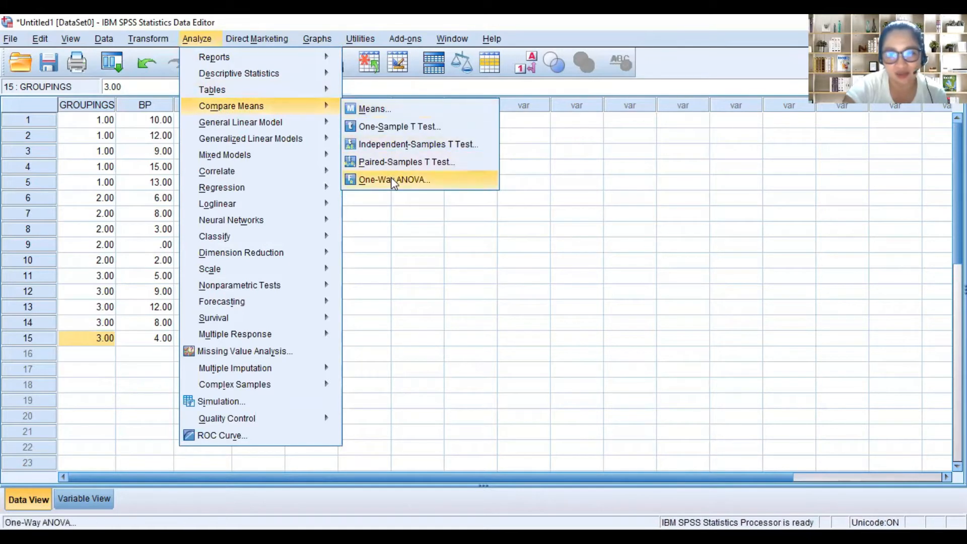
left_click(393, 179)
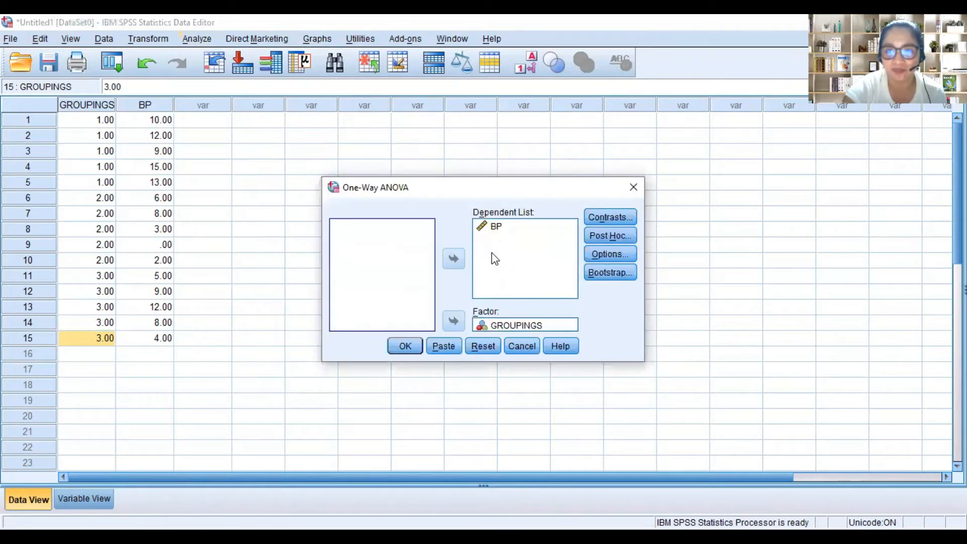
left_click(453, 320)
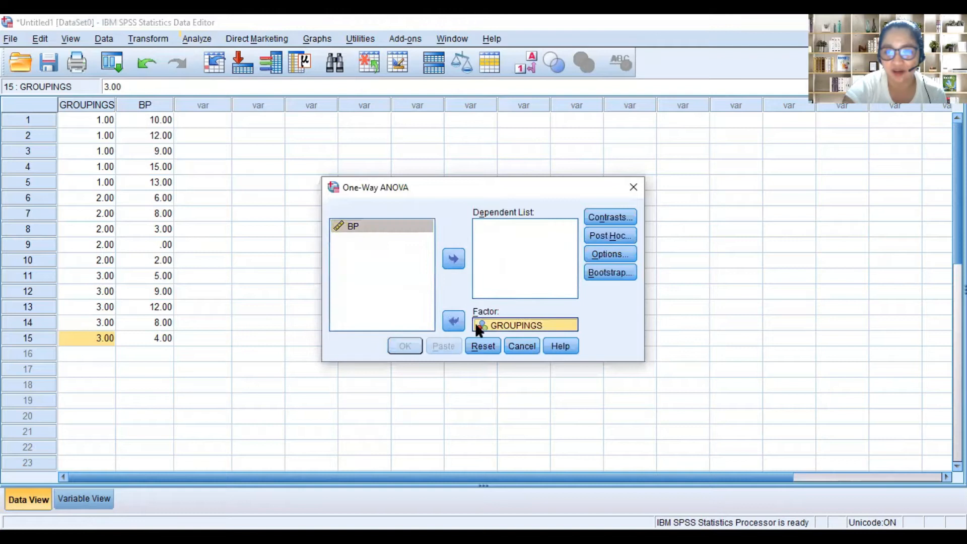
left_click(454, 321)
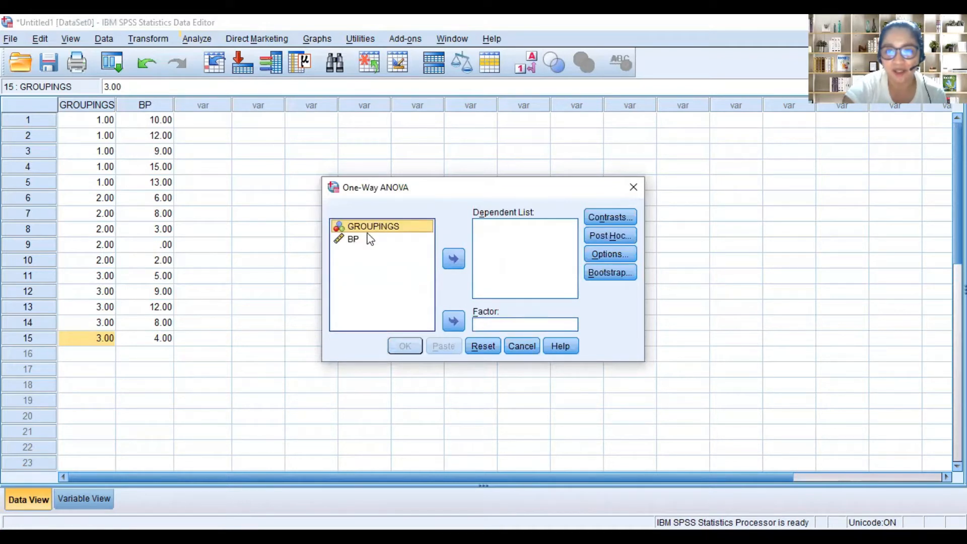
Assign BP as dependent and GROUPINGS as factor, leaving Contrasts unchanged
left_click(353, 239)
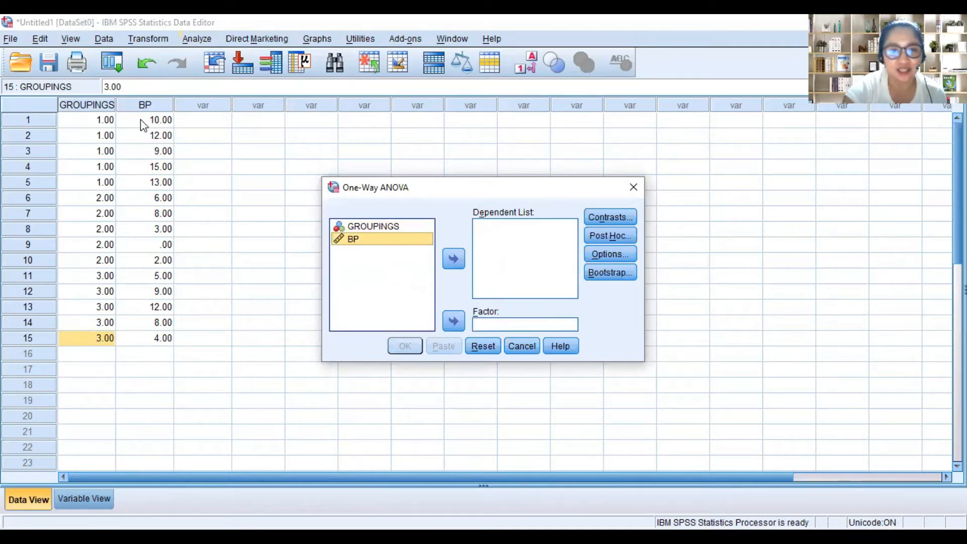
mouse_move(184, 118)
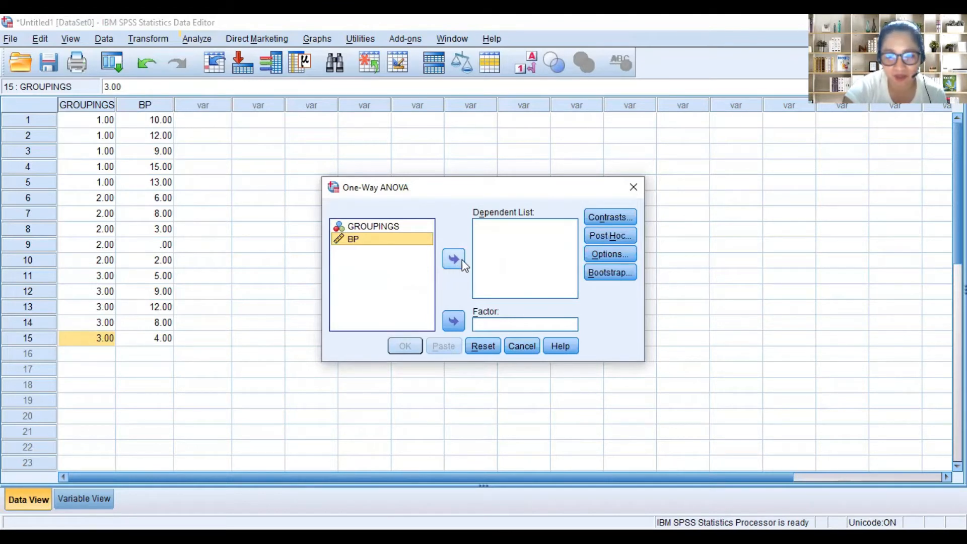
left_click(453, 259)
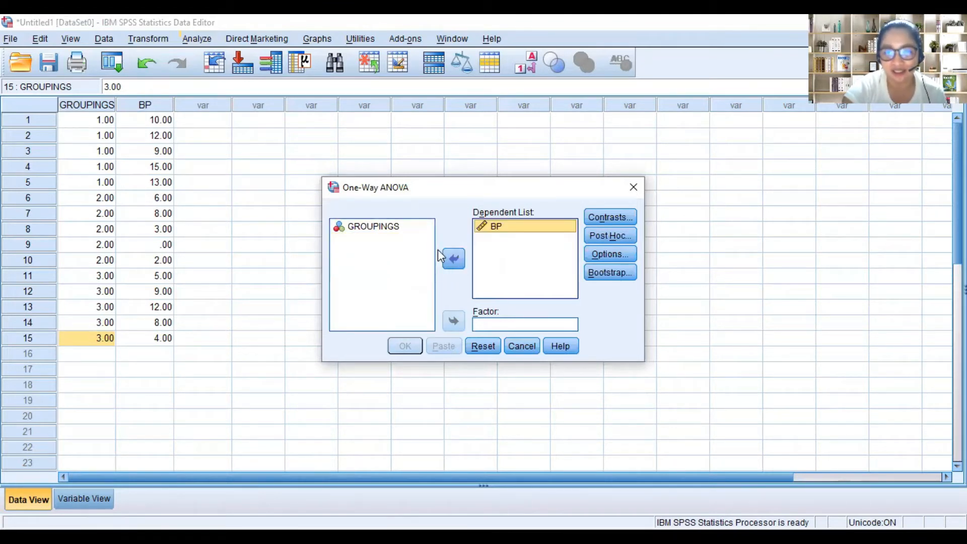
left_click(453, 321)
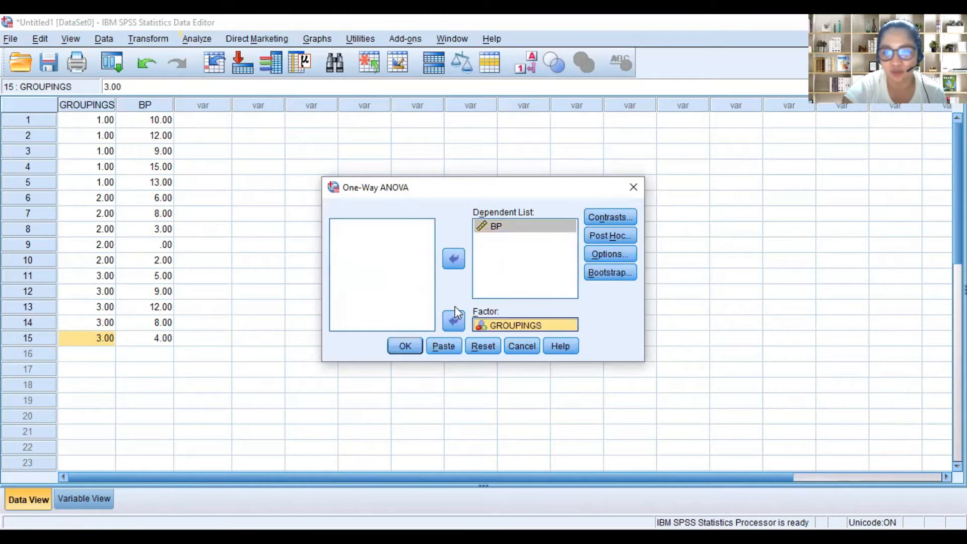
left_click(609, 217)
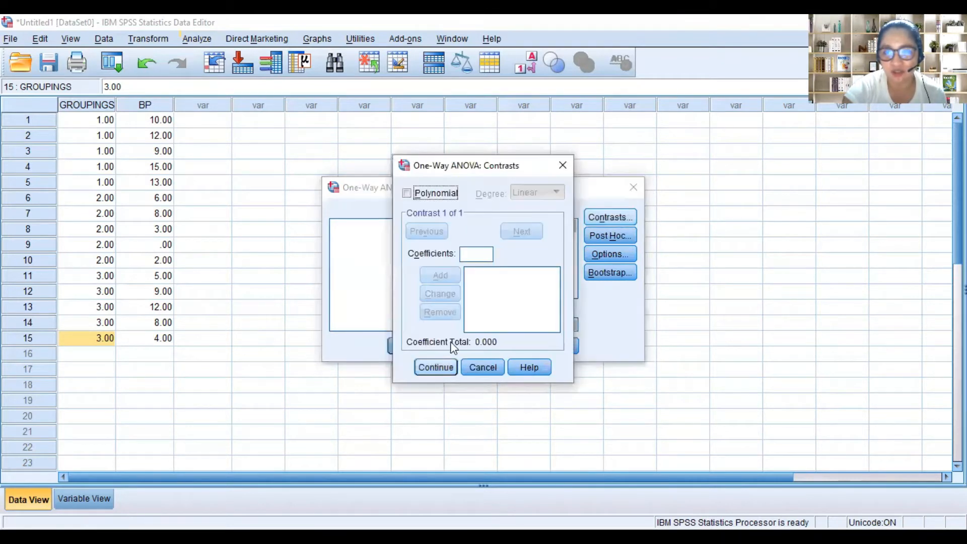
left_click(435, 368)
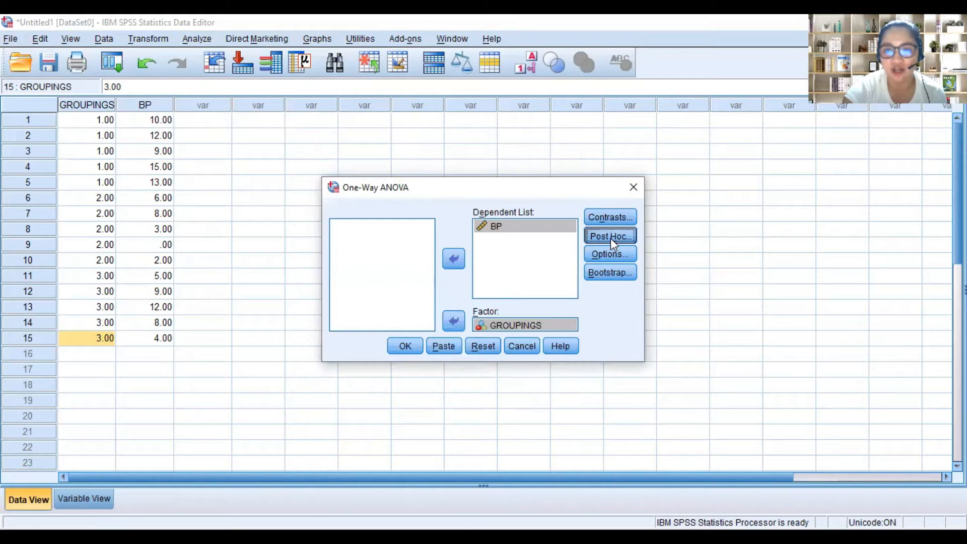
Choose Tukey post hoc comparisons, then reopen Post Hoc to verify and confirm again
left_click(610, 236)
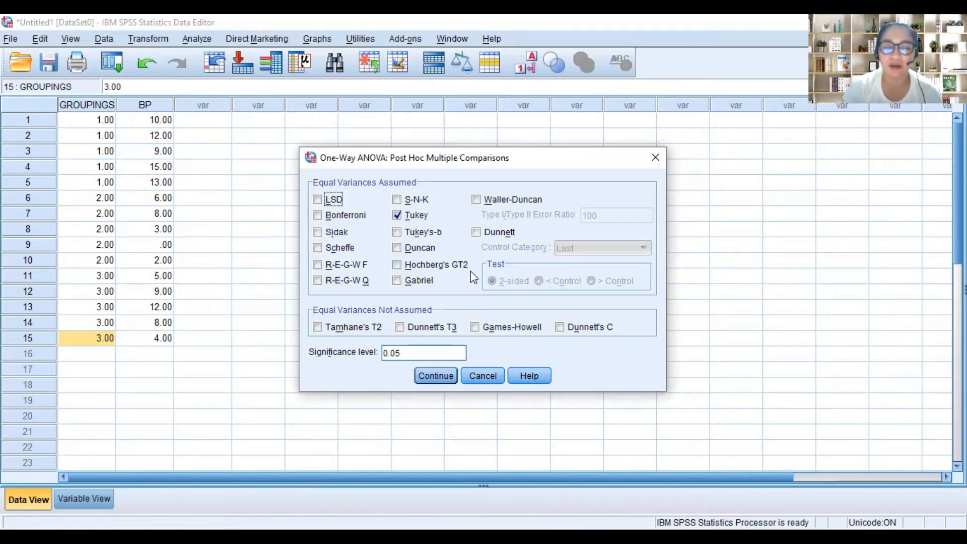
mouse_move(270, 137)
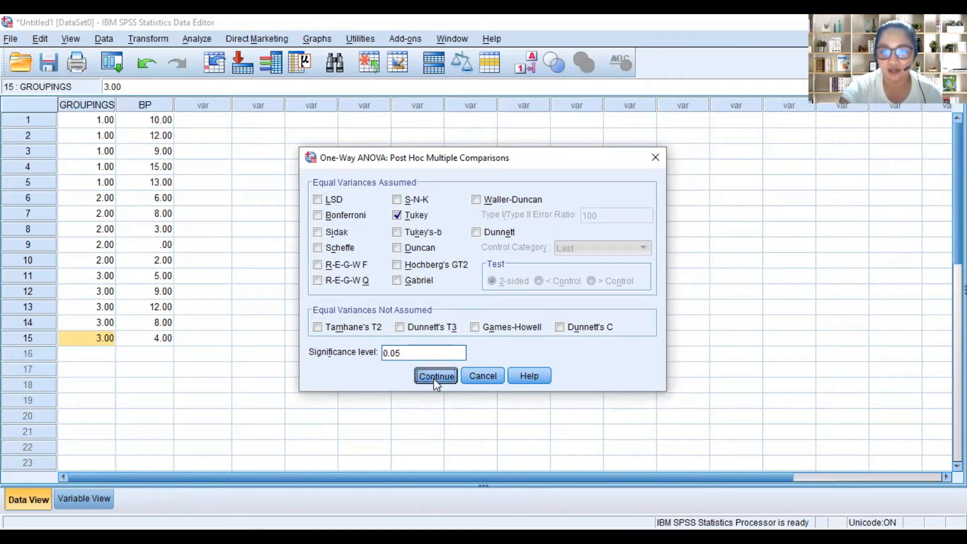
left_click(436, 376)
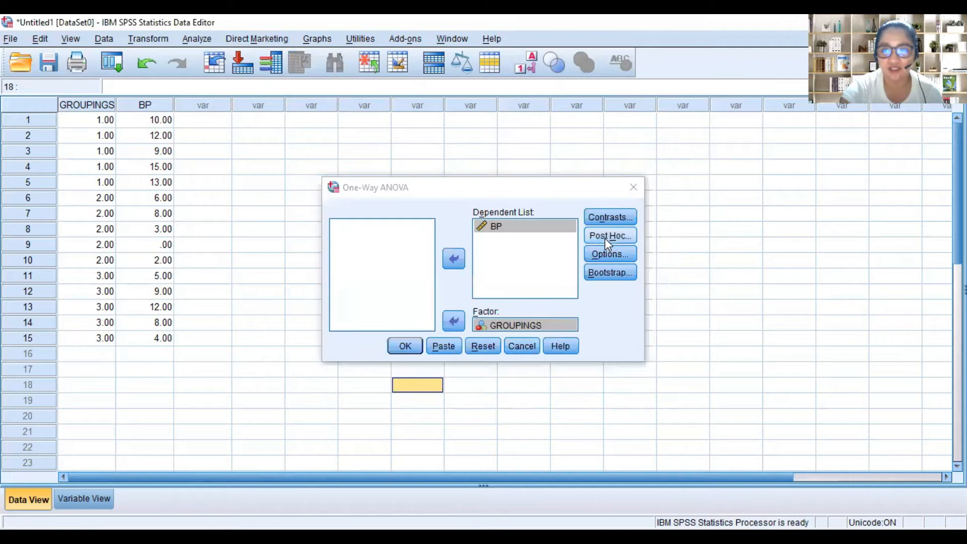
left_click(609, 236)
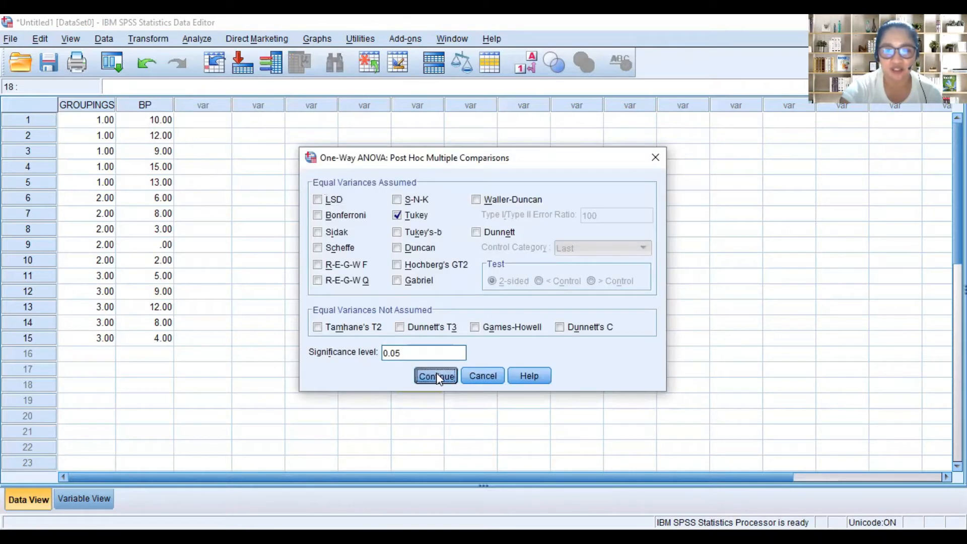
left_click(436, 375)
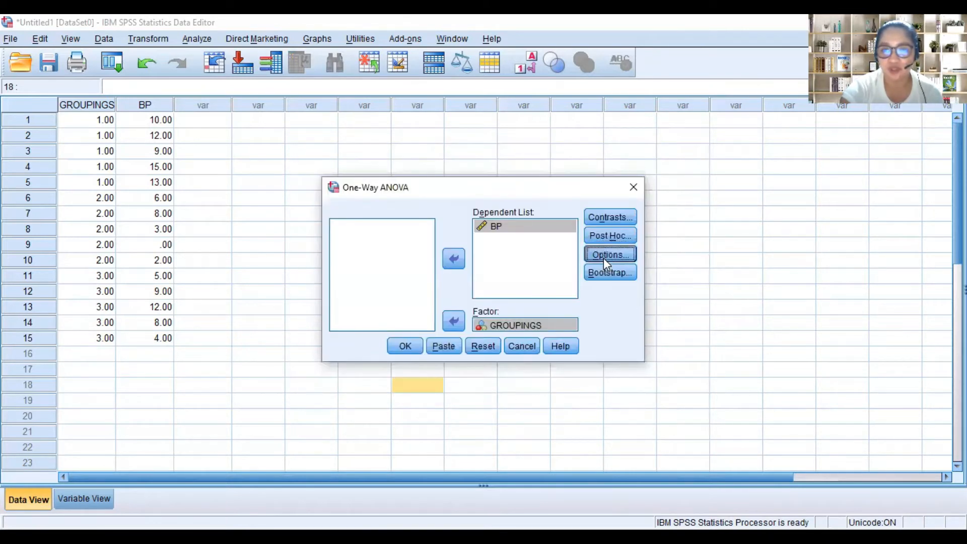
Tick Descriptive, Homogeneity of variance, Brown-Forsythe and Welch in Options, and confirm
left_click(609, 254)
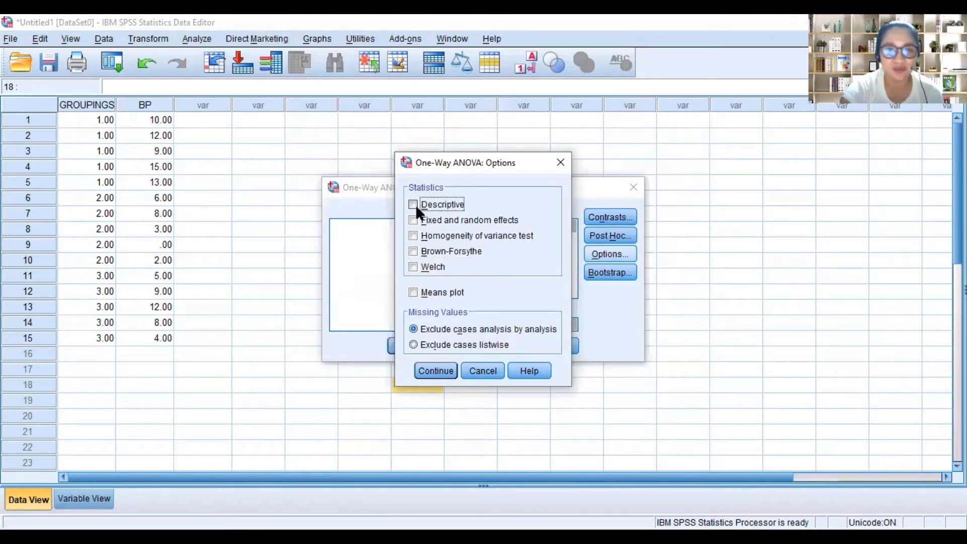
left_click(413, 204)
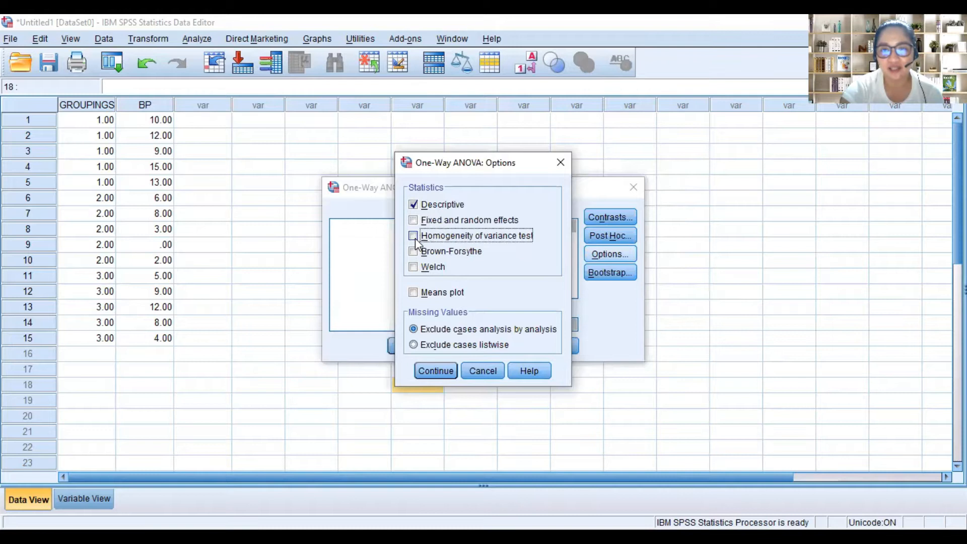
left_click(413, 236)
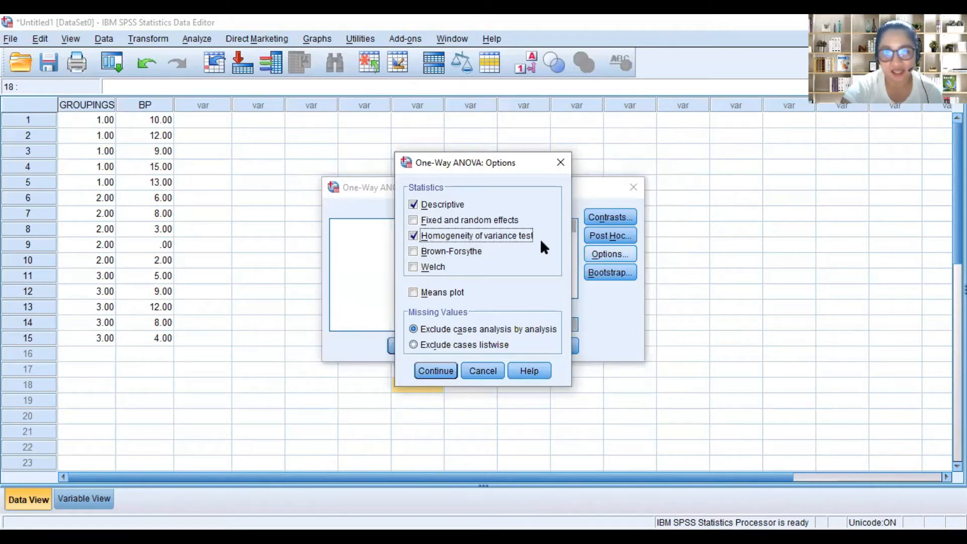
mouse_move(540, 242)
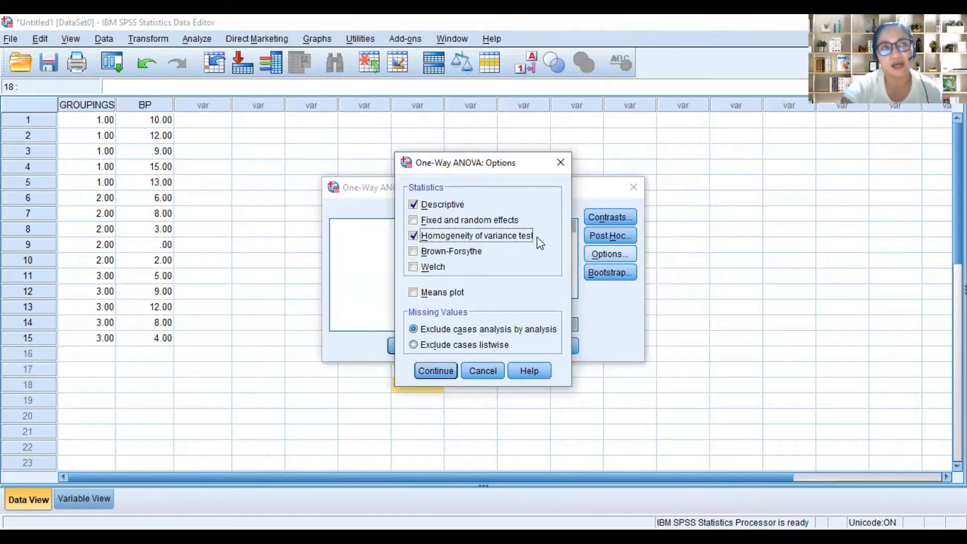
mouse_move(194, 258)
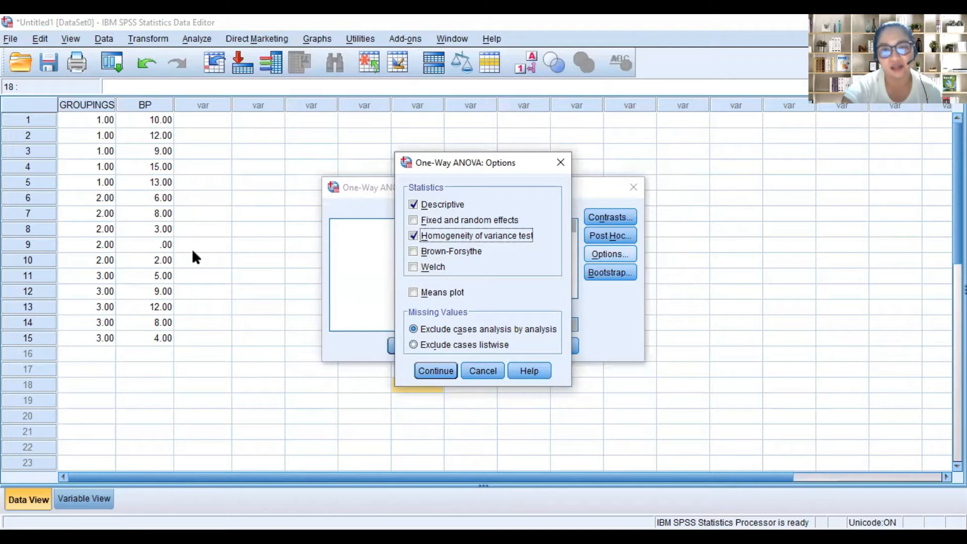
mouse_move(503, 249)
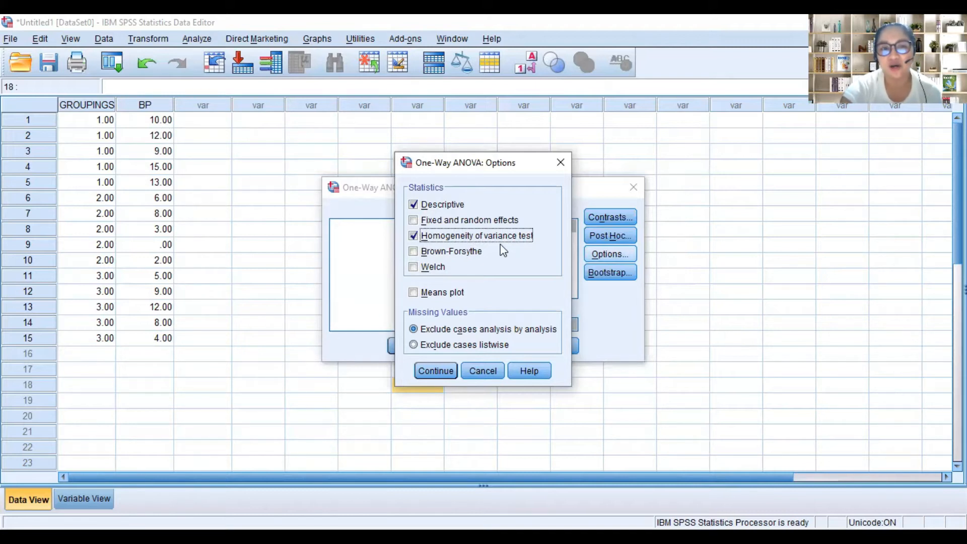
mouse_move(504, 255)
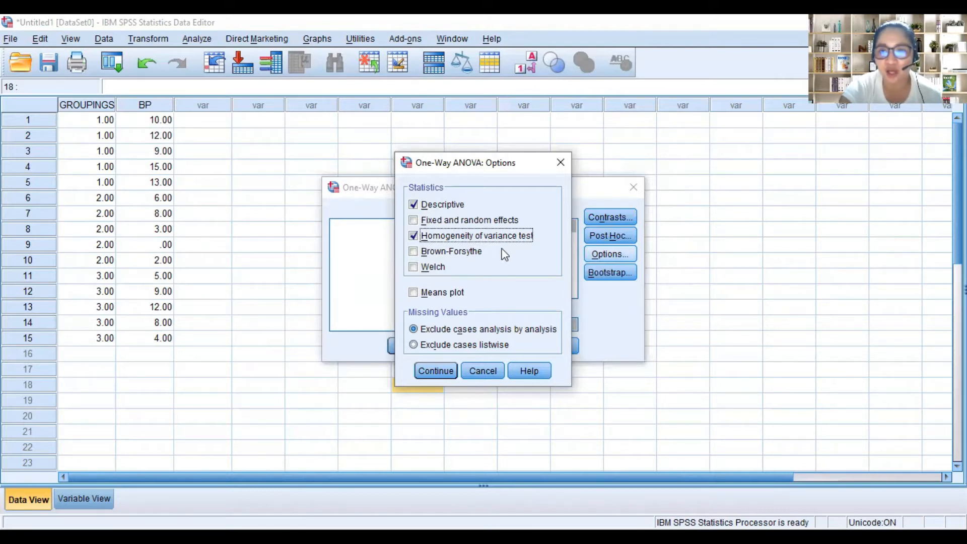
mouse_move(475, 245)
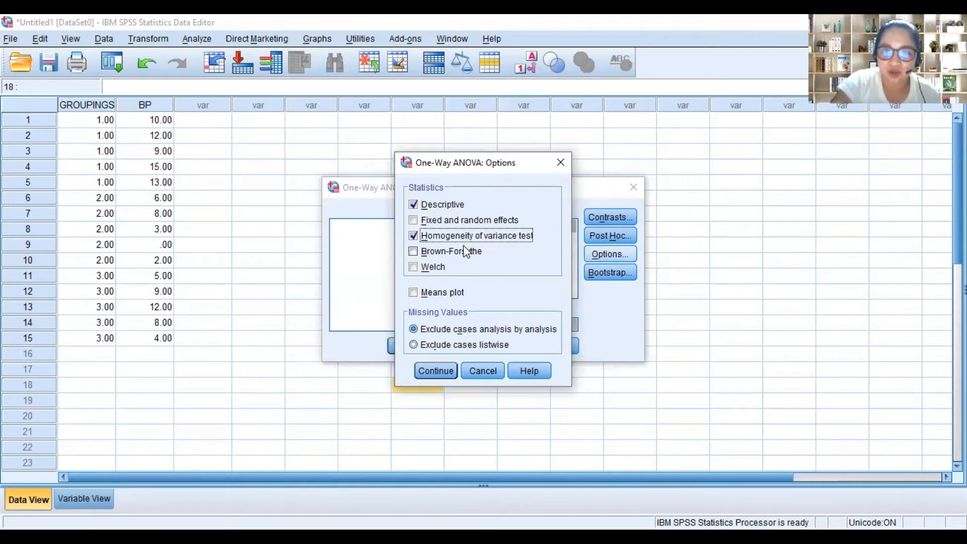
mouse_move(512, 242)
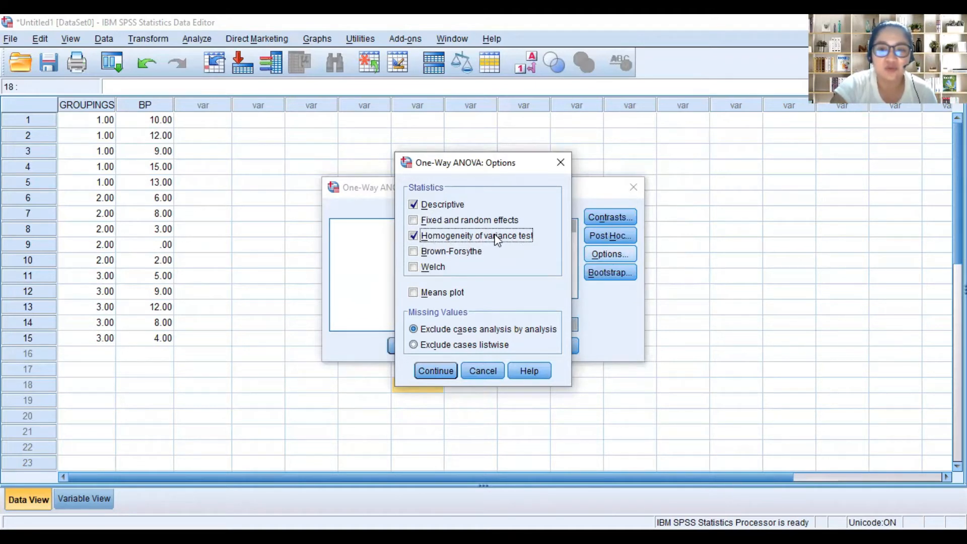
mouse_move(457, 266)
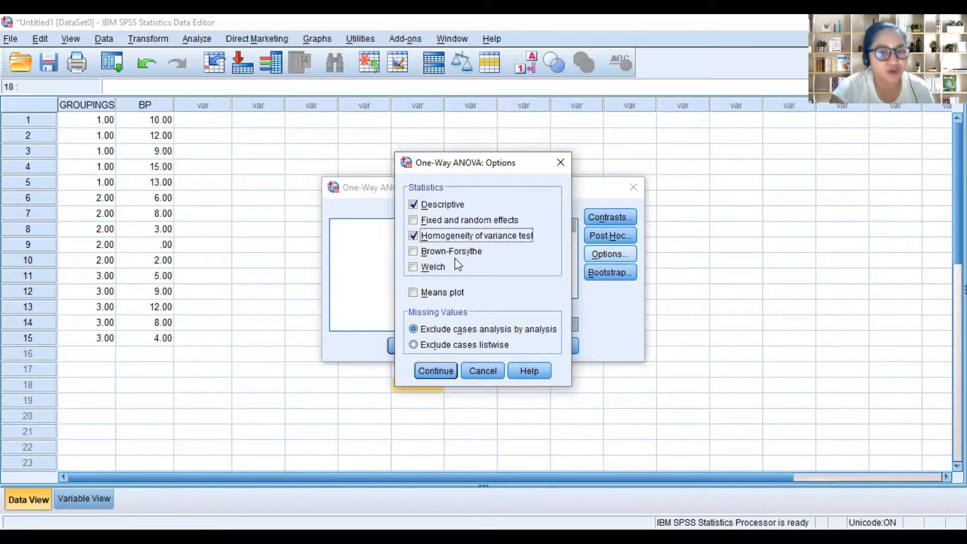
left_click(413, 251)
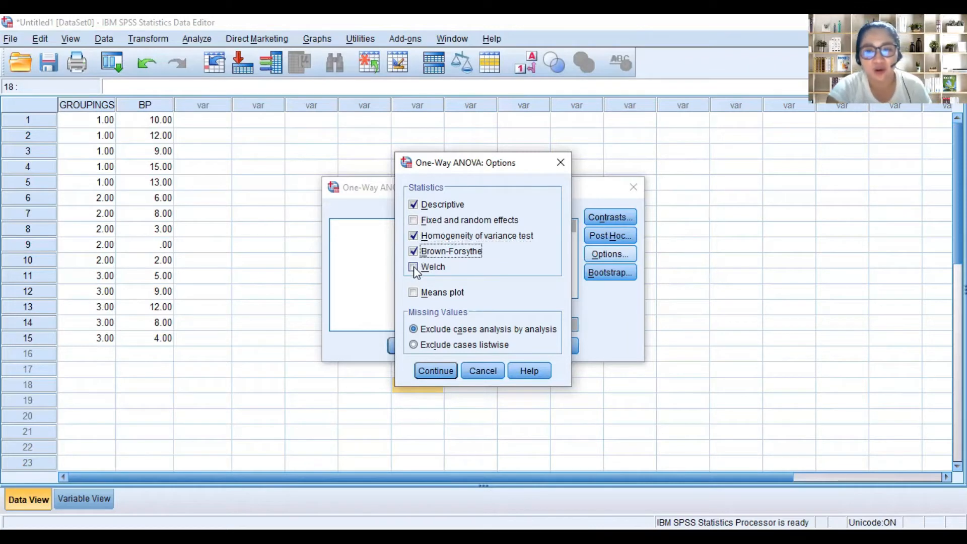
left_click(413, 266)
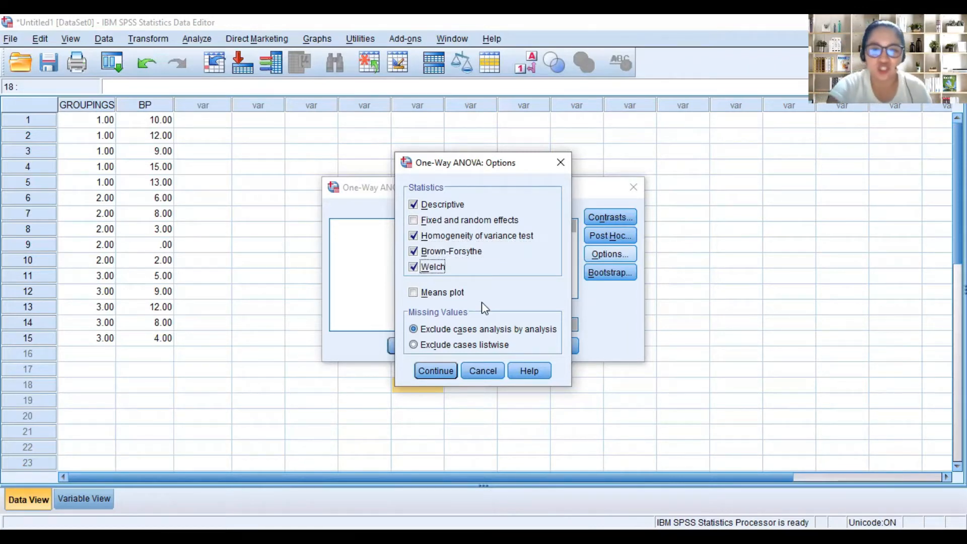
mouse_move(447, 361)
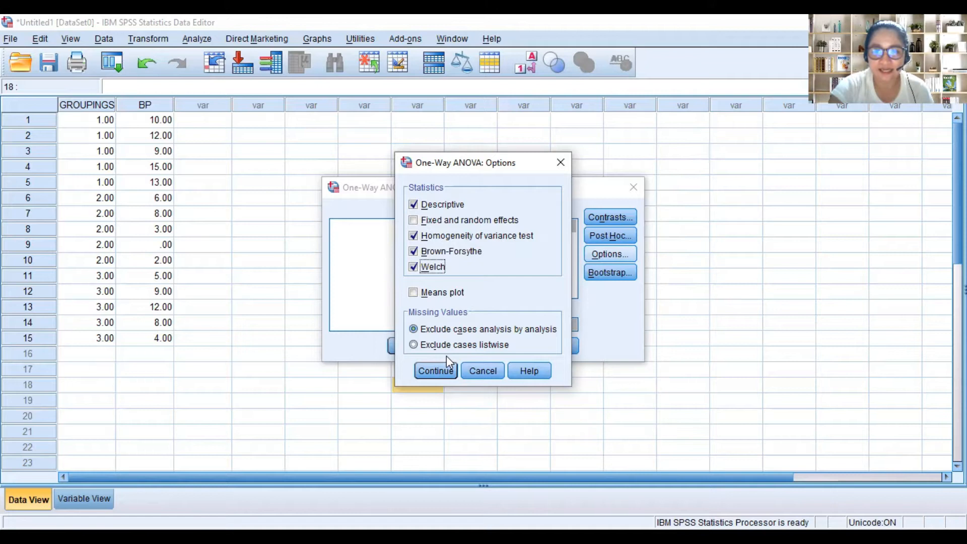
left_click(435, 371)
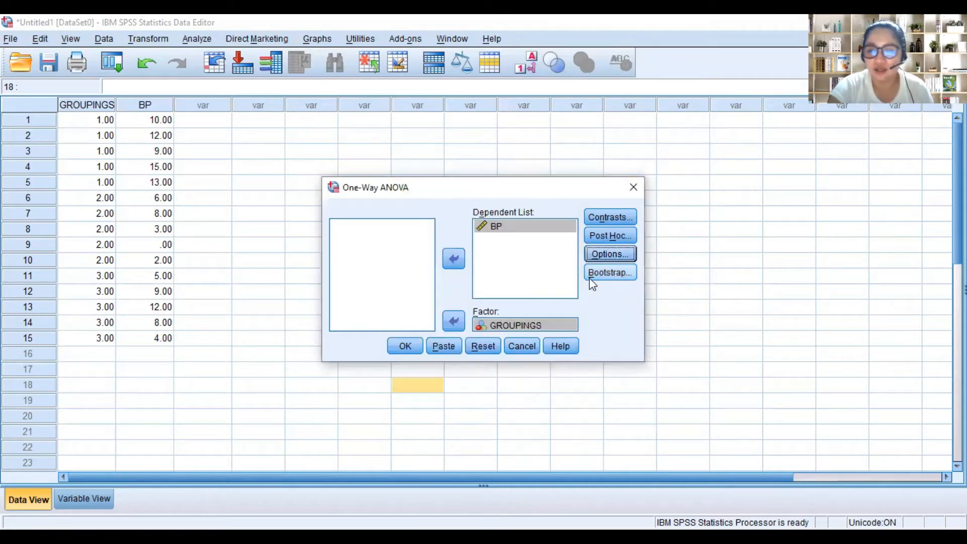
mouse_move(610, 273)
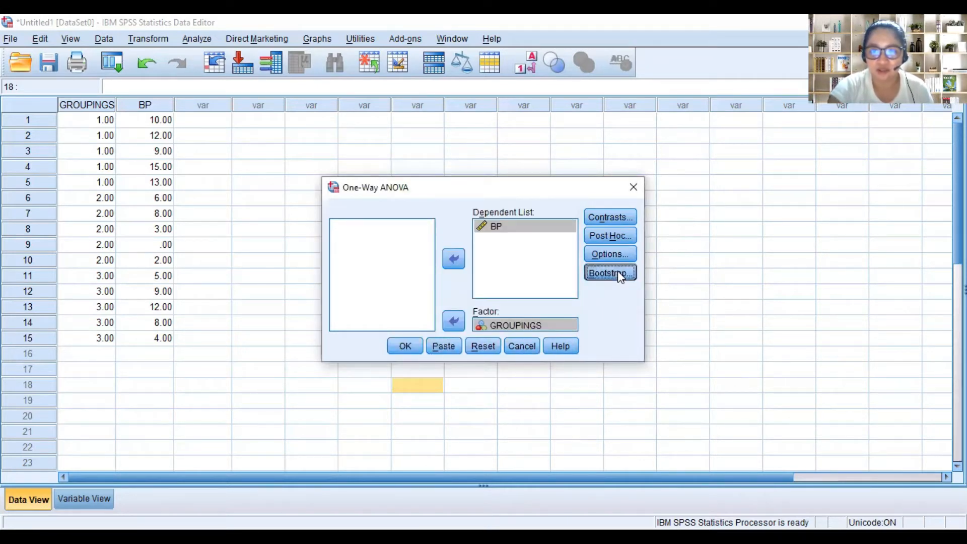
mouse_move(405, 346)
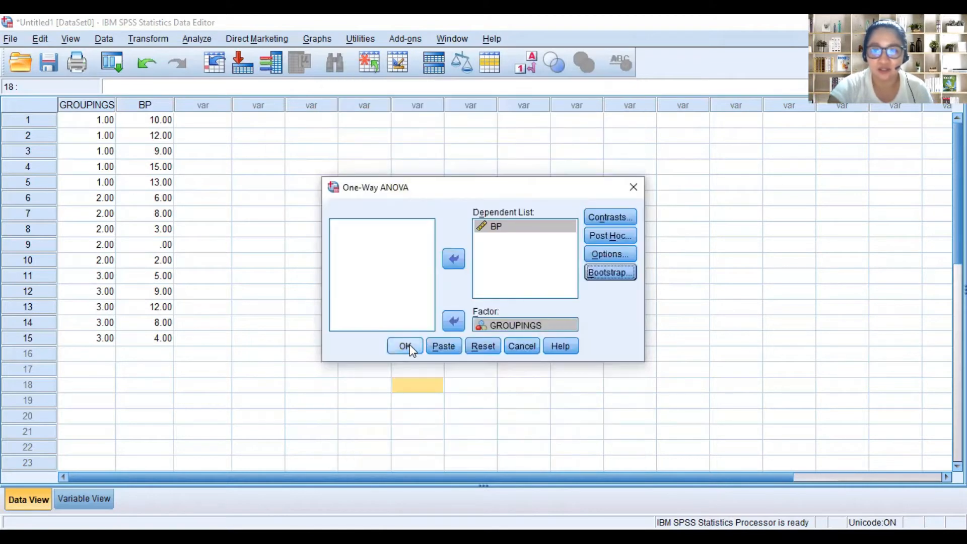
Run the one-way ANOVA of BP and review the Descriptives table
left_click(404, 346)
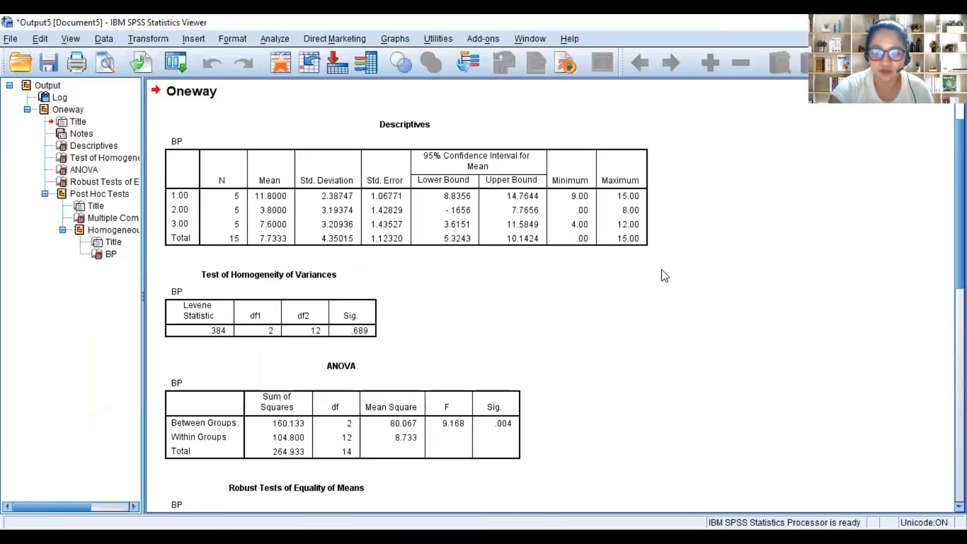
mouse_move(671, 307)
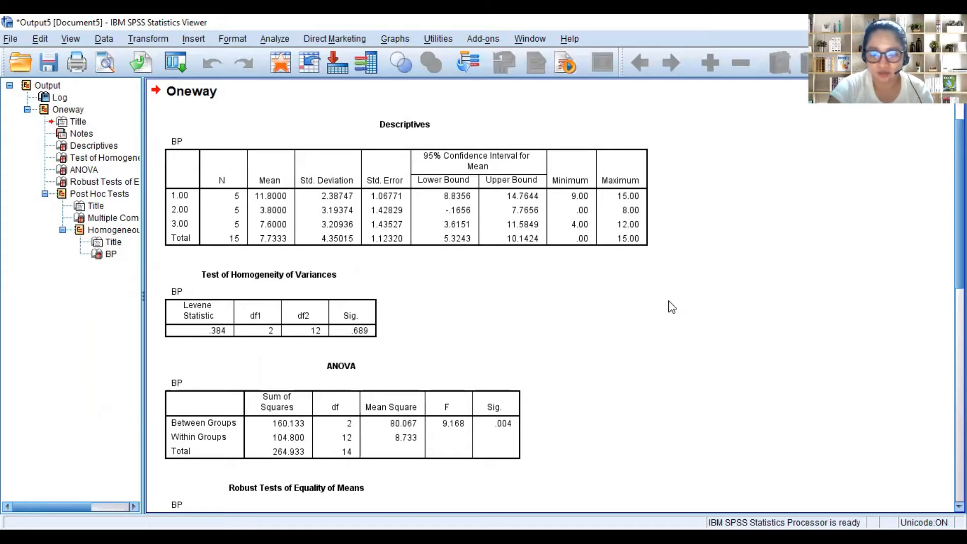
scroll("up", 3)
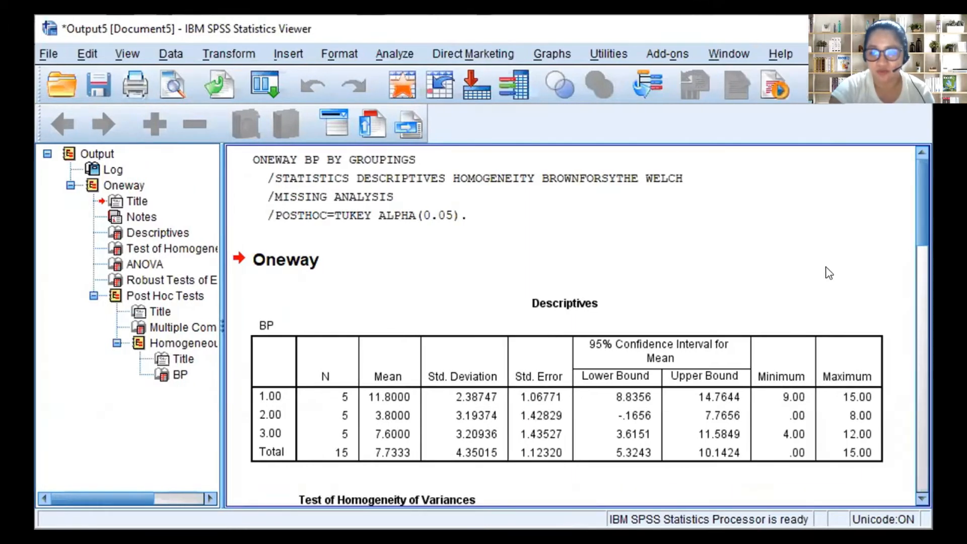
scroll("down", 3)
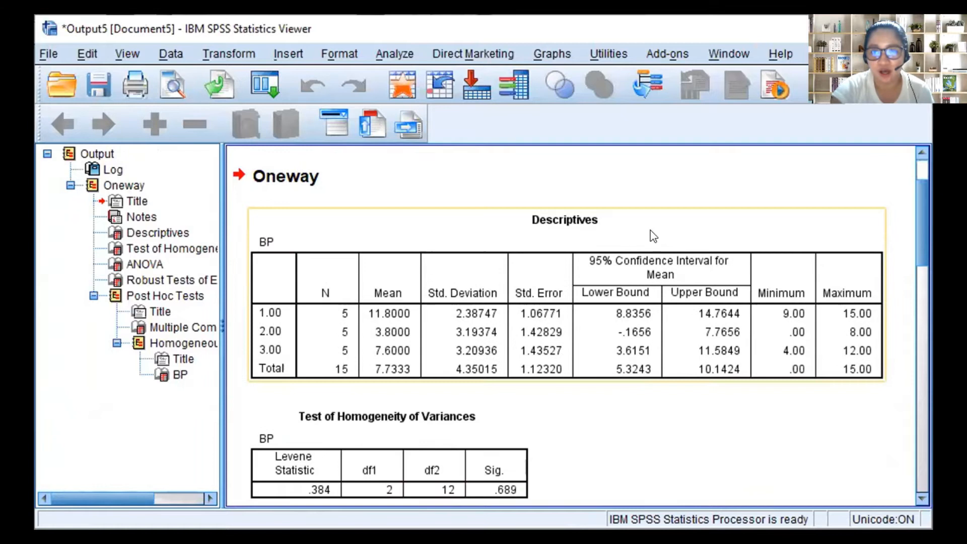
mouse_move(552, 242)
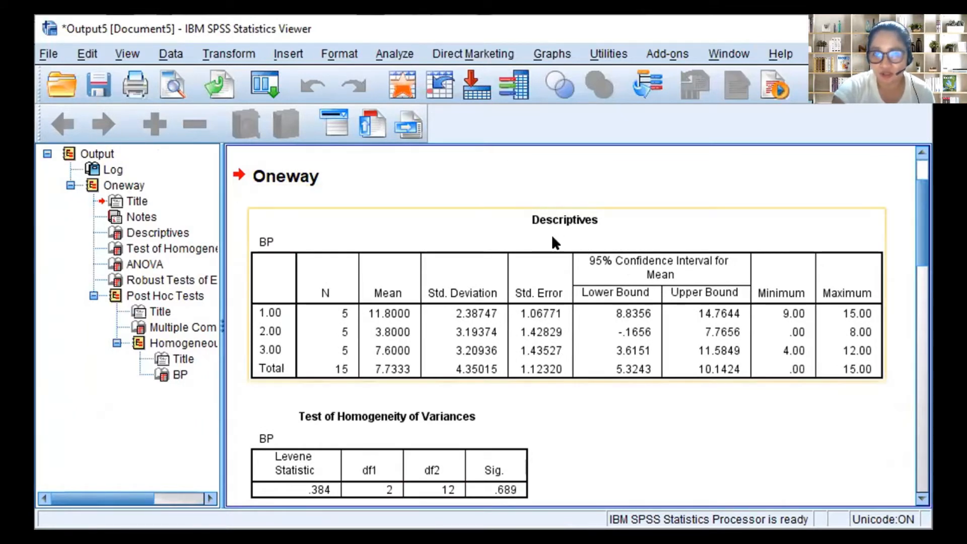
mouse_move(303, 320)
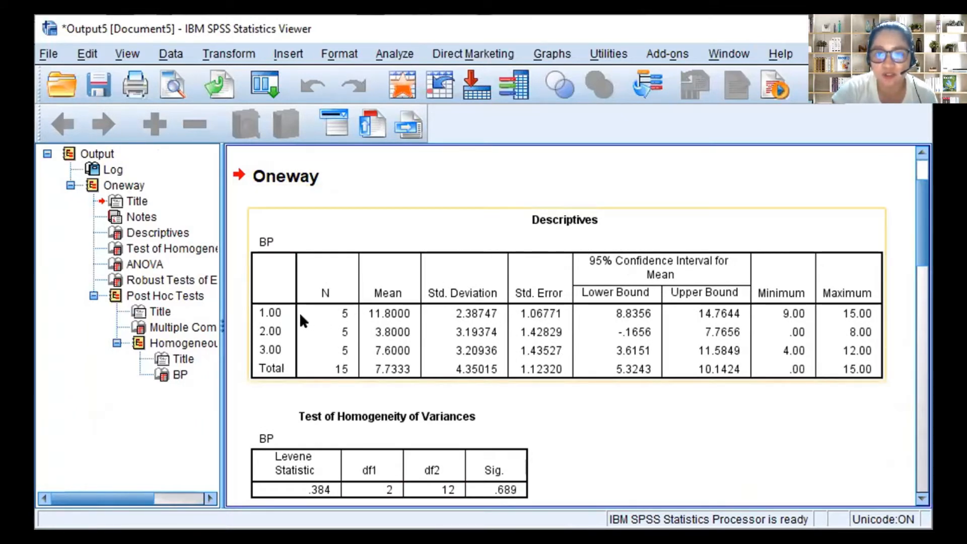
mouse_move(339, 322)
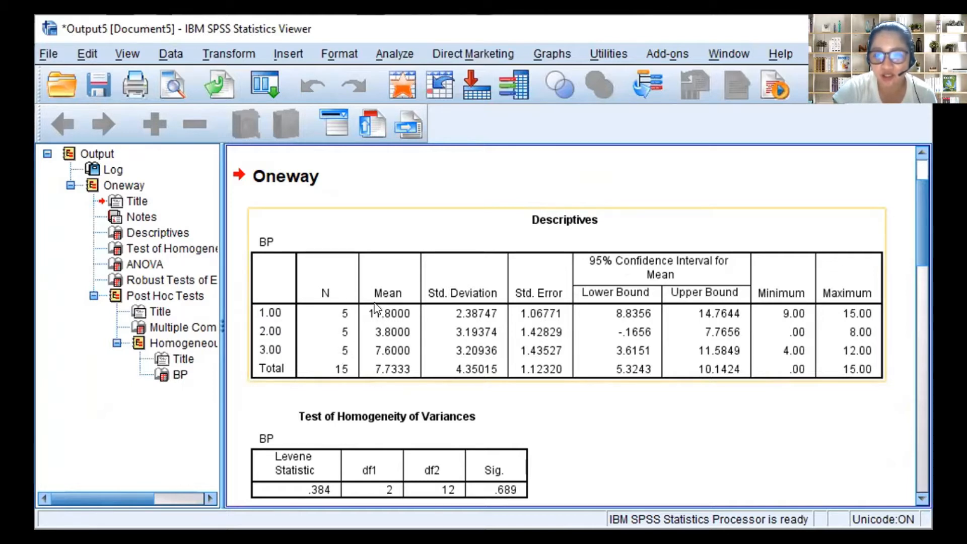
mouse_move(389, 340)
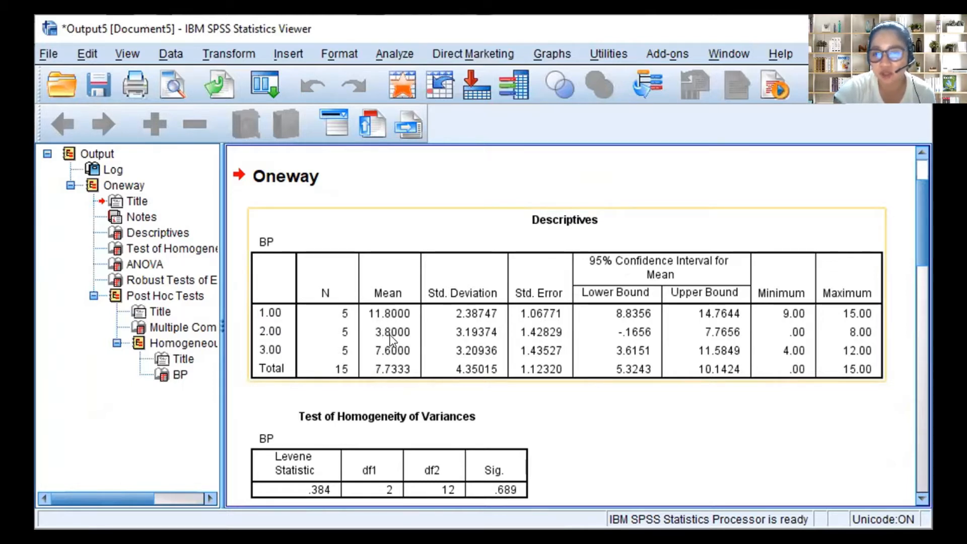
mouse_move(385, 339)
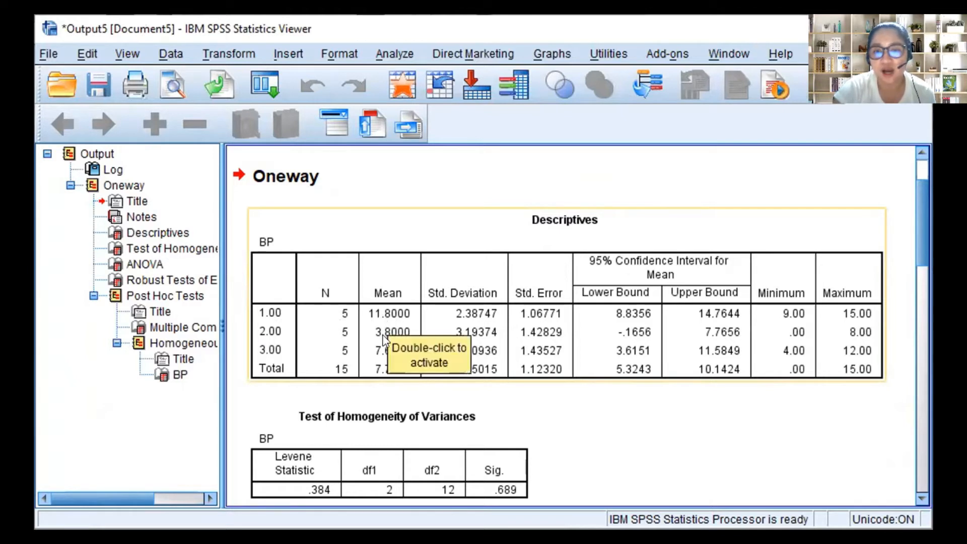
mouse_move(381, 316)
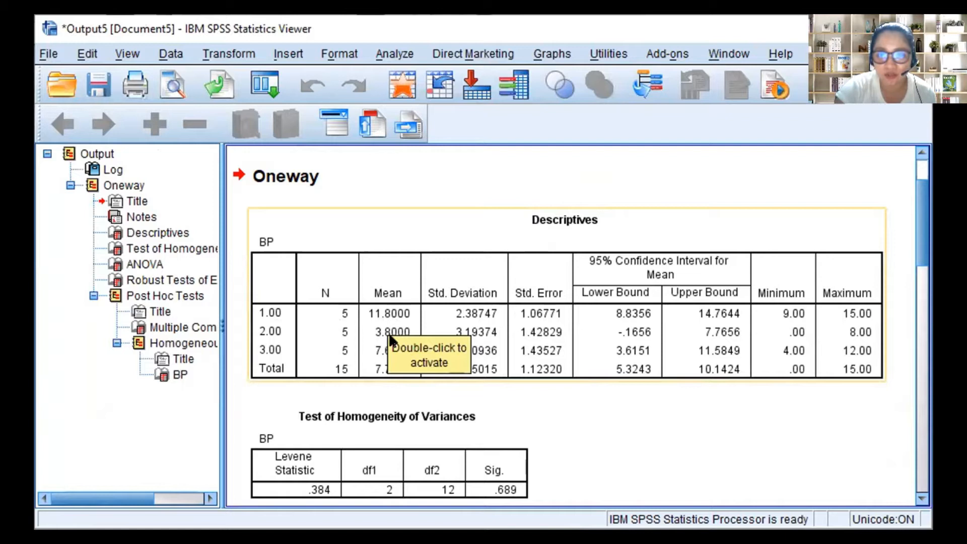
mouse_move(383, 339)
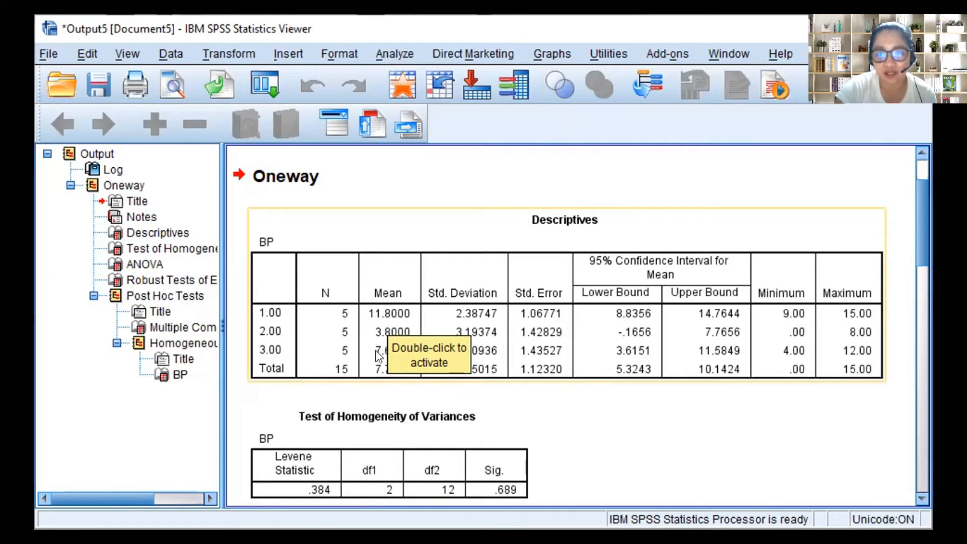
mouse_move(515, 319)
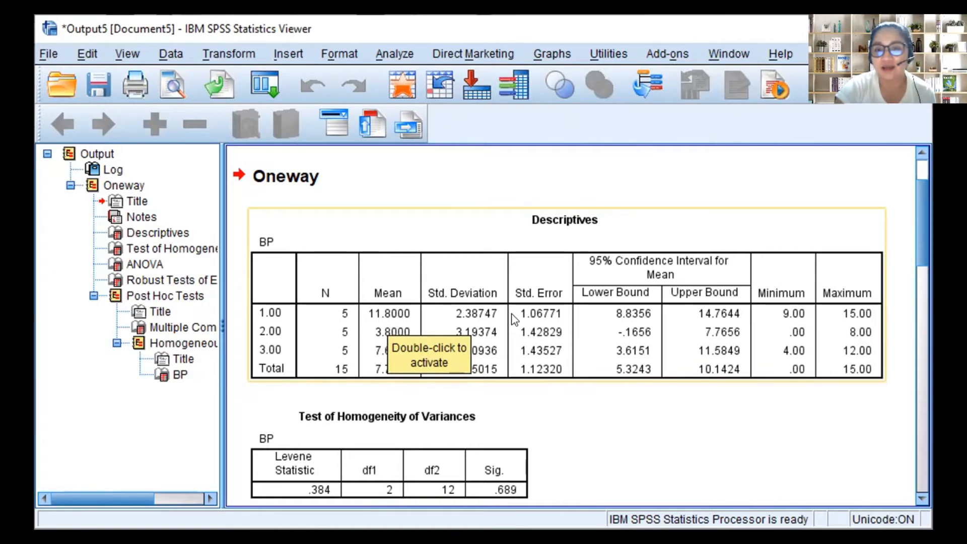
mouse_move(459, 333)
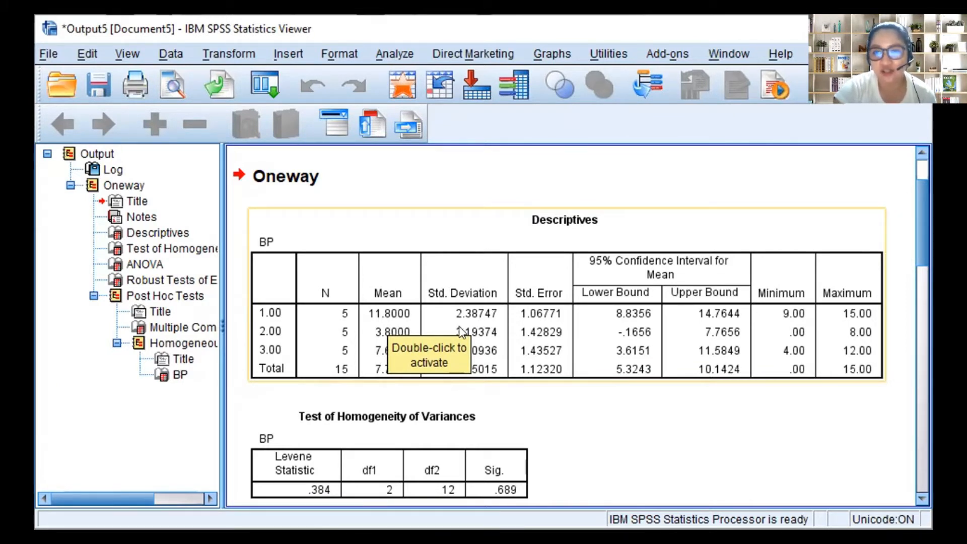
mouse_move(497, 293)
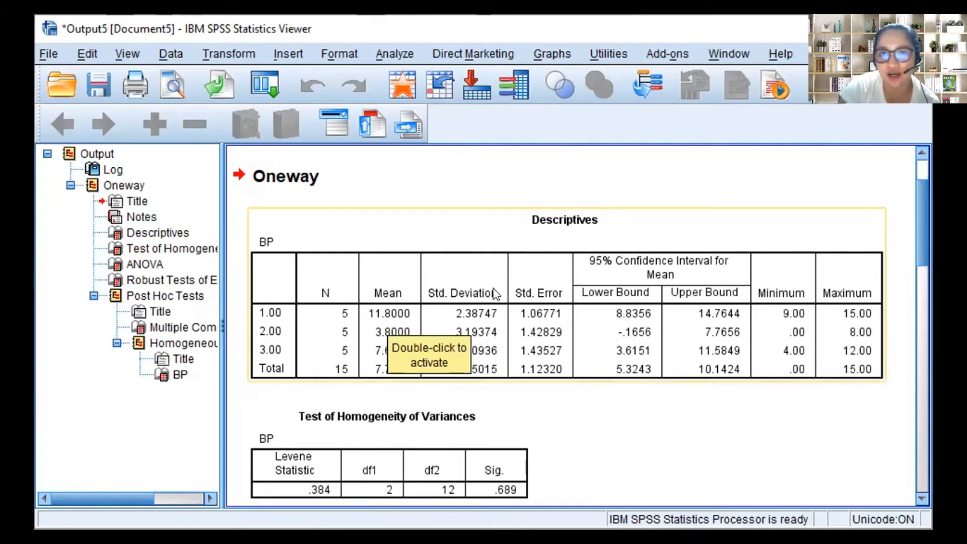
mouse_move(534, 318)
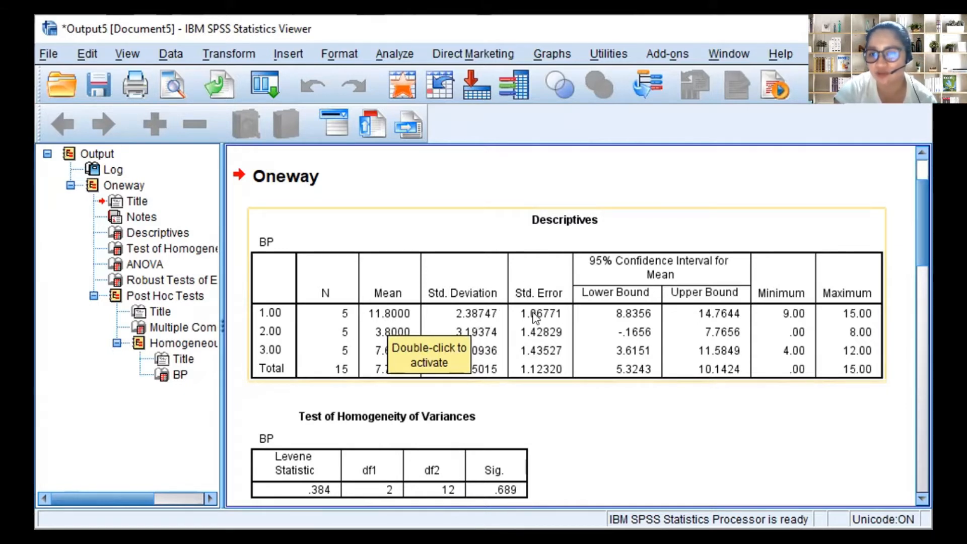
scroll("down", 3)
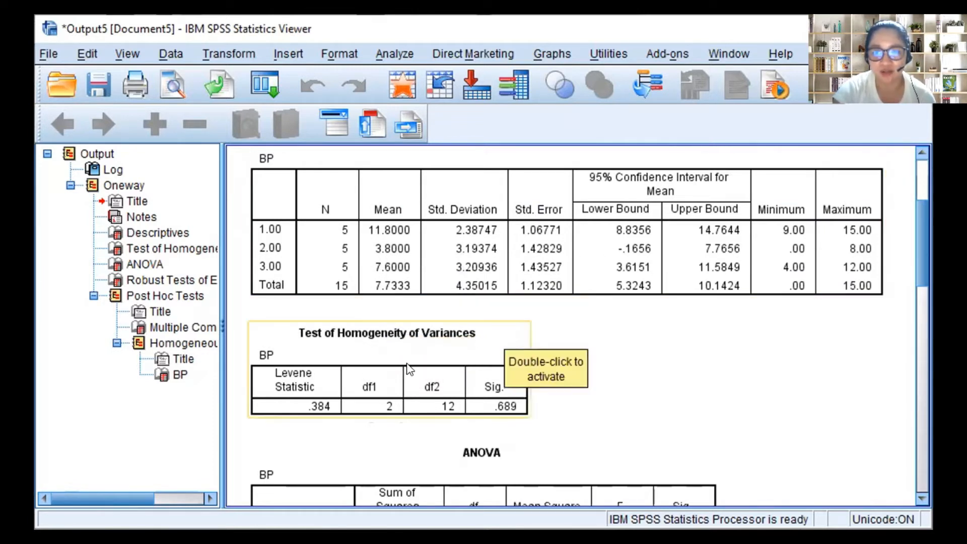
mouse_move(414, 347)
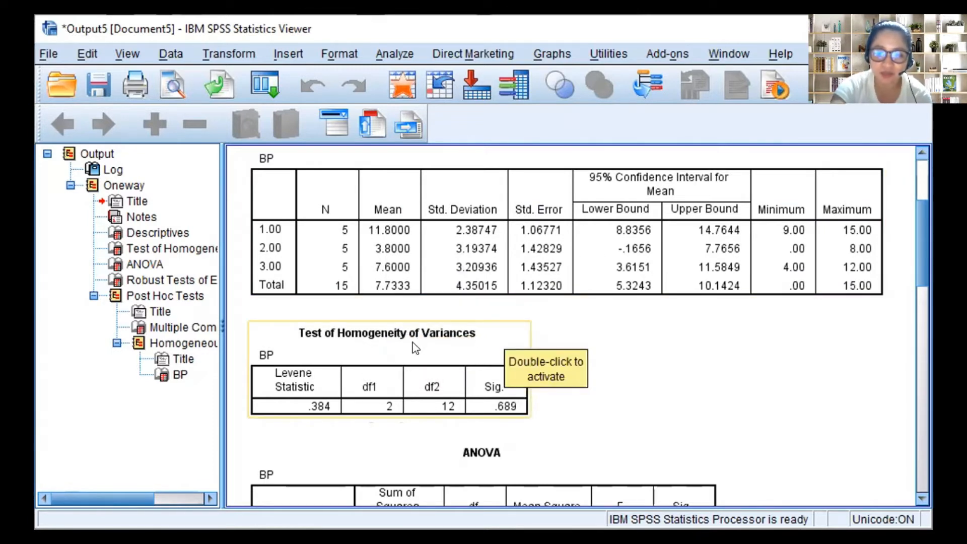
mouse_move(424, 369)
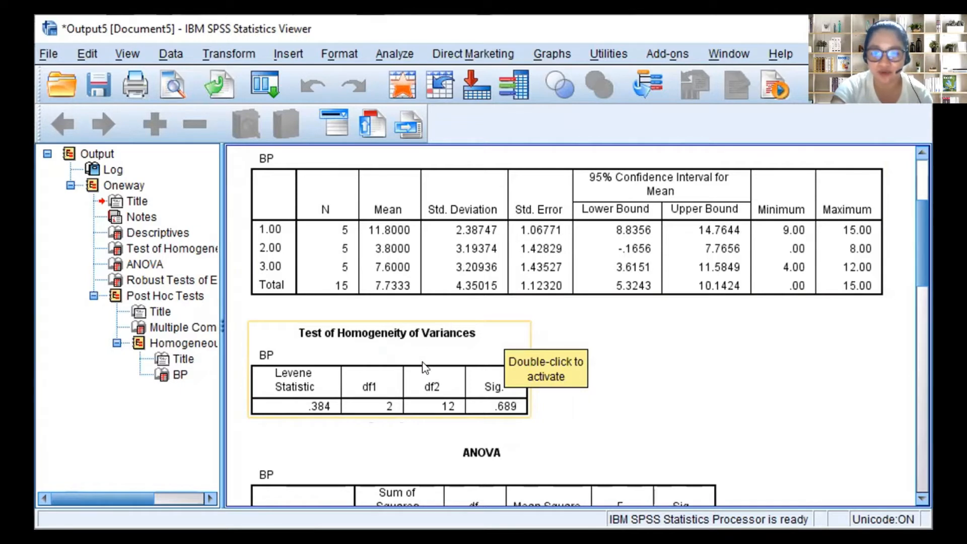
mouse_move(520, 439)
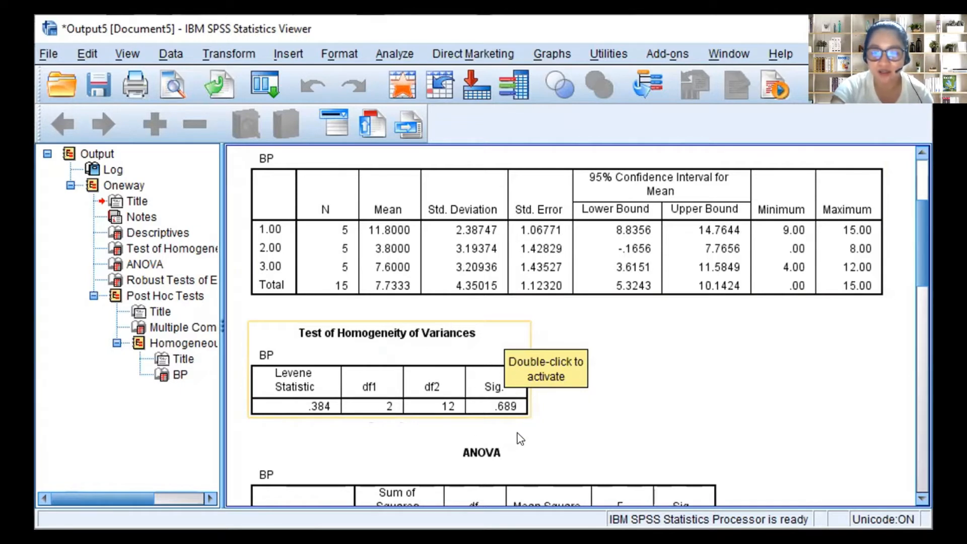
mouse_move(526, 421)
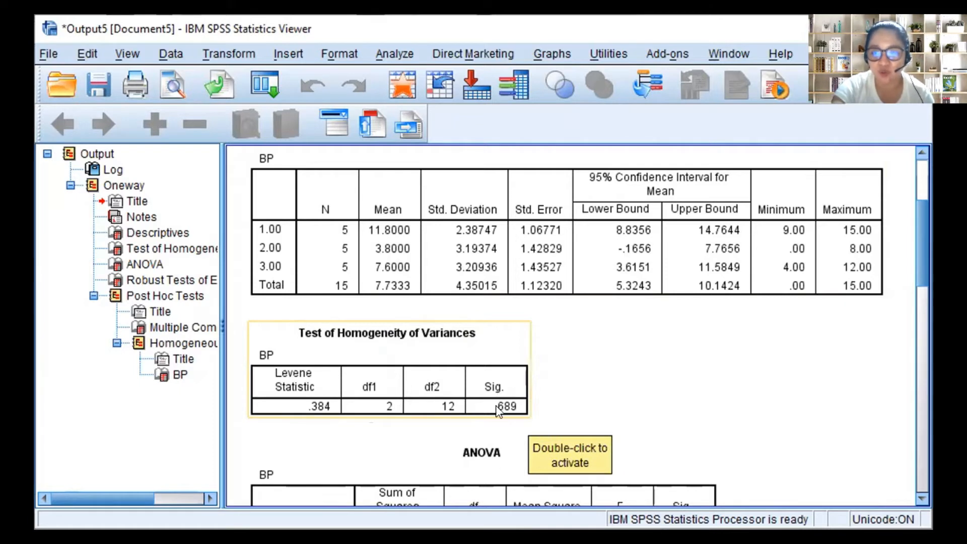
mouse_move(513, 411)
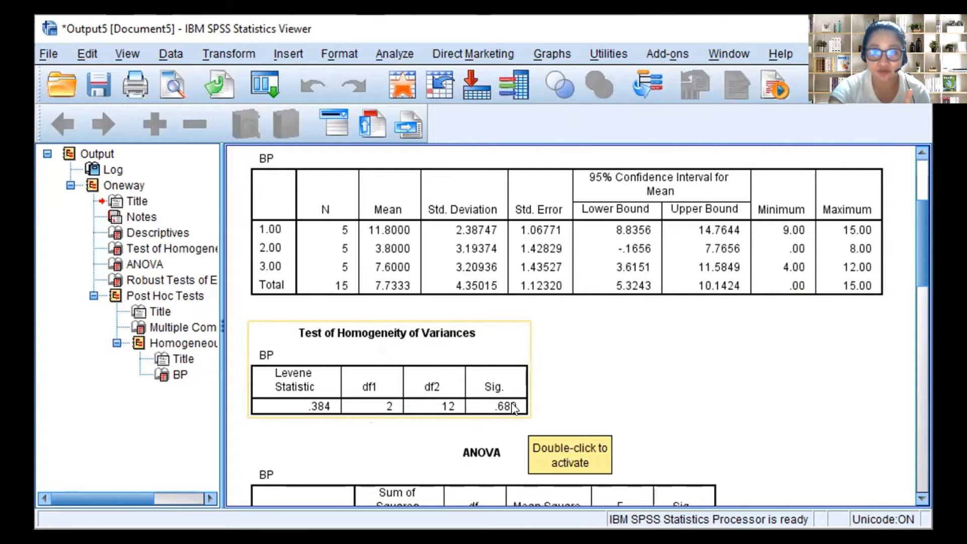
mouse_move(487, 384)
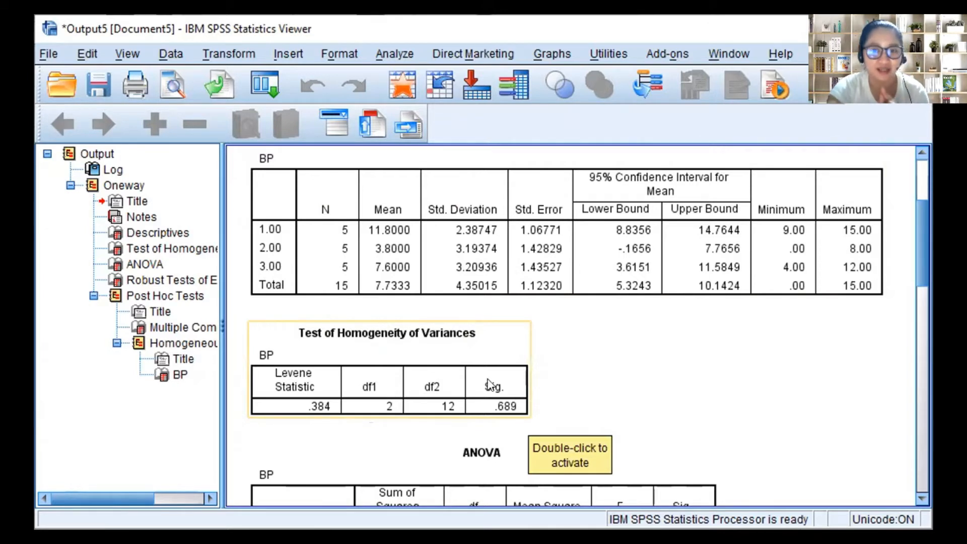
mouse_move(454, 383)
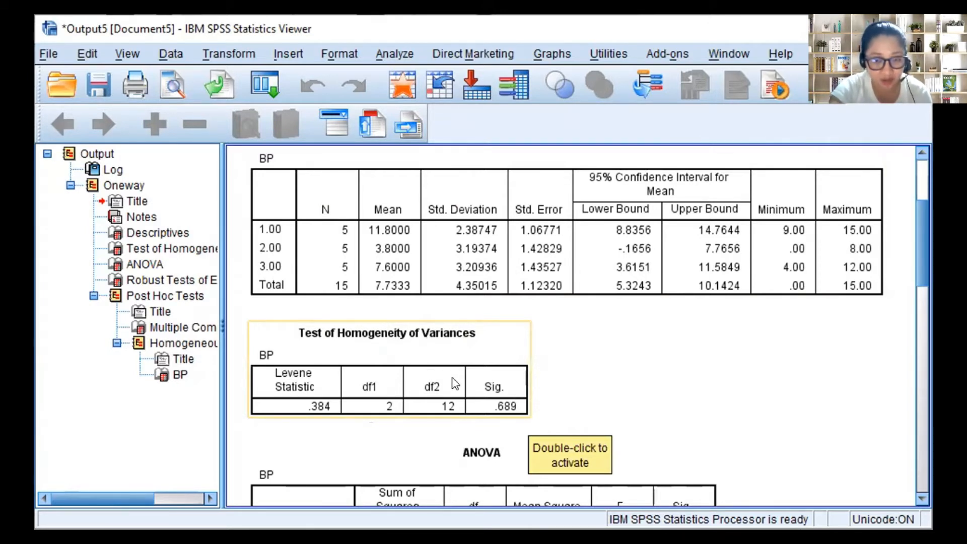
mouse_move(483, 376)
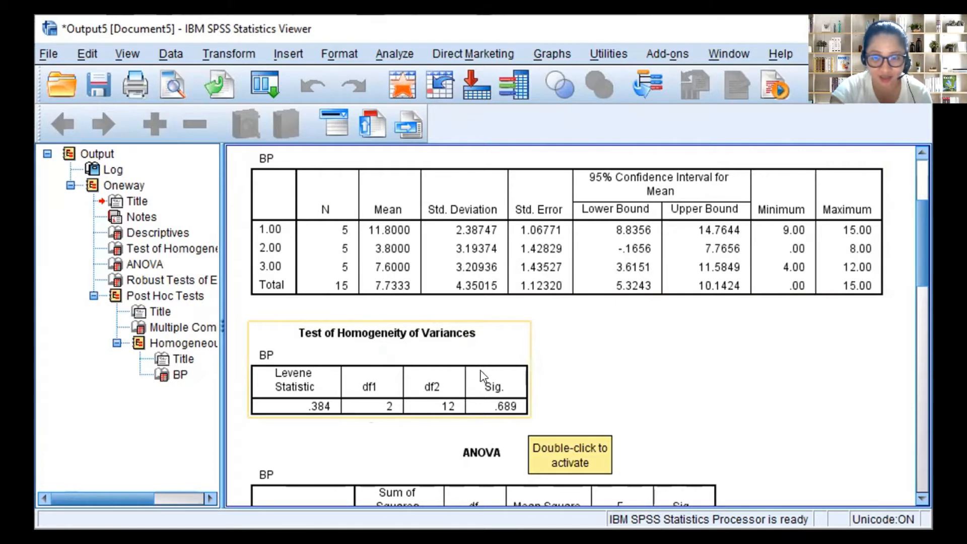
mouse_move(497, 381)
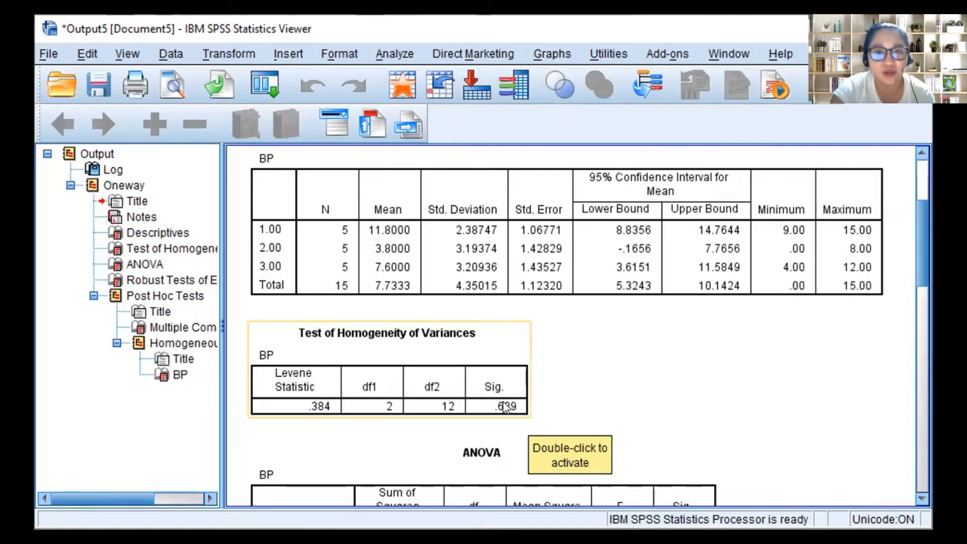
mouse_move(508, 398)
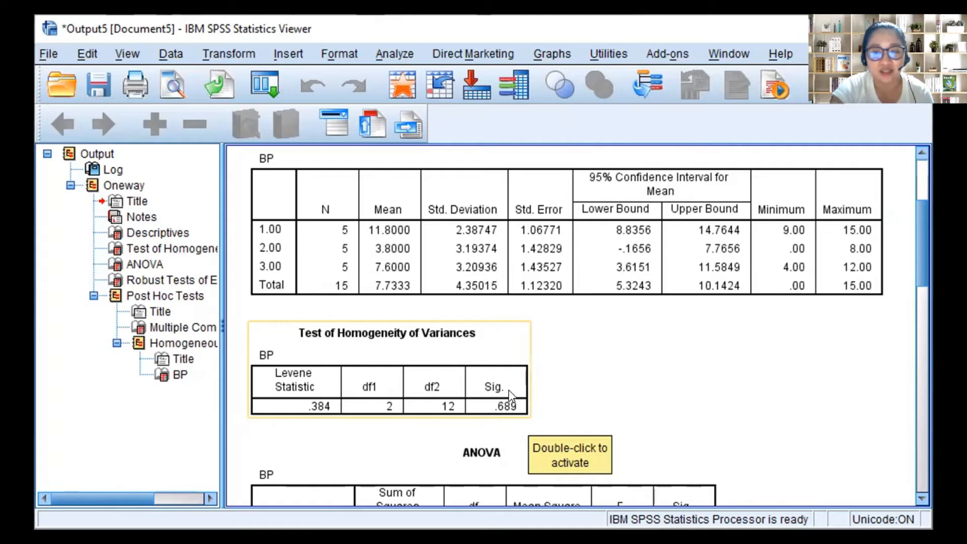
Scroll past the Robust Tests and back to the ANOVA table (F 9.168, Sig. .004)
scroll("down", 3)
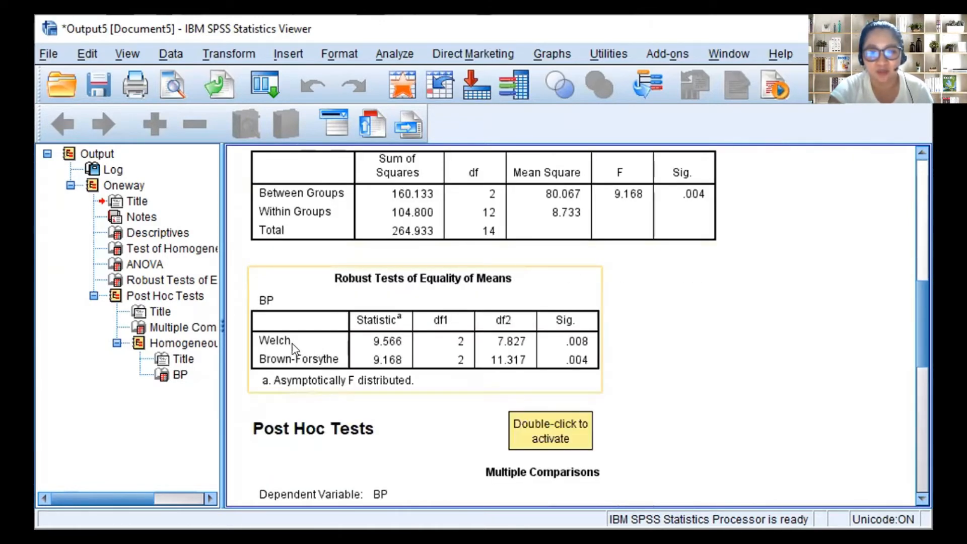
mouse_move(302, 364)
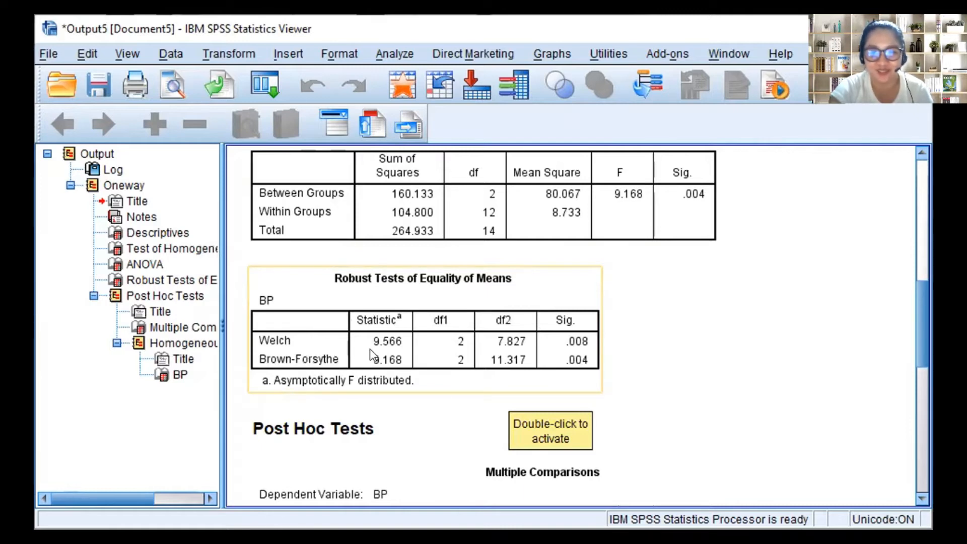
scroll("up", 3)
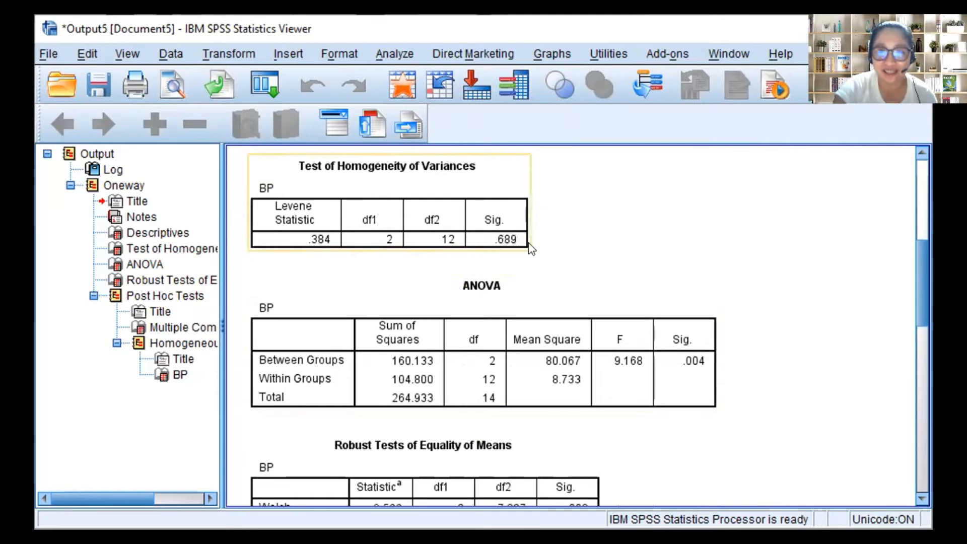
mouse_move(351, 198)
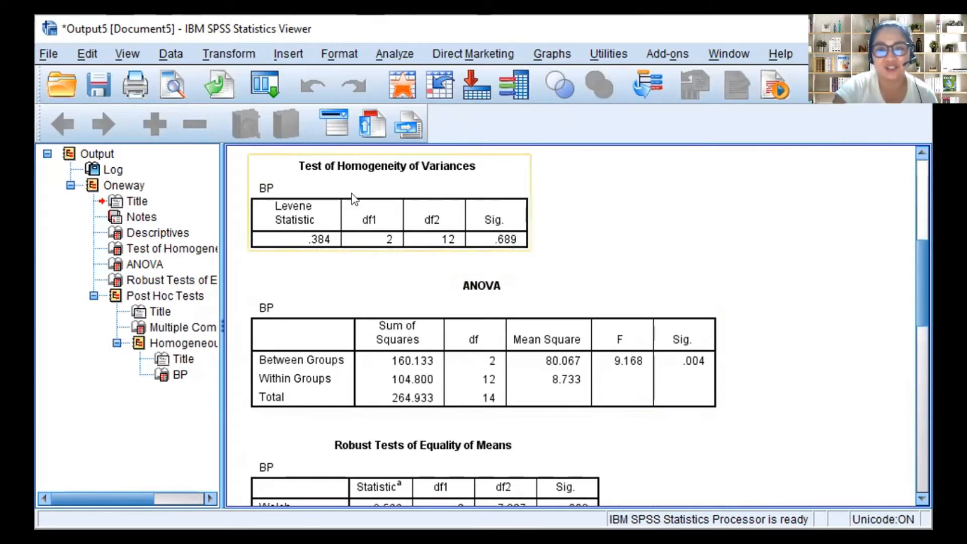
mouse_move(376, 176)
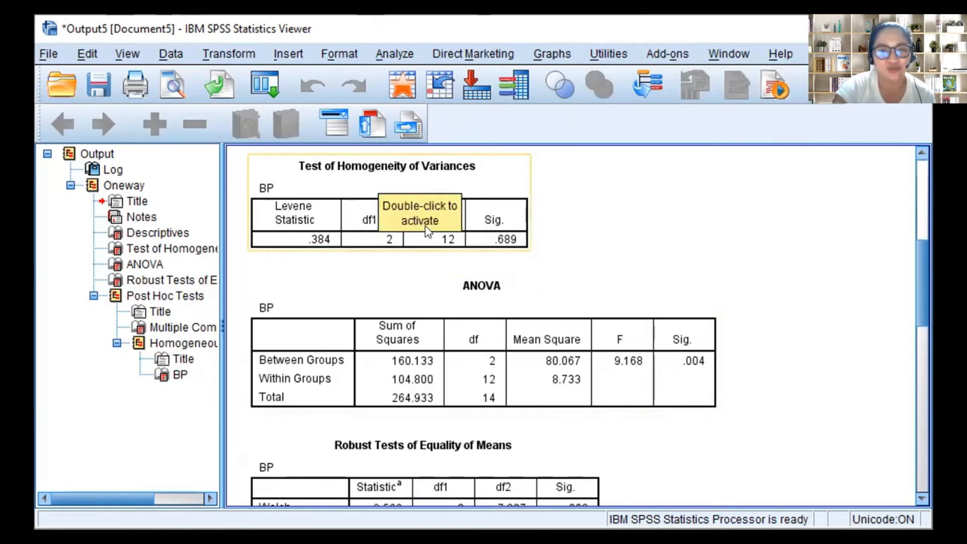
mouse_move(364, 175)
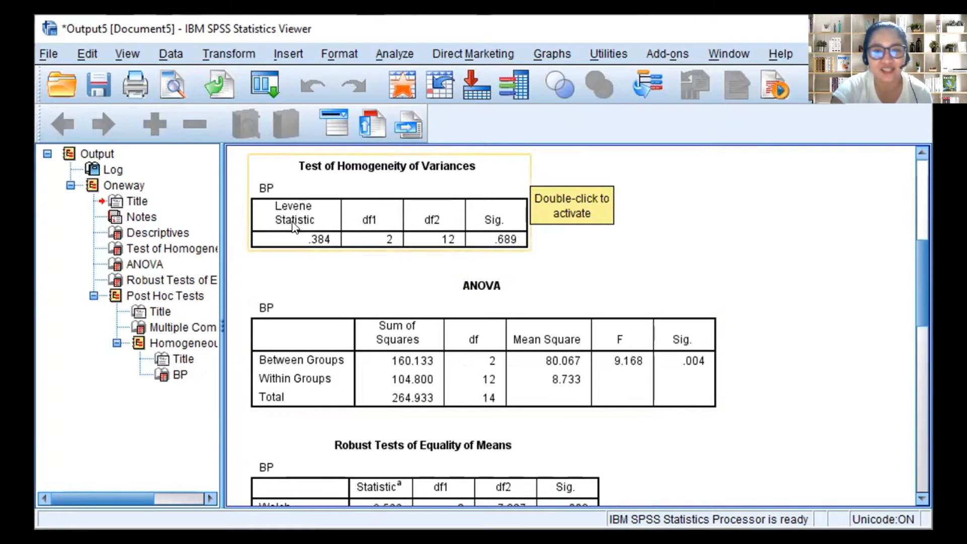
mouse_move(343, 242)
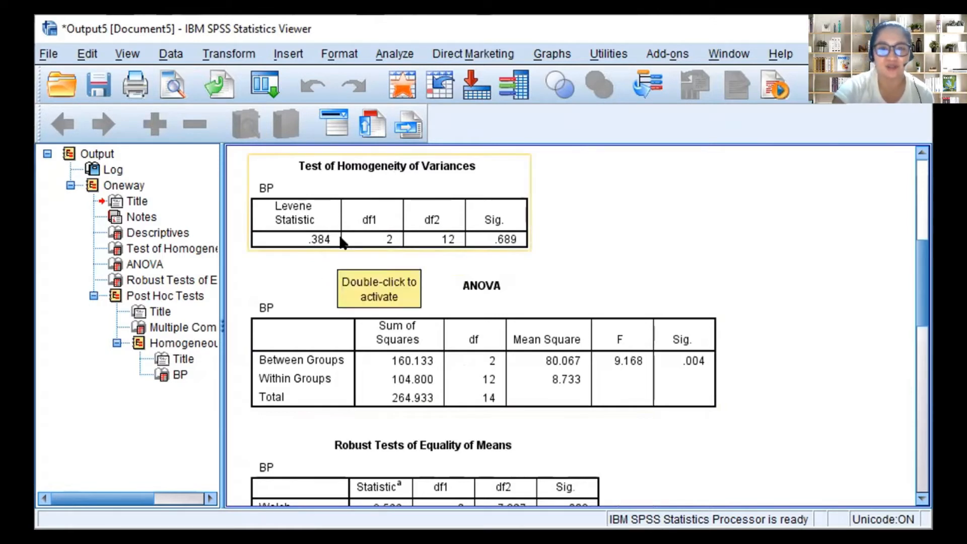
scroll("down", 3)
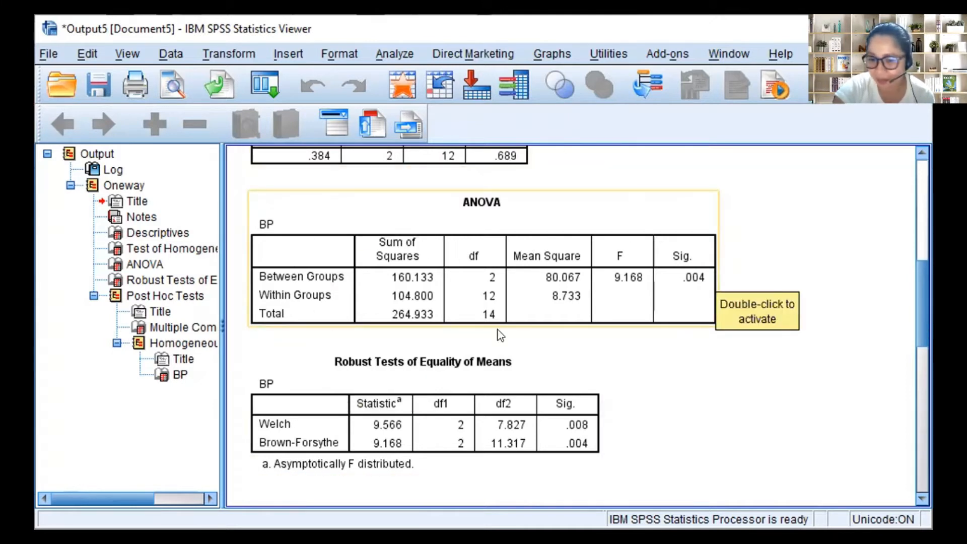
mouse_move(424, 259)
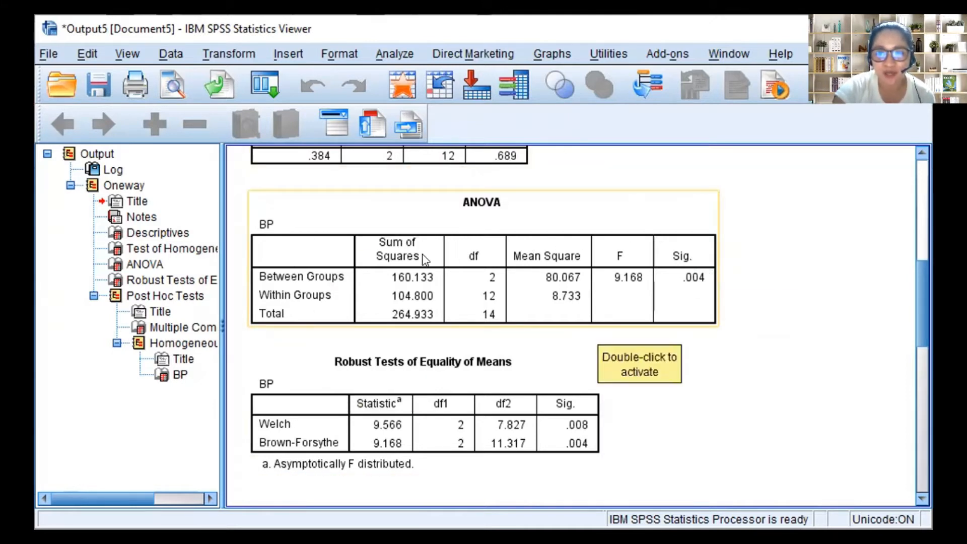
mouse_move(401, 291)
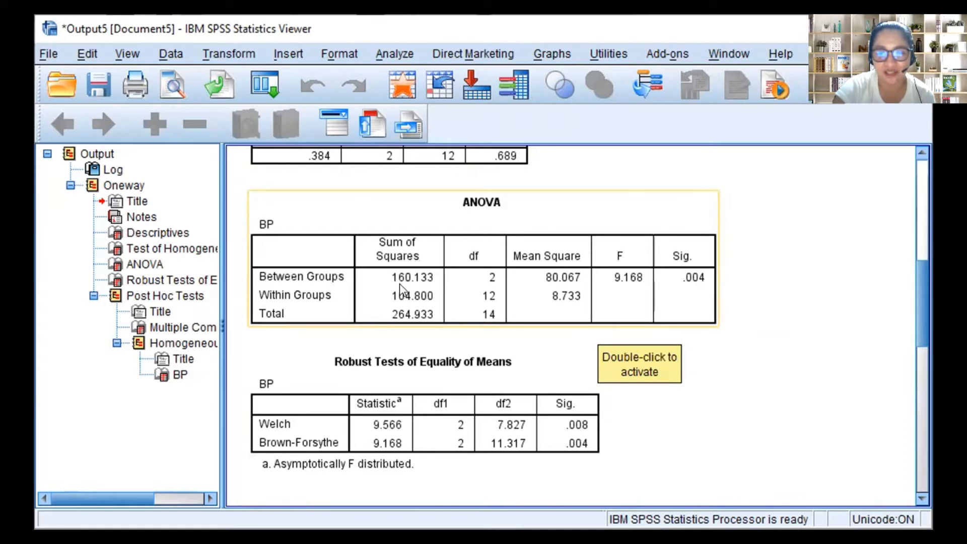
mouse_move(413, 306)
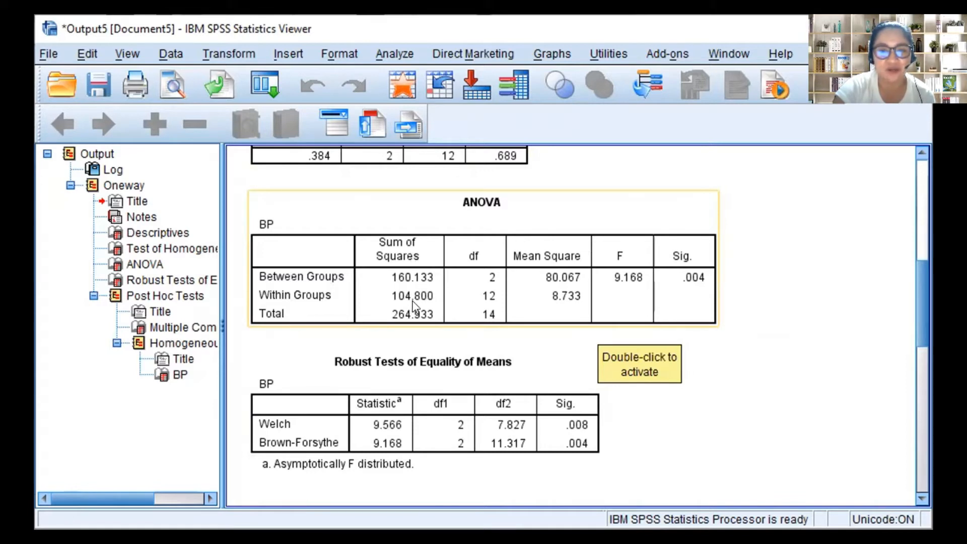
mouse_move(407, 320)
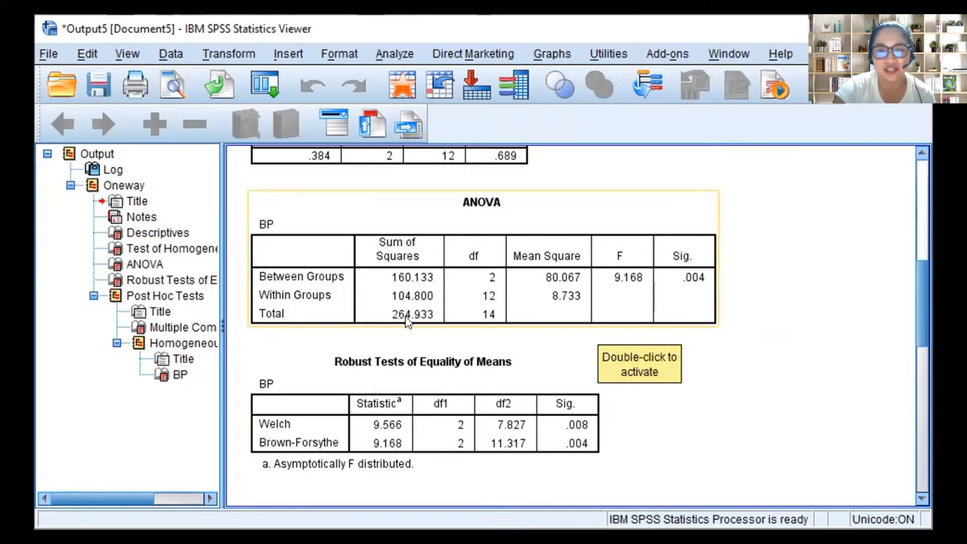
mouse_move(426, 278)
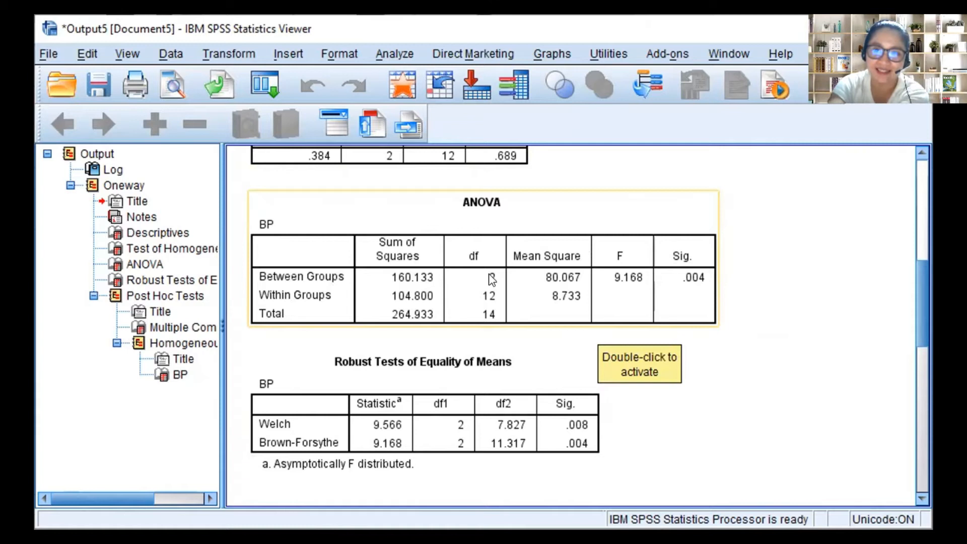
mouse_move(556, 309)
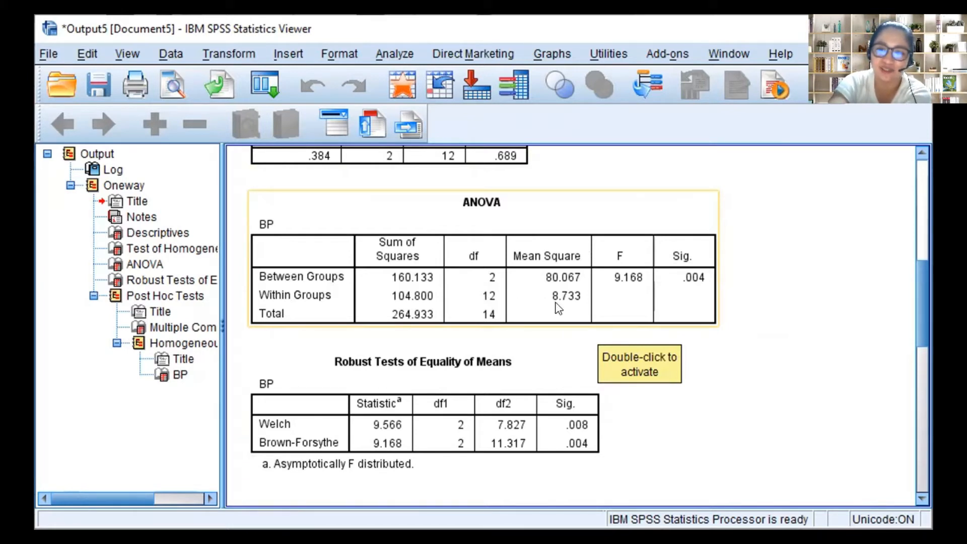
mouse_move(569, 279)
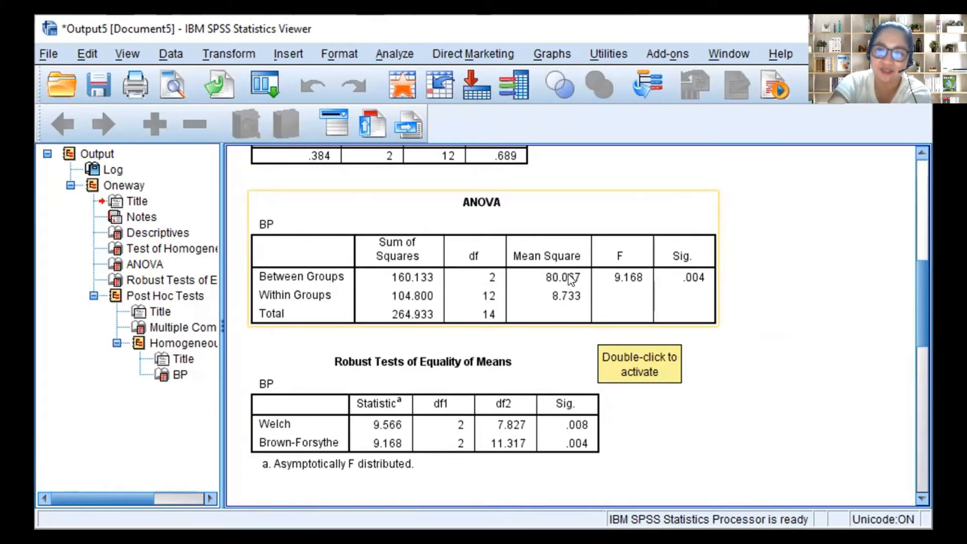
mouse_move(509, 282)
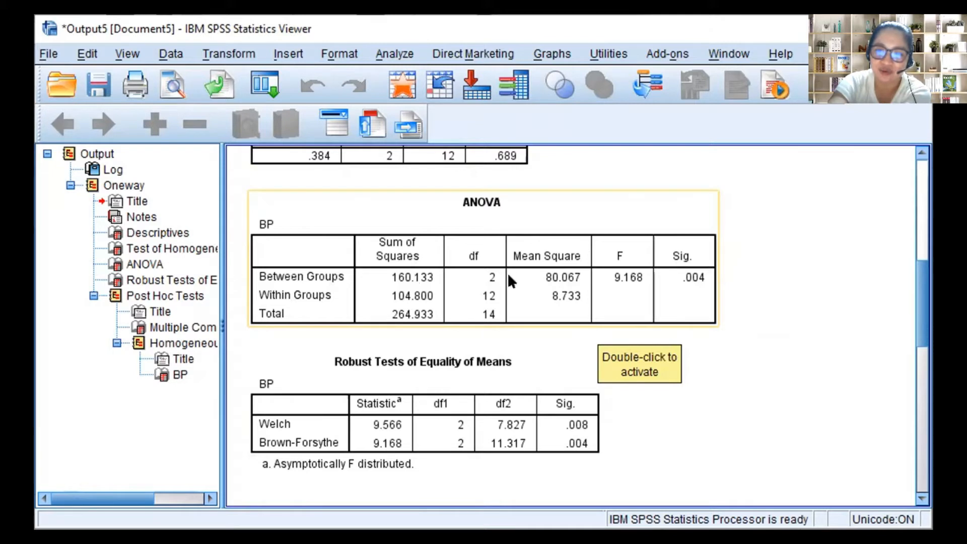
mouse_move(432, 309)
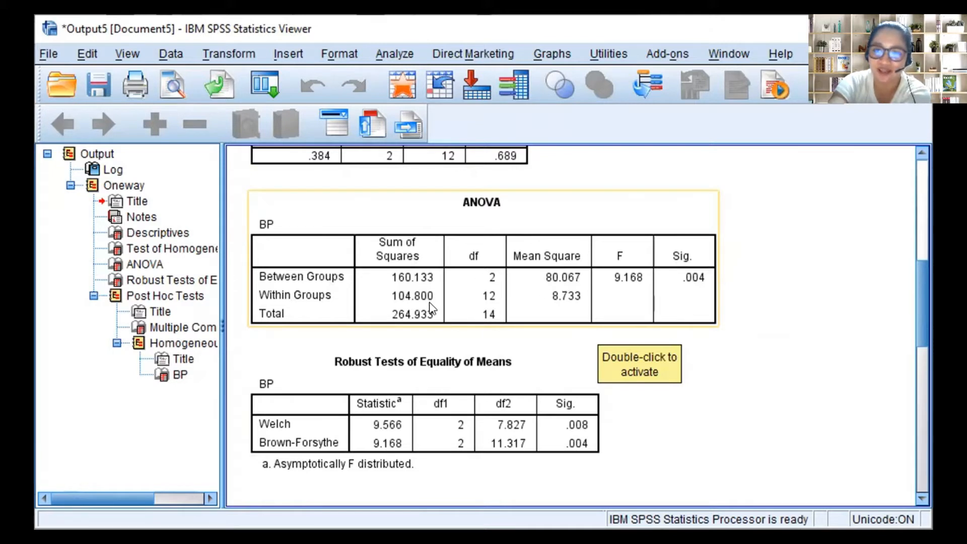
mouse_move(556, 296)
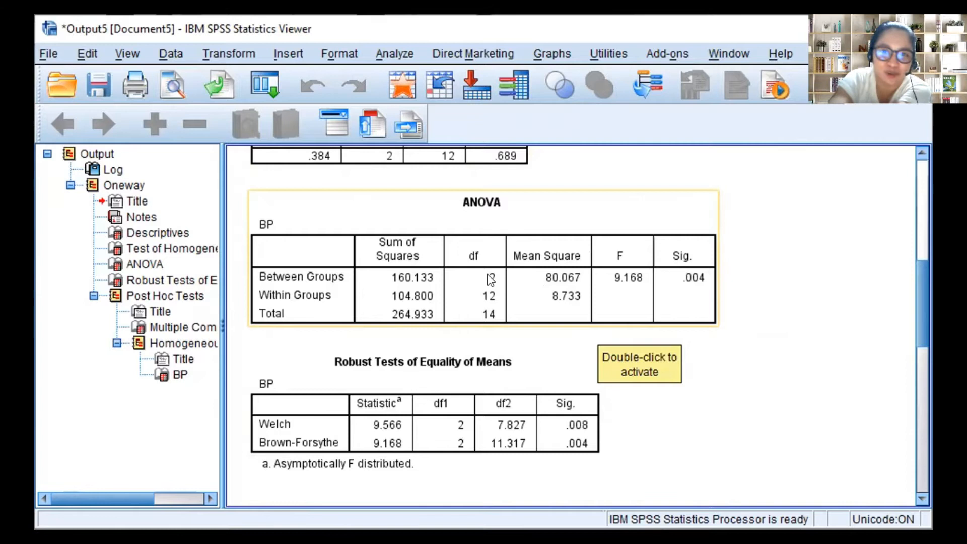
mouse_move(496, 278)
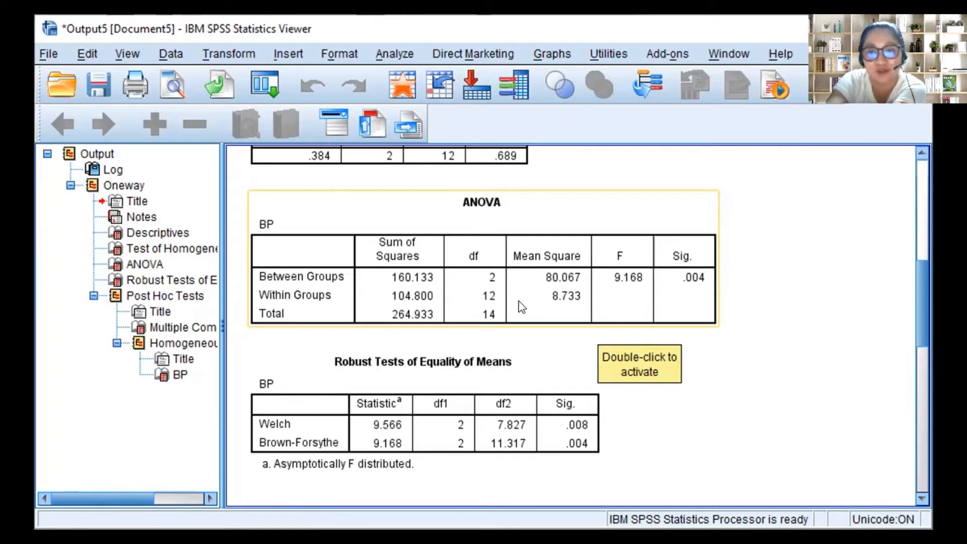
mouse_move(488, 302)
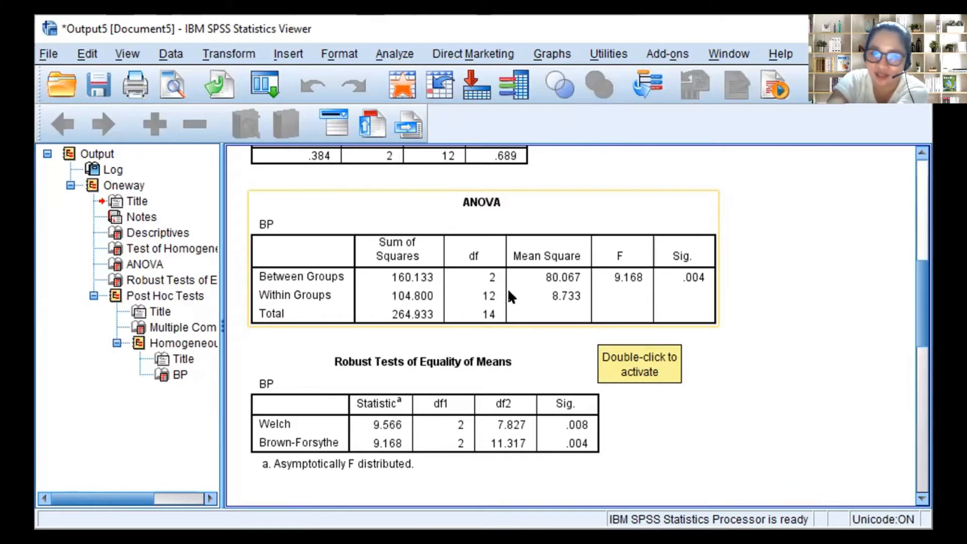
mouse_move(496, 302)
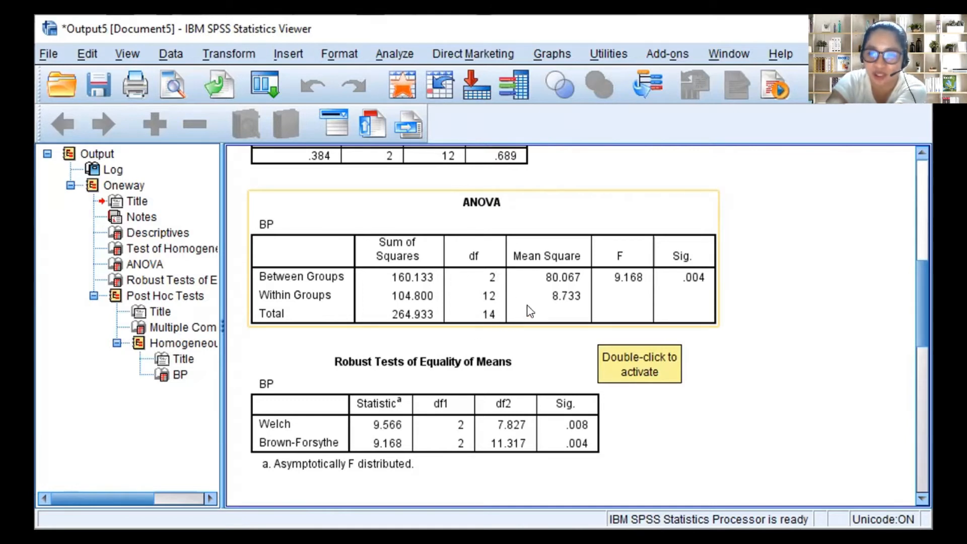
mouse_move(570, 280)
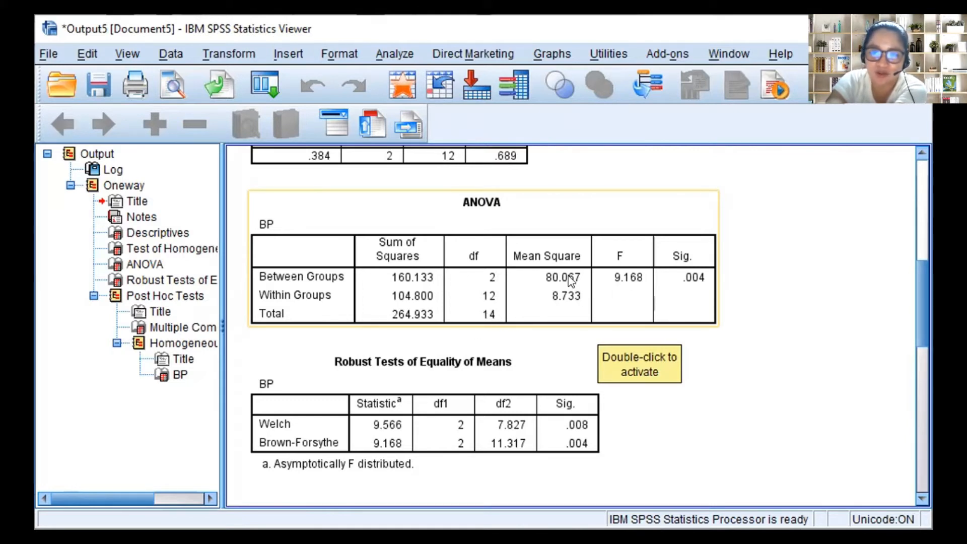
mouse_move(607, 290)
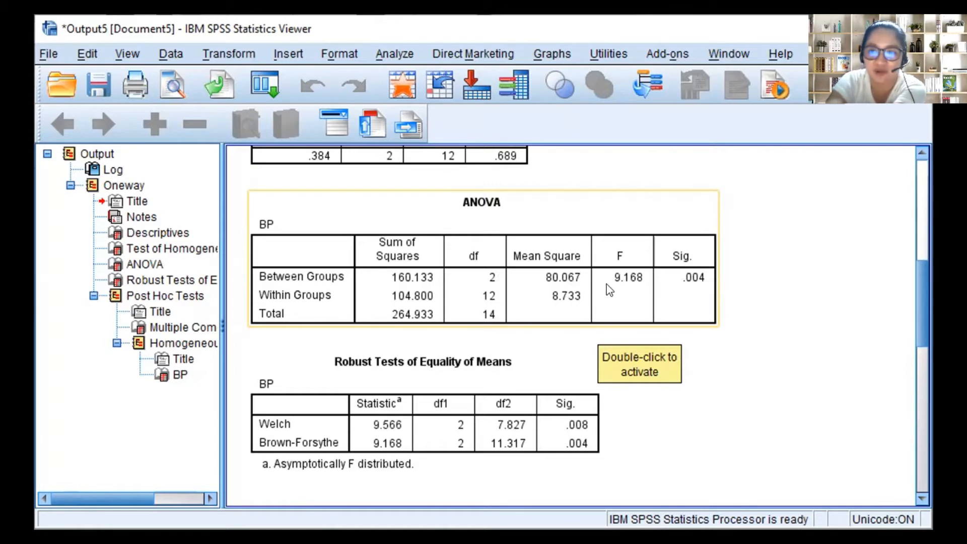
mouse_move(678, 273)
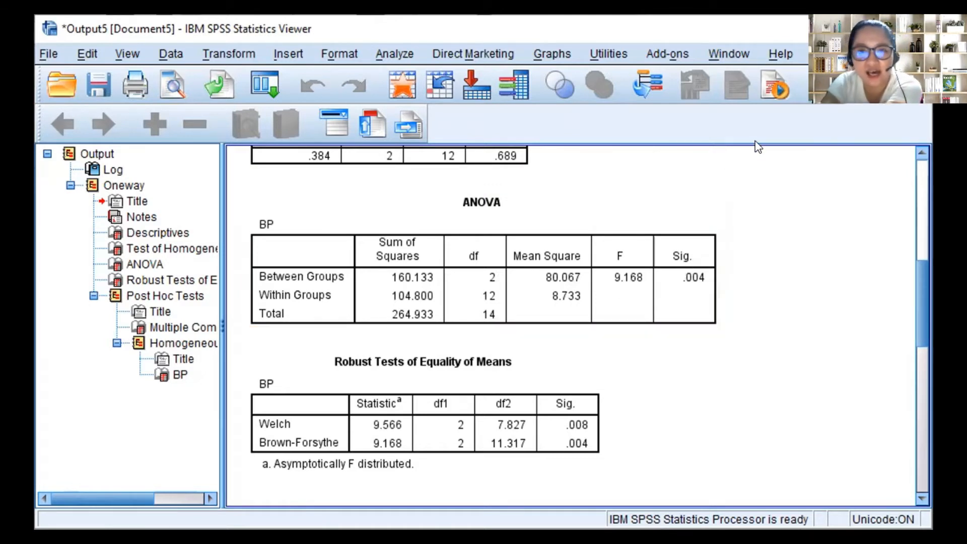
mouse_move(765, 143)
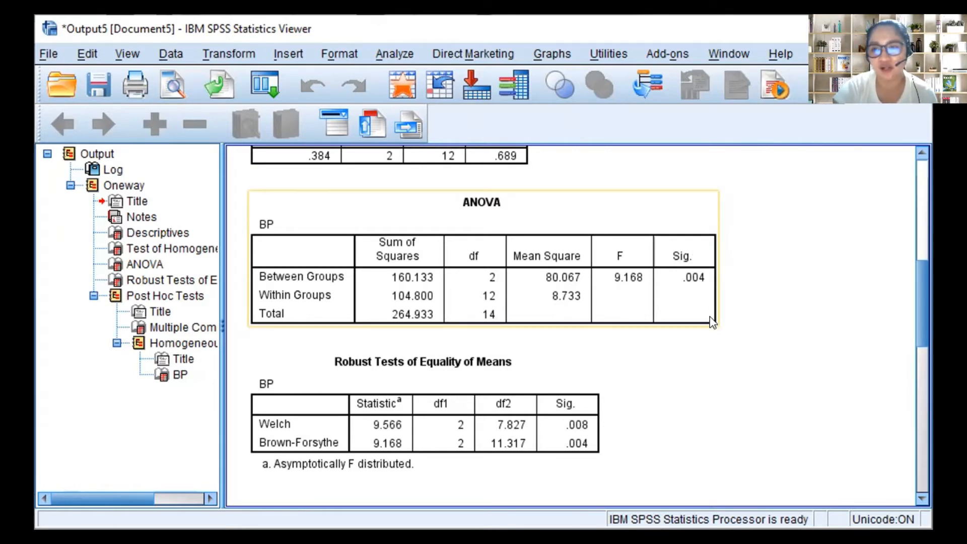
mouse_move(709, 305)
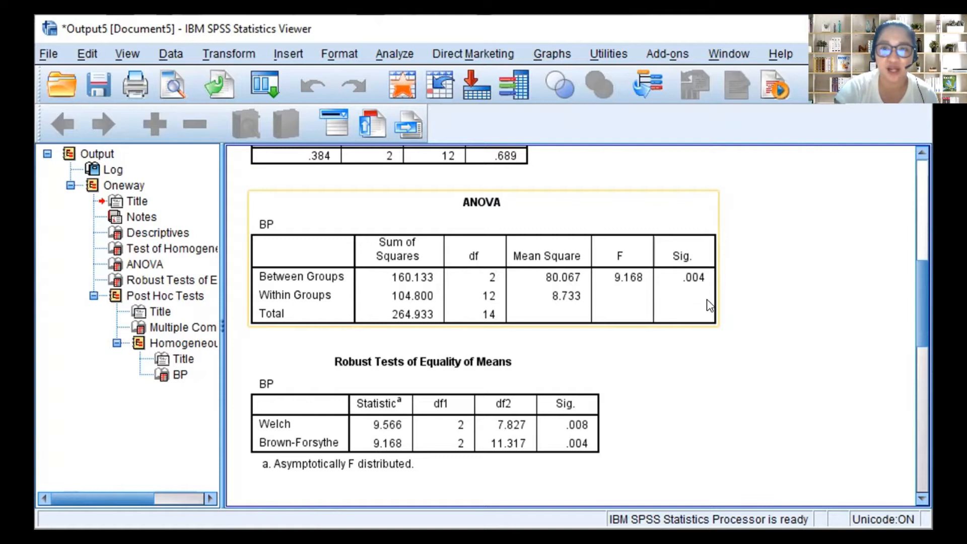
mouse_move(669, 245)
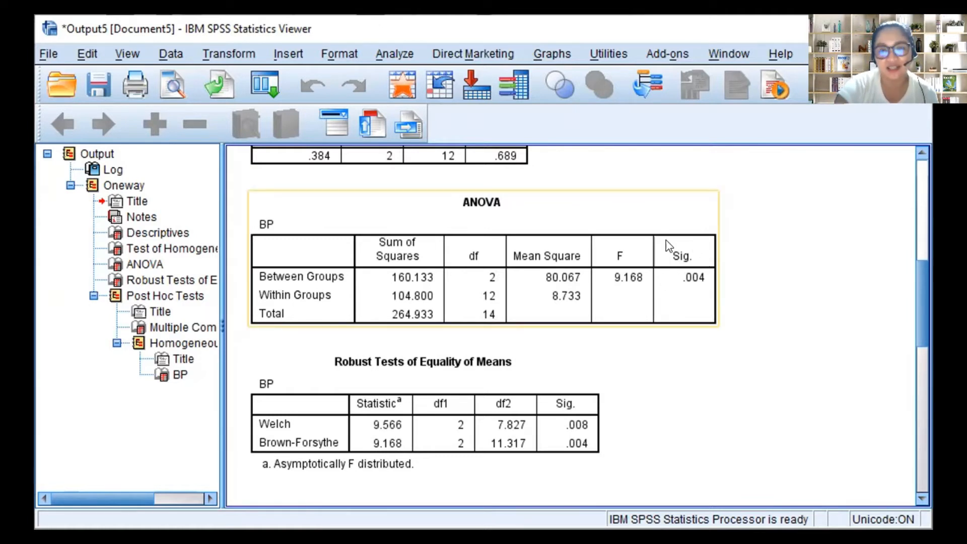
mouse_move(689, 278)
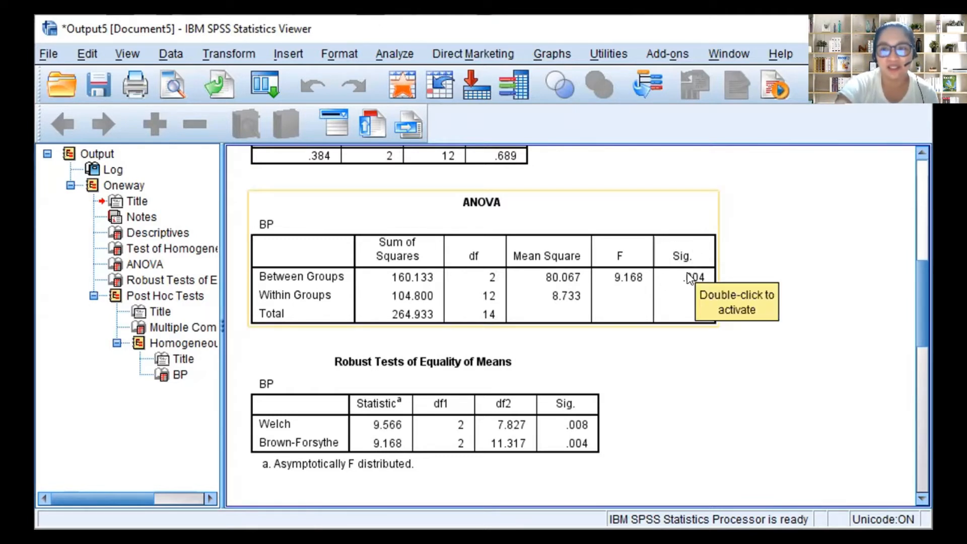
mouse_move(709, 275)
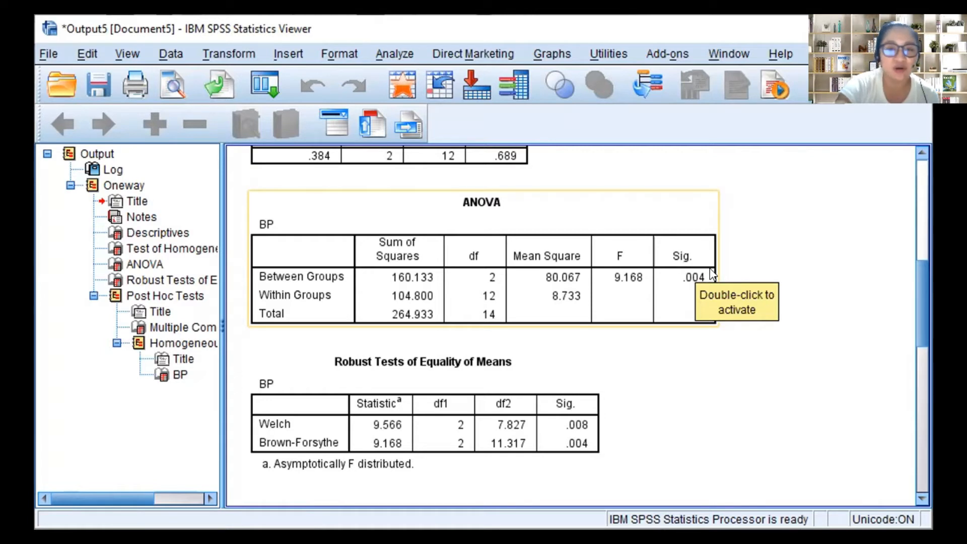
mouse_move(708, 186)
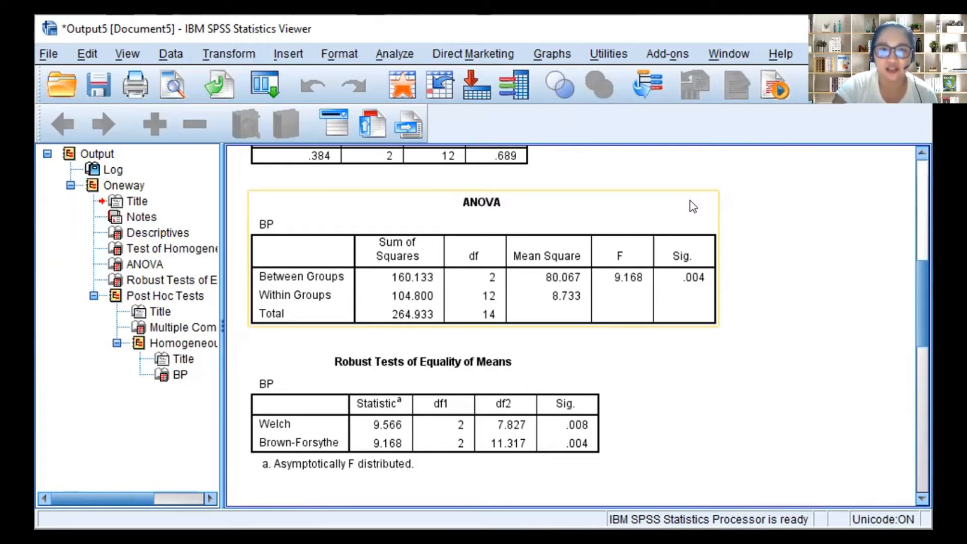
mouse_move(691, 233)
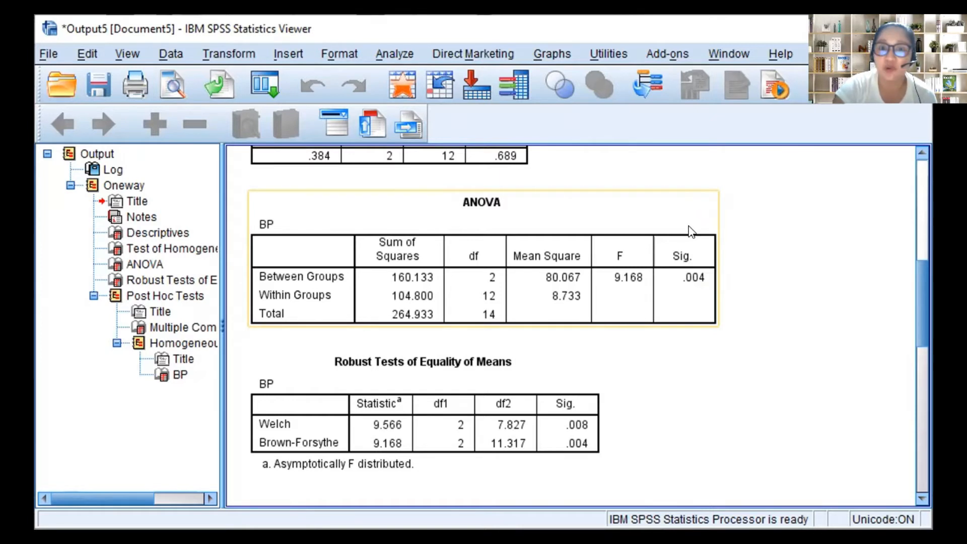
mouse_move(687, 231)
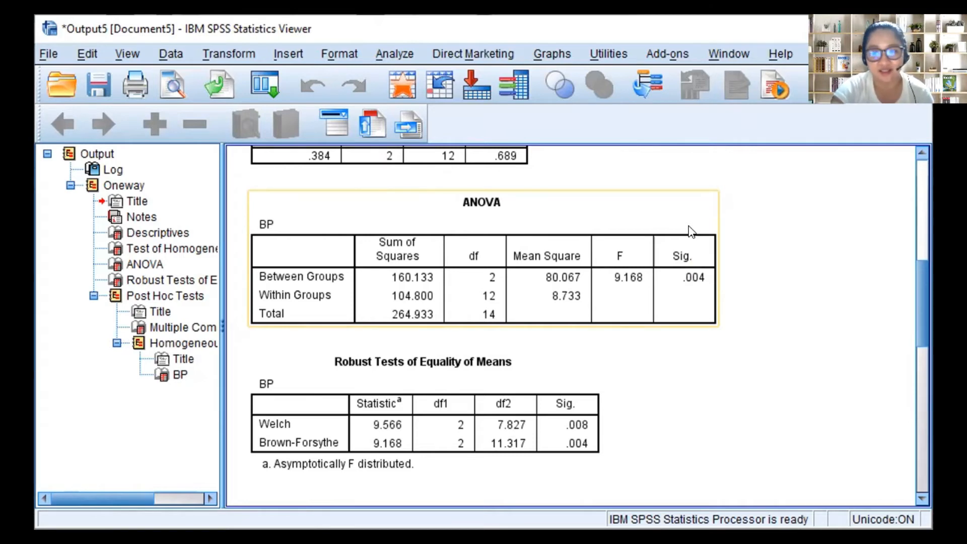
Scroll the output to the Tukey HSD Multiple Comparisons table (group 1 vs 2, .003)
scroll("down", 3)
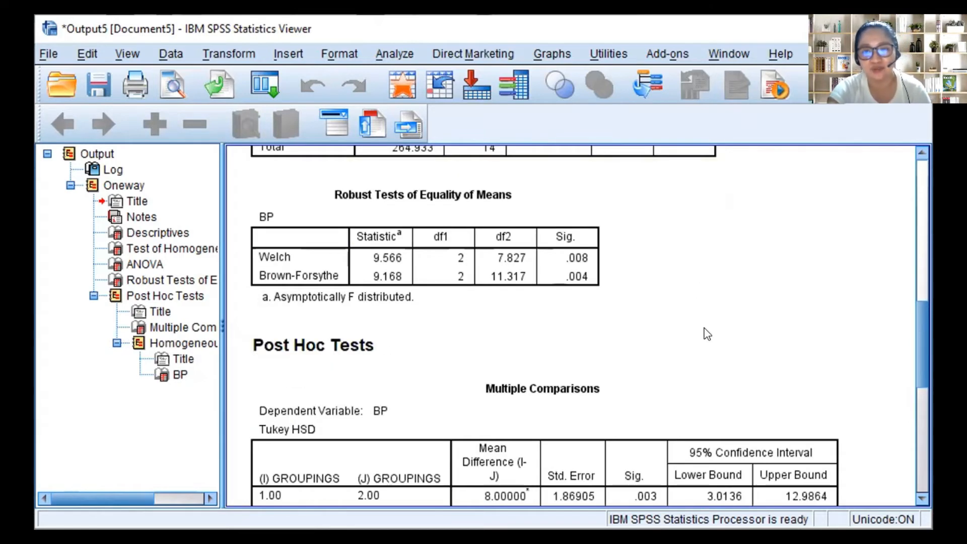
scroll("up", 3)
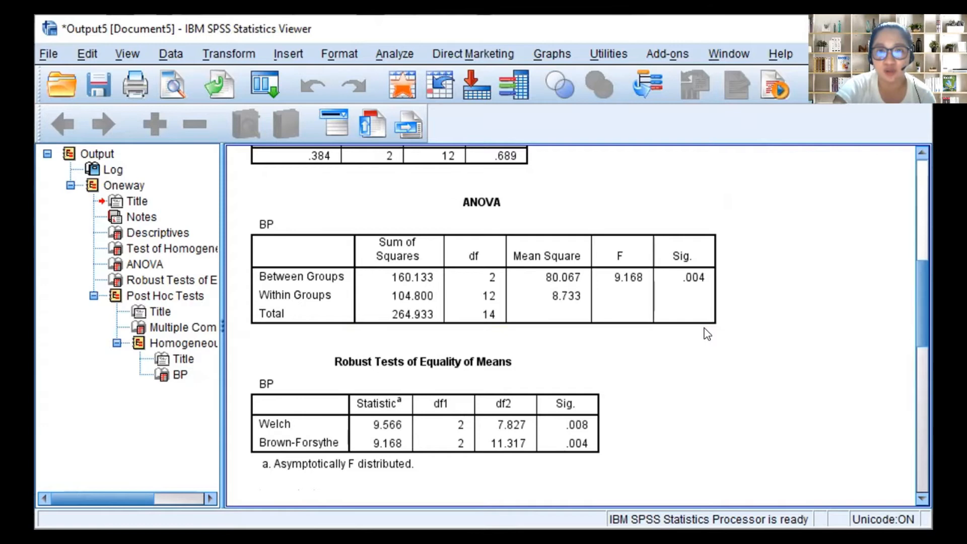
scroll("down", 3)
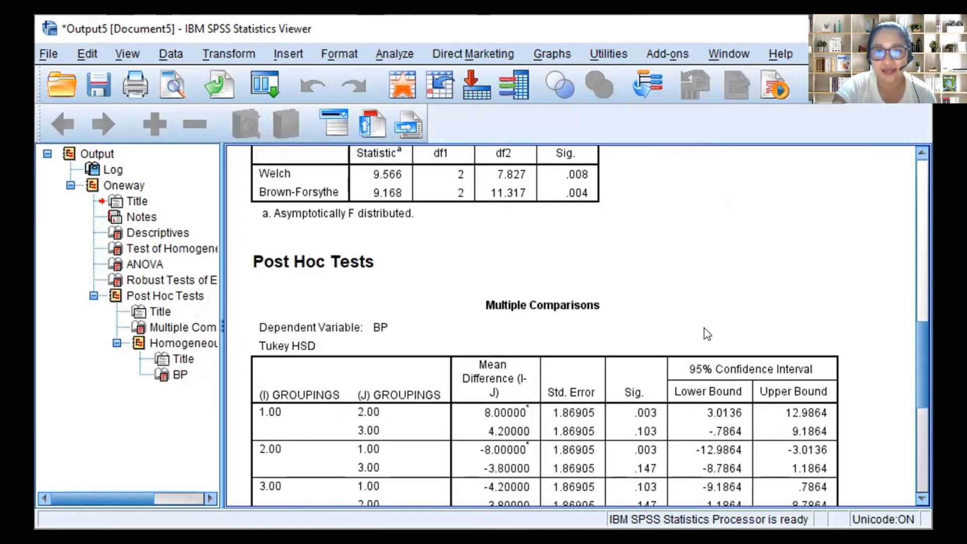
scroll("up", 3)
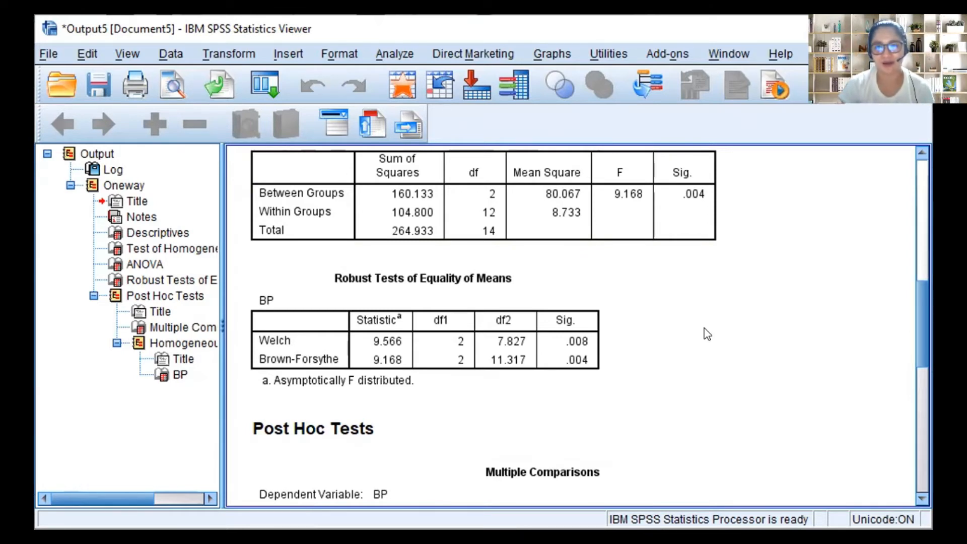
mouse_move(744, 305)
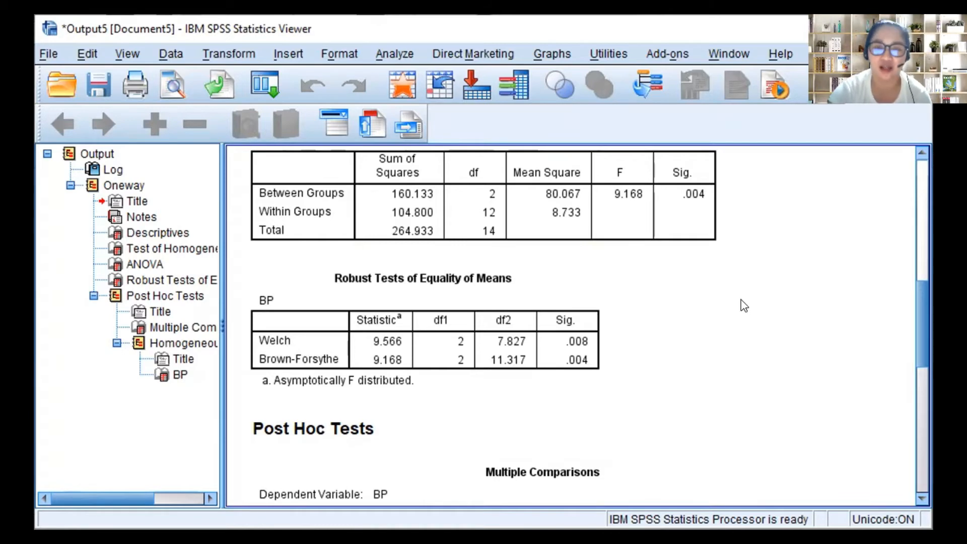
scroll("down", 3)
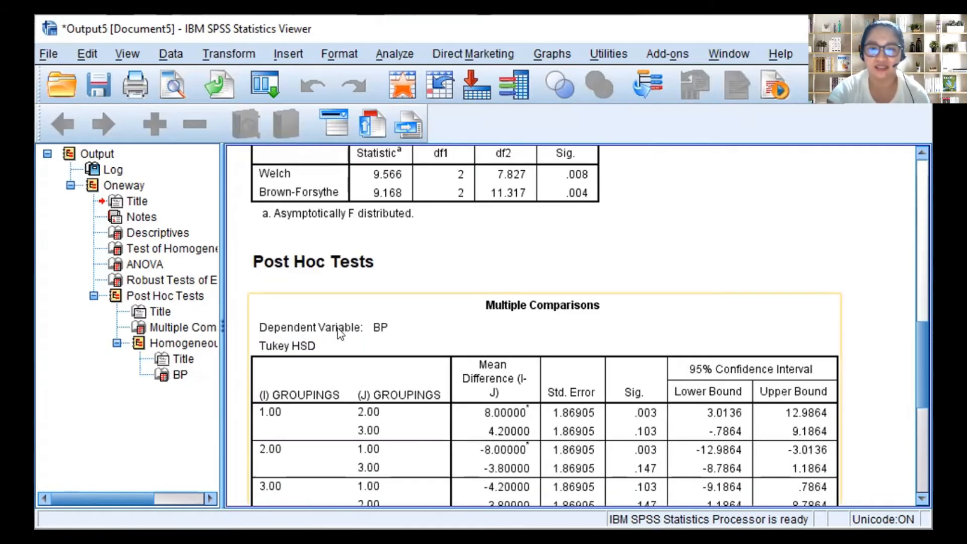
scroll("down", 3)
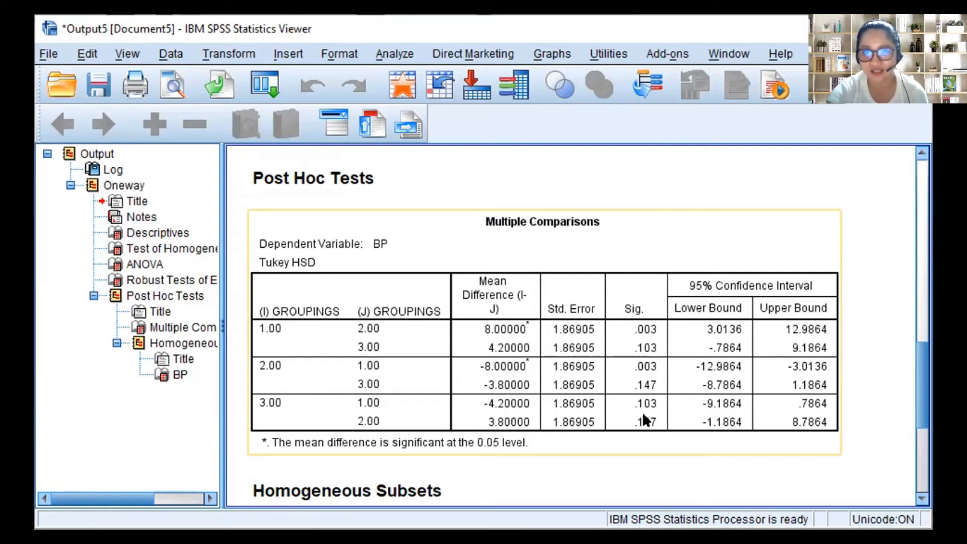
mouse_move(275, 336)
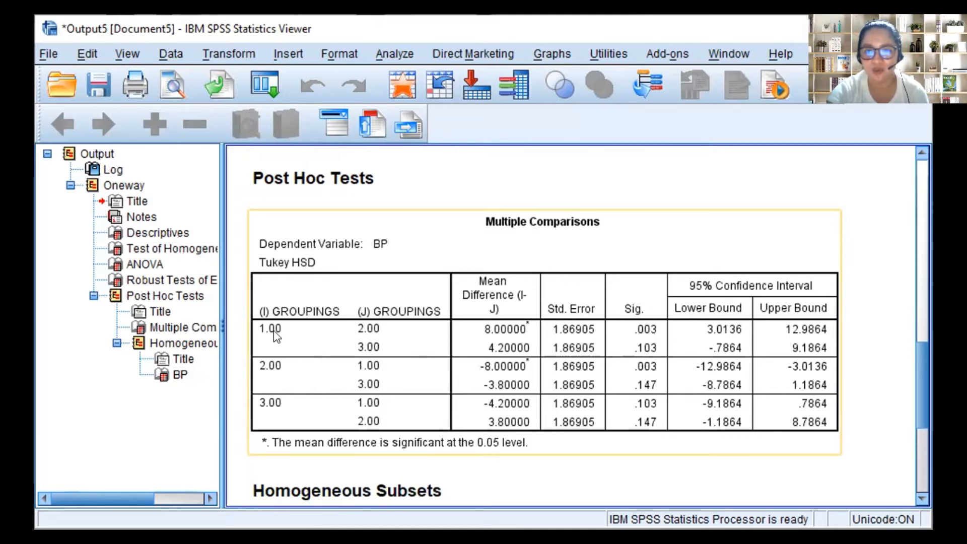
mouse_move(660, 335)
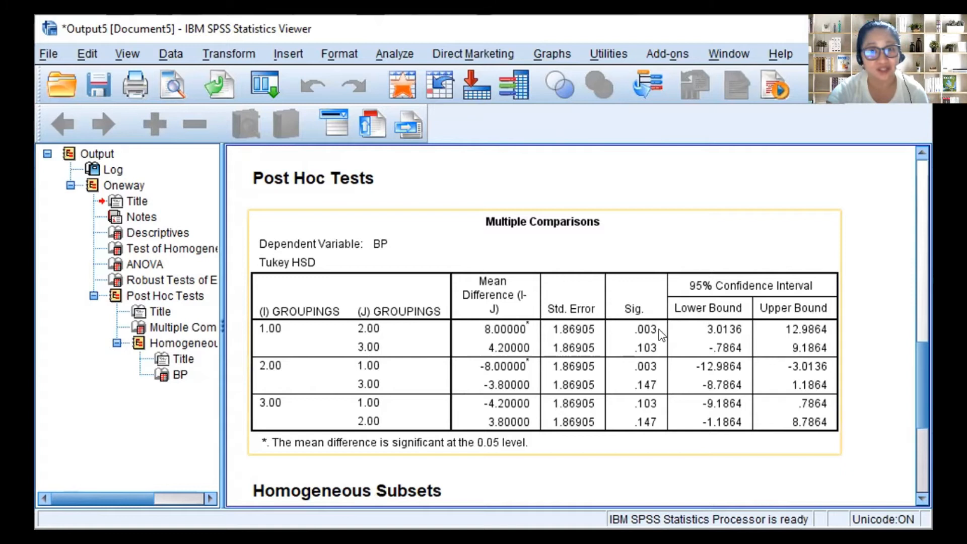
mouse_move(660, 335)
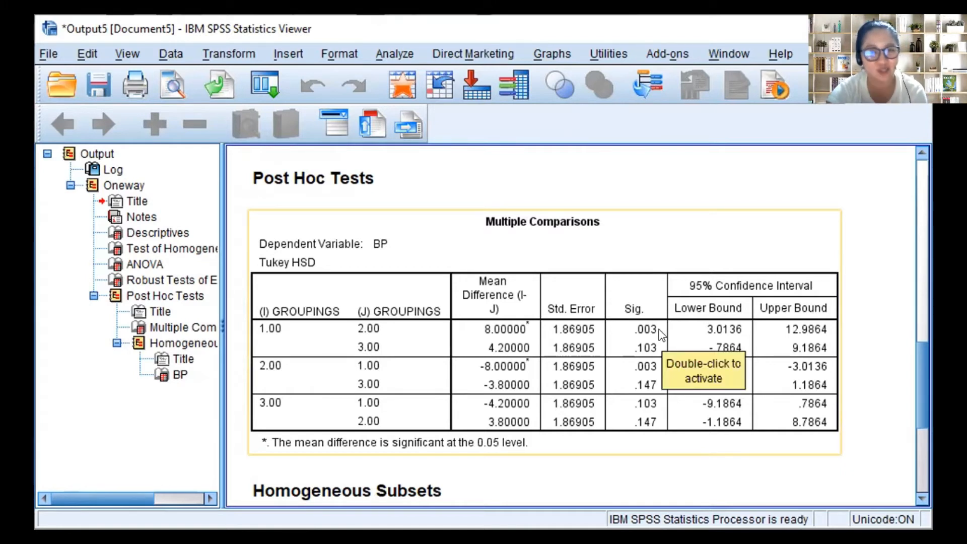
mouse_move(678, 323)
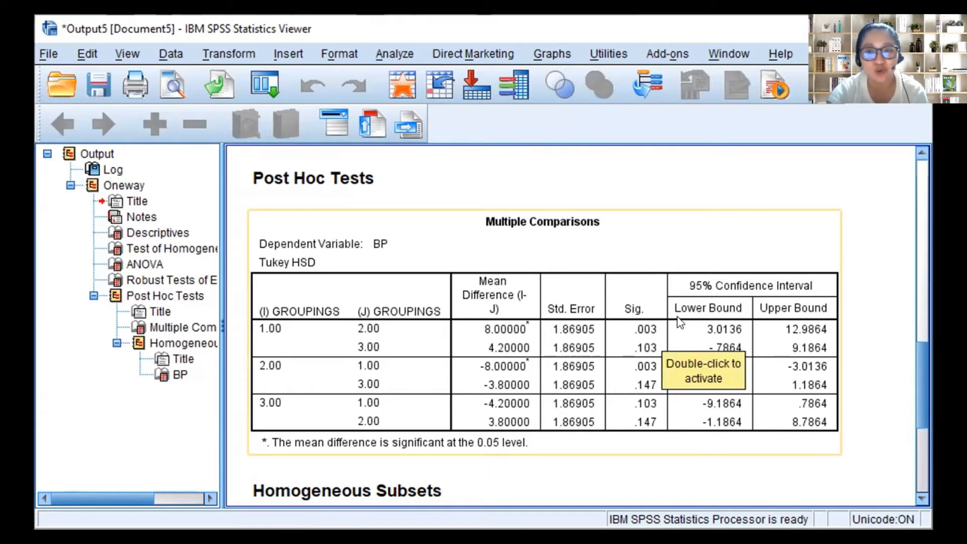
mouse_move(261, 353)
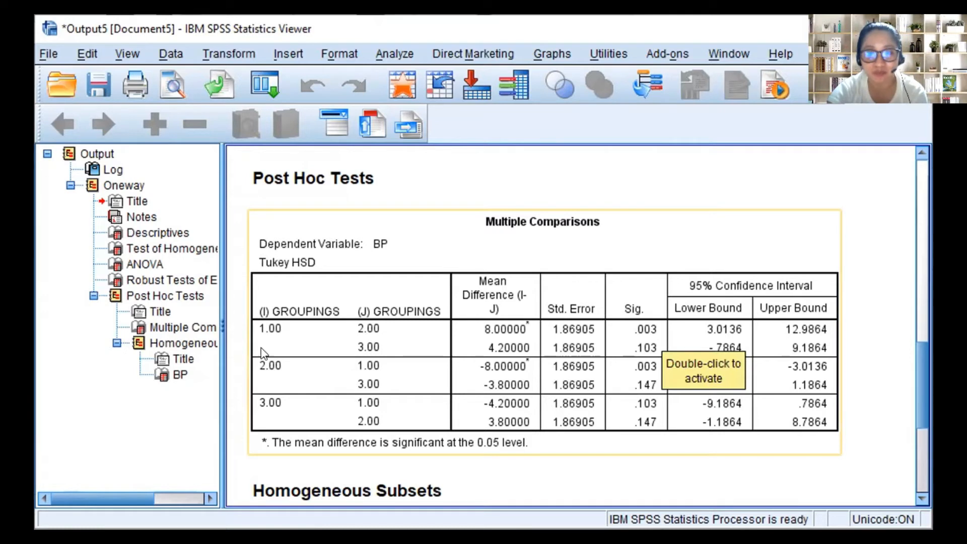
mouse_move(588, 338)
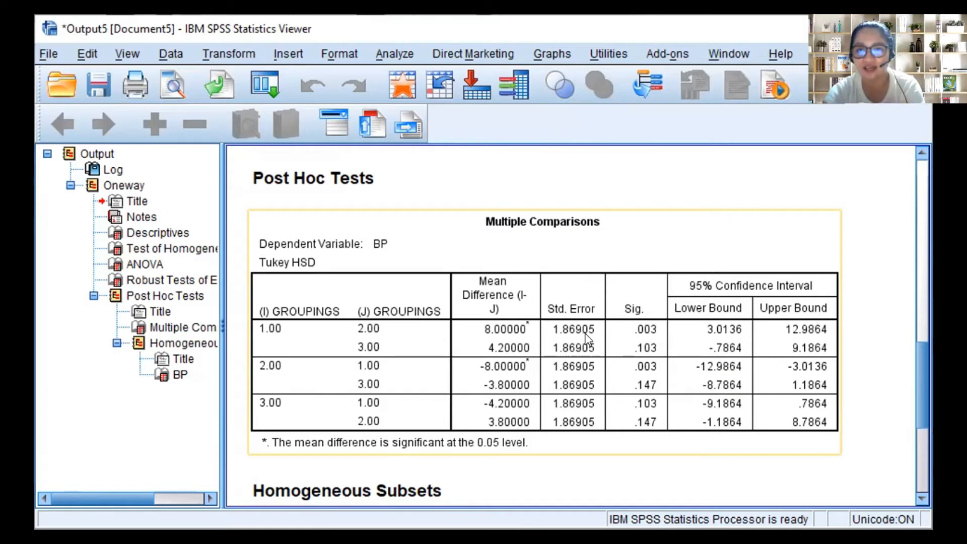
mouse_move(393, 367)
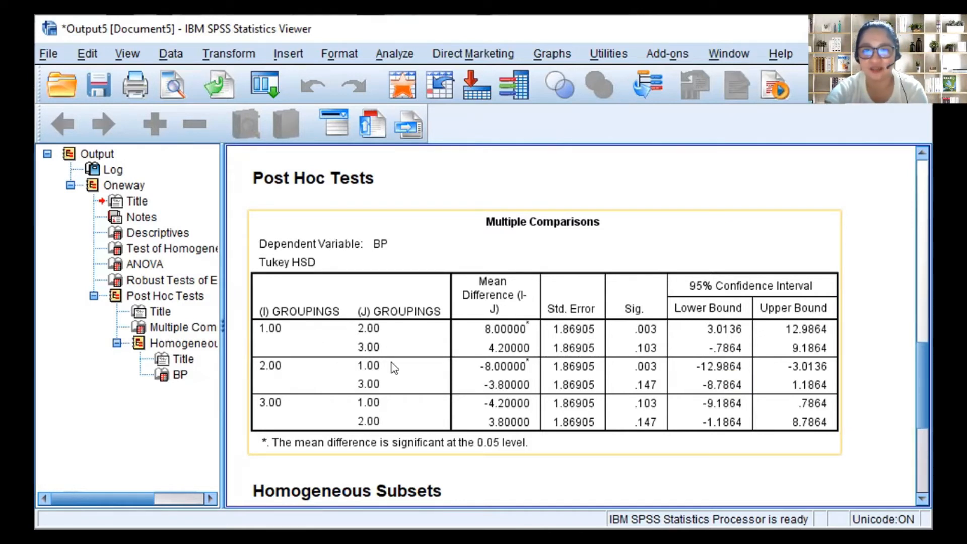
mouse_move(637, 377)
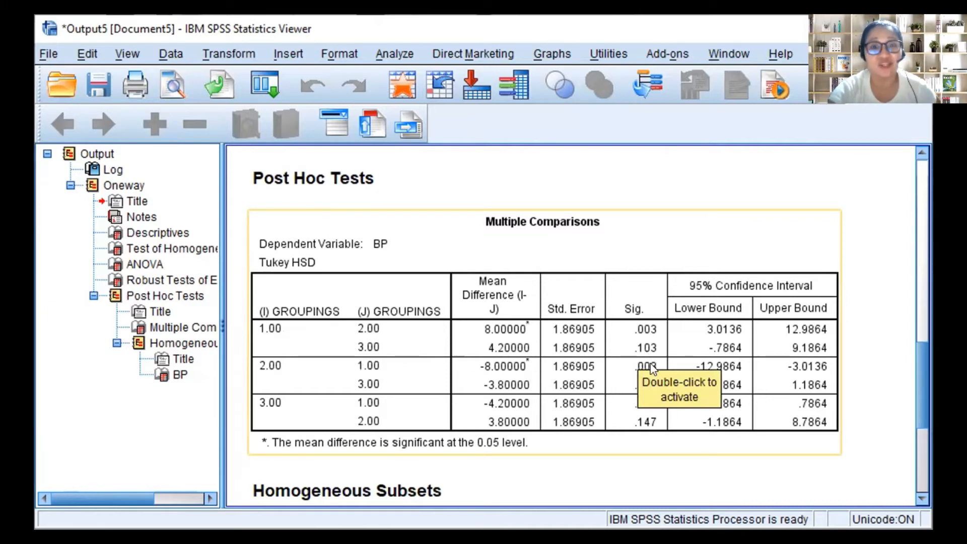
mouse_move(638, 437)
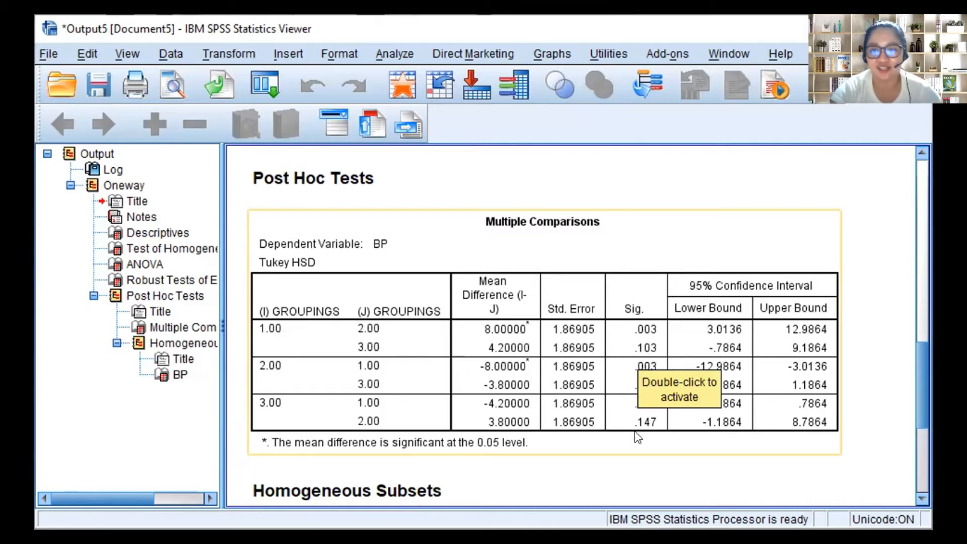
scroll("down", 3)
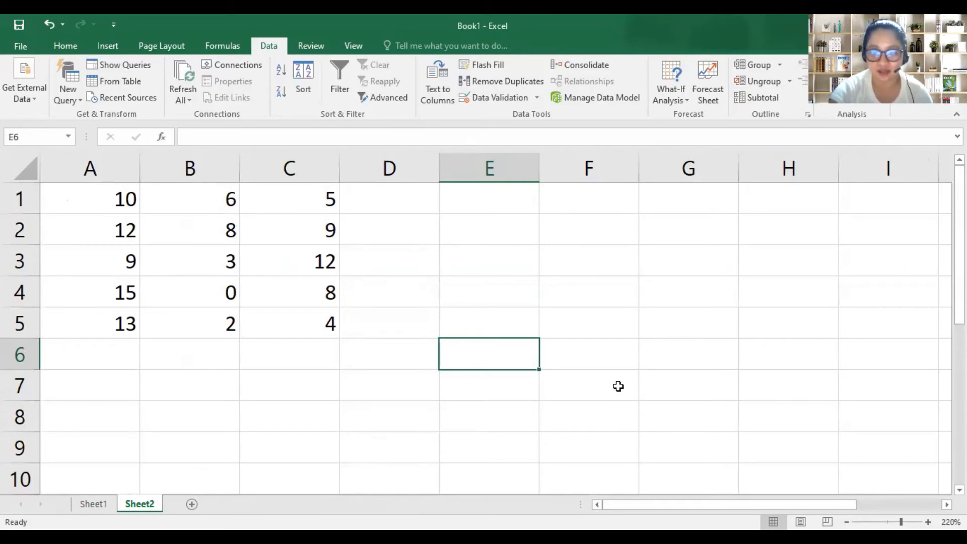
mouse_move(445, 461)
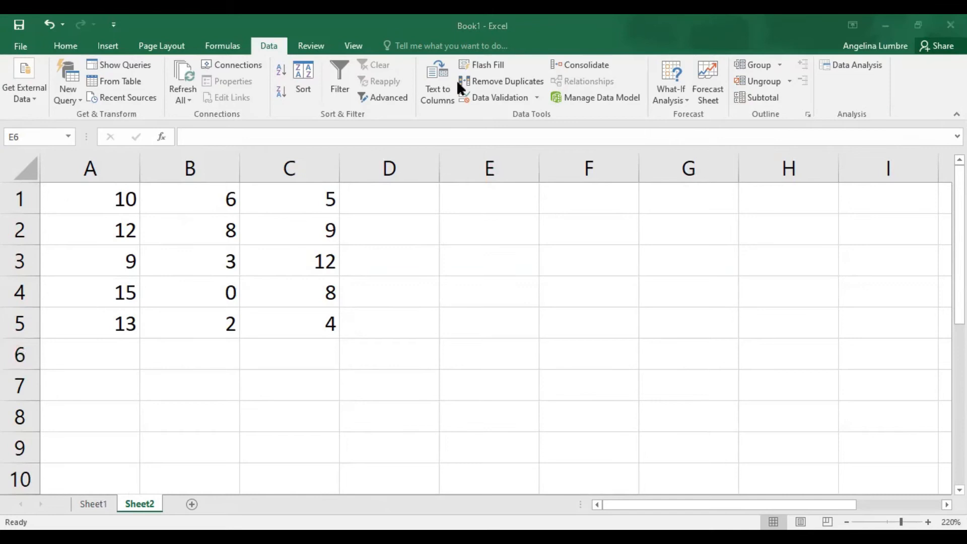
mouse_move(441, 241)
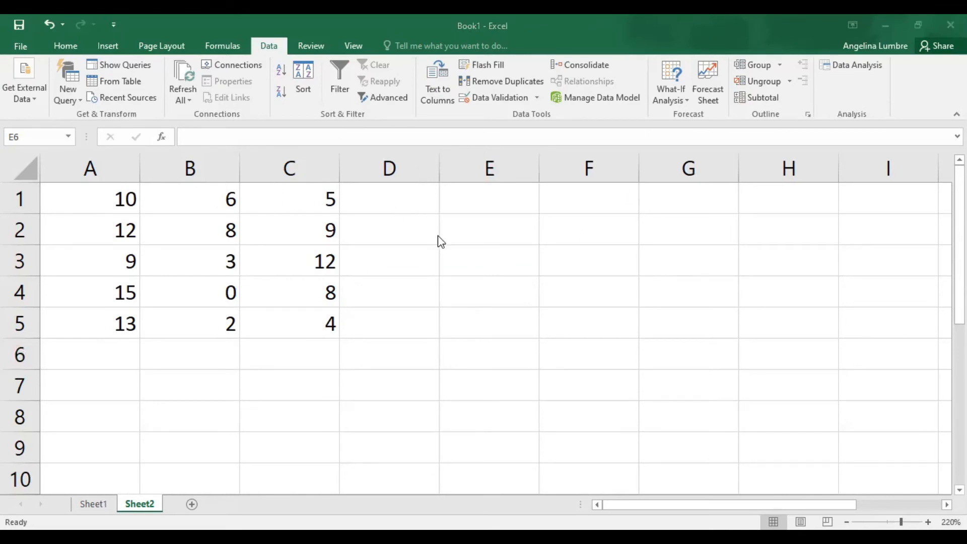
mouse_move(851, 266)
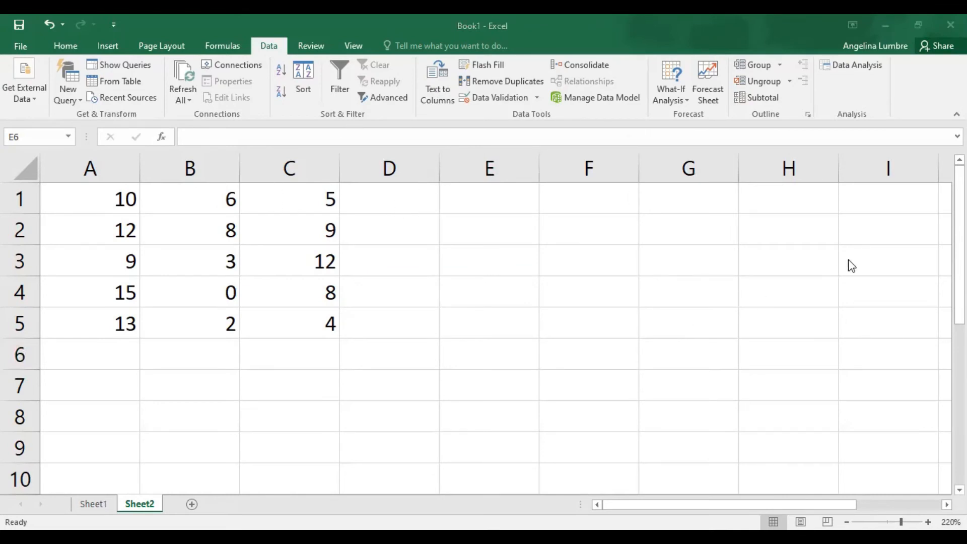
mouse_move(873, 84)
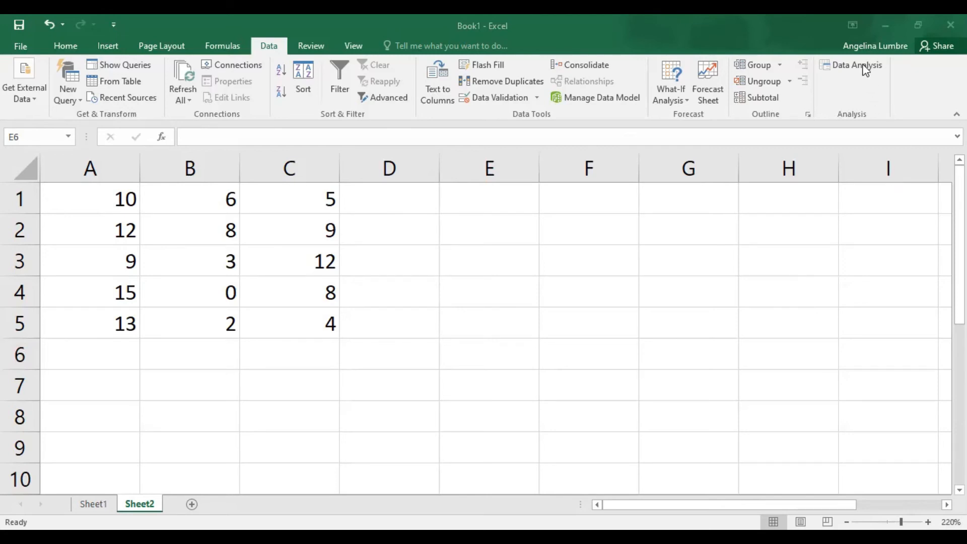
mouse_move(43, 85)
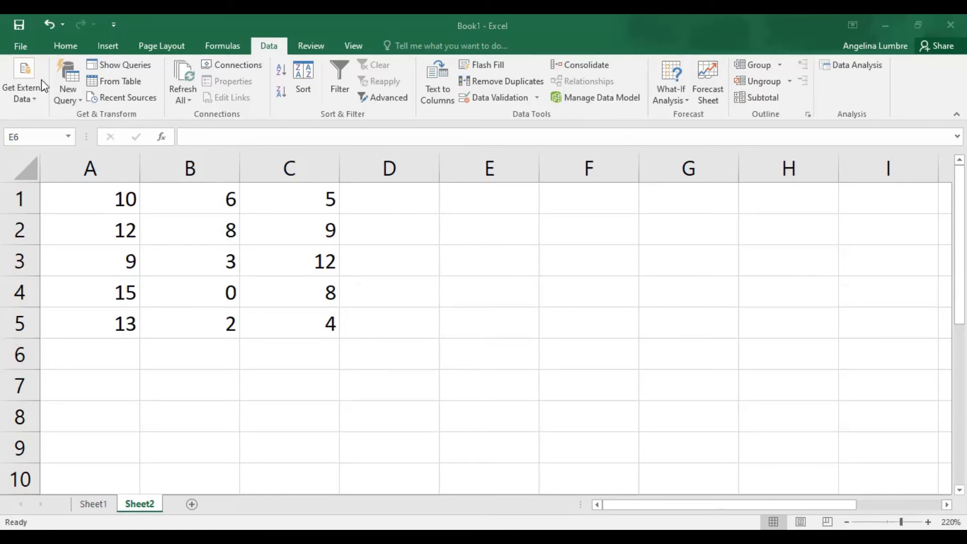
Focus the Excel workbook on Sheet2 with the three columns of BP scores
left_click(489, 353)
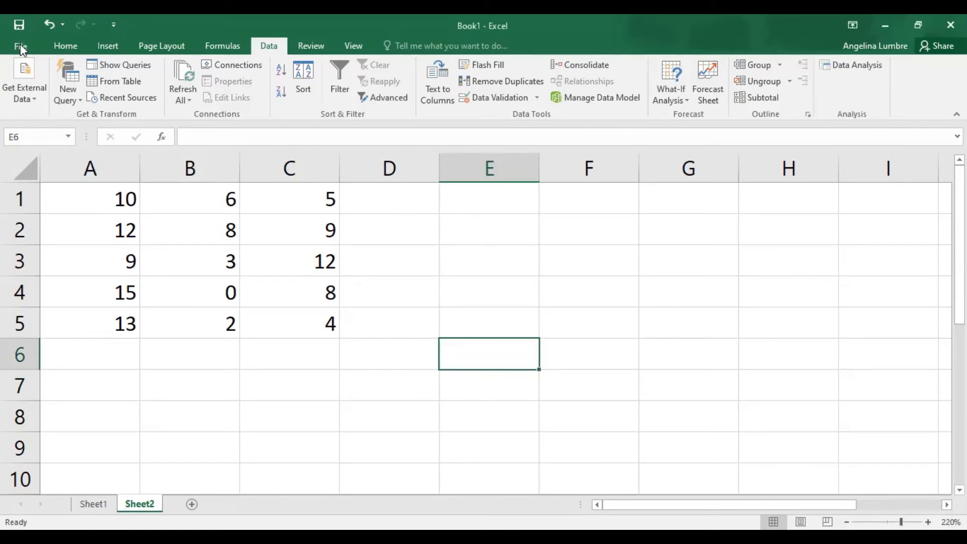
mouse_move(50, 387)
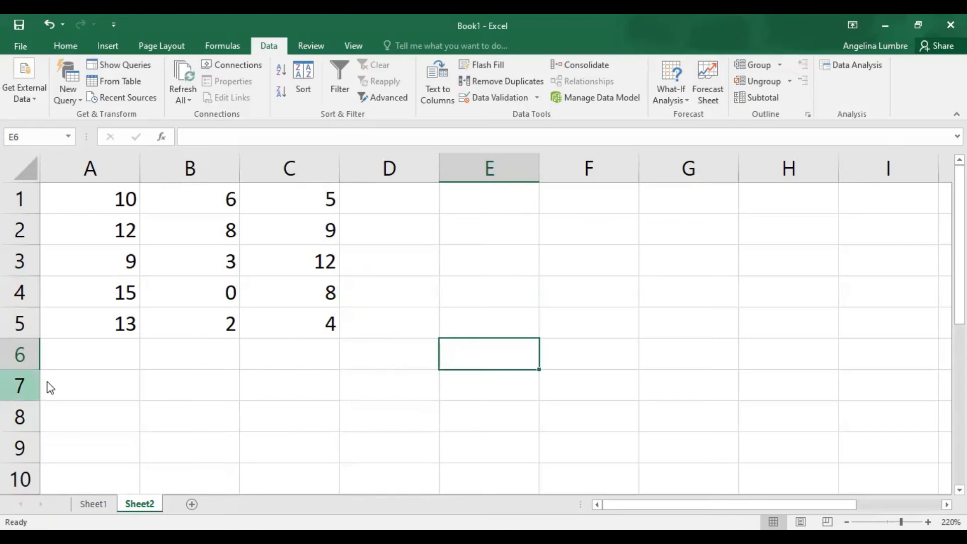
left_click(20, 46)
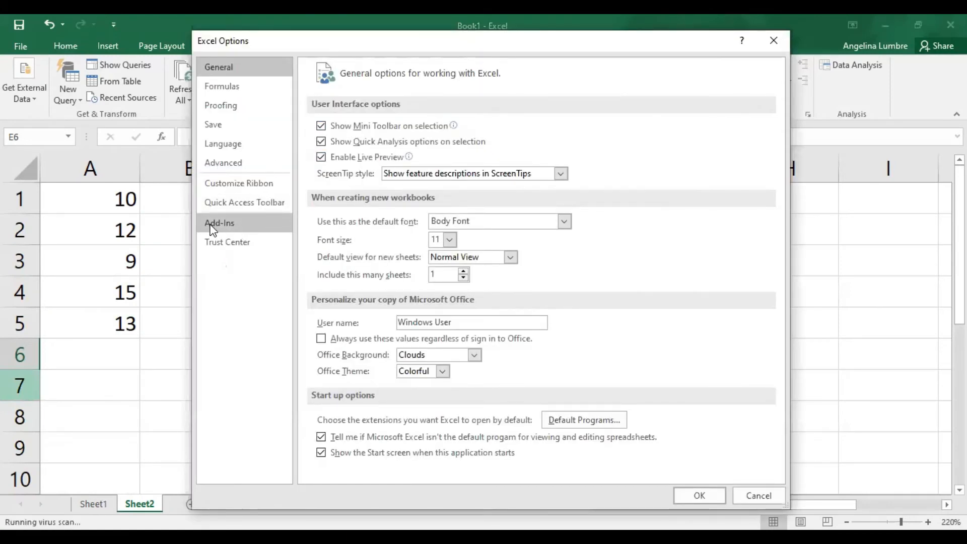
left_click(221, 223)
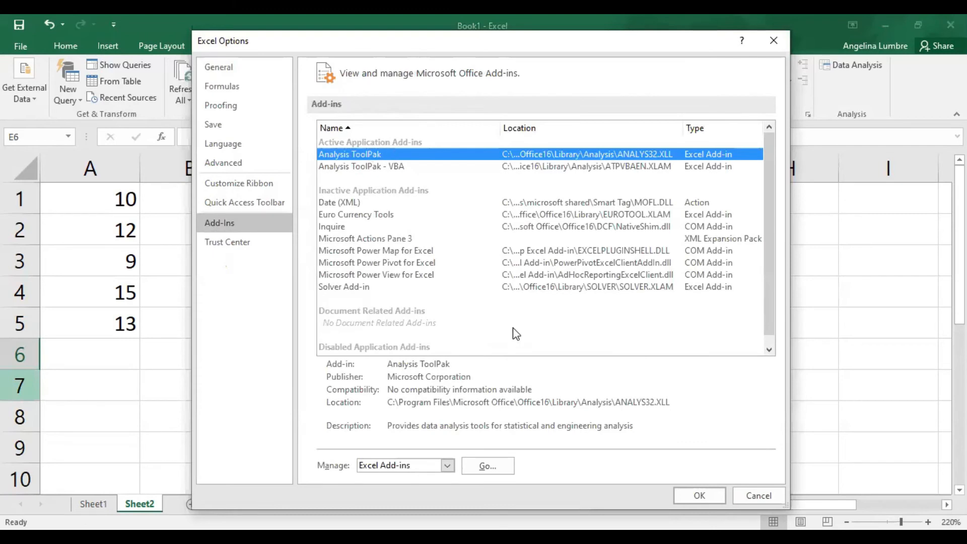
left_click(698, 495)
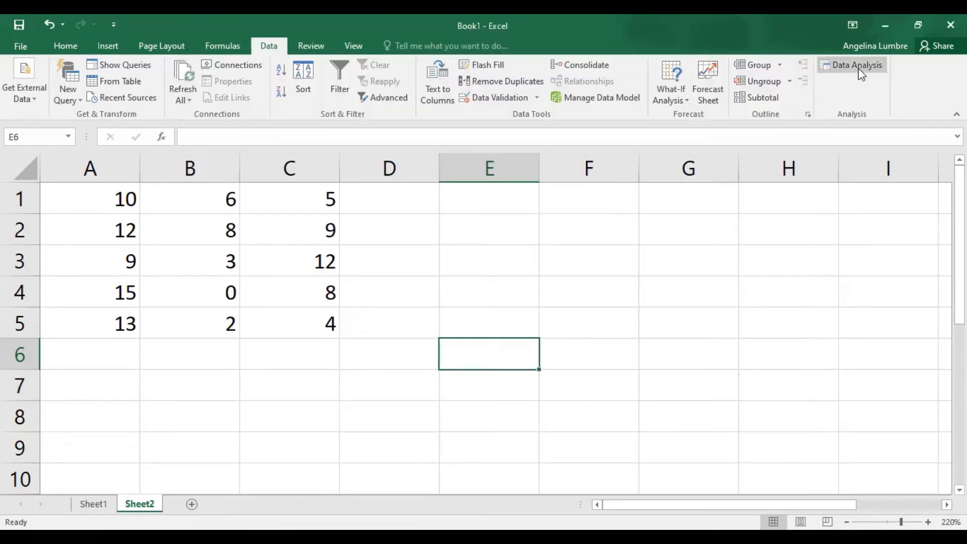
mouse_move(857, 65)
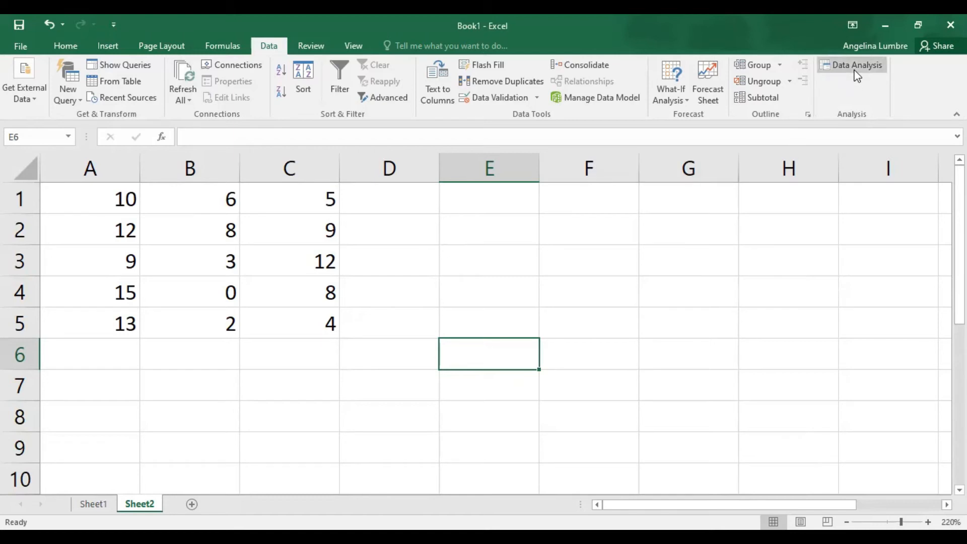
Configure Anova: Single Factor with input $A$1:$C$5 grouped by columns, output at $E$1
left_click(856, 64)
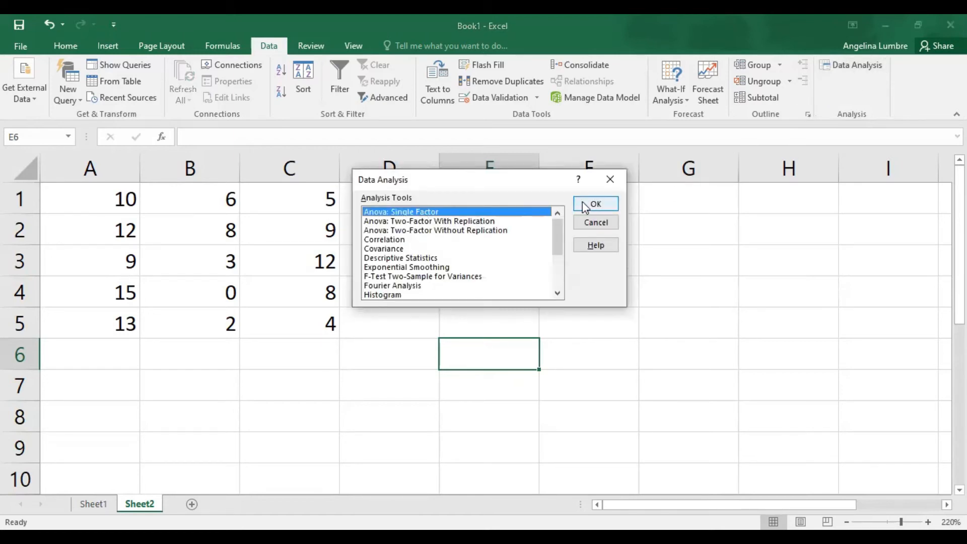
left_click(594, 204)
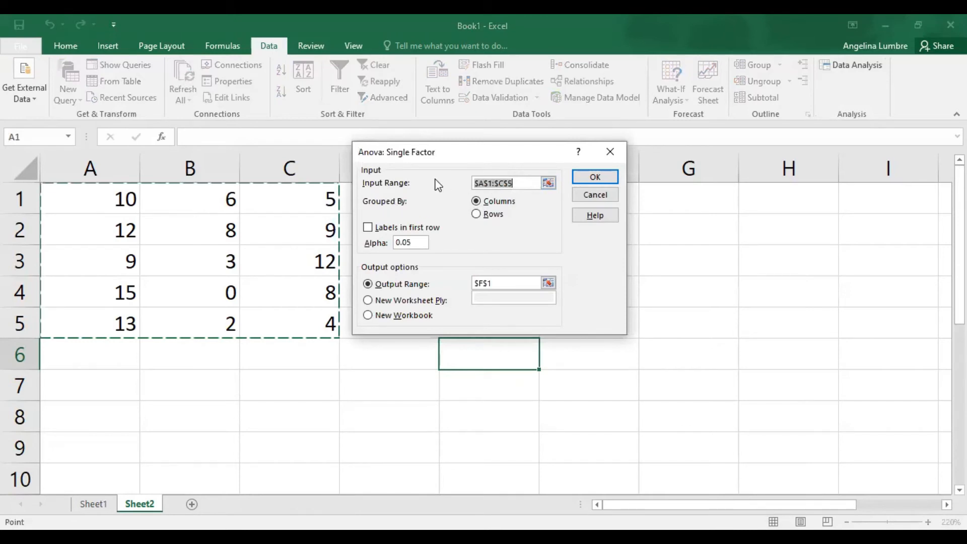
left_click(90, 199)
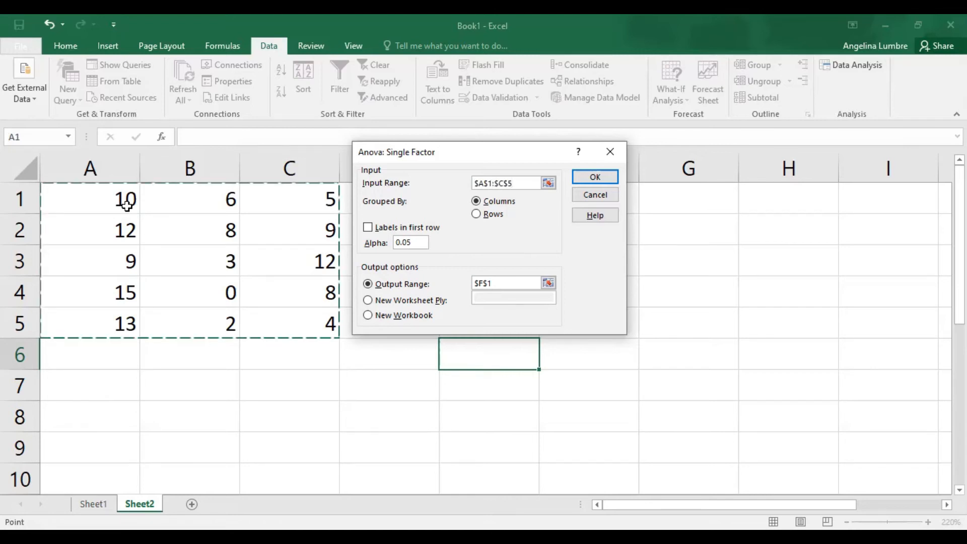
left_click(506, 183)
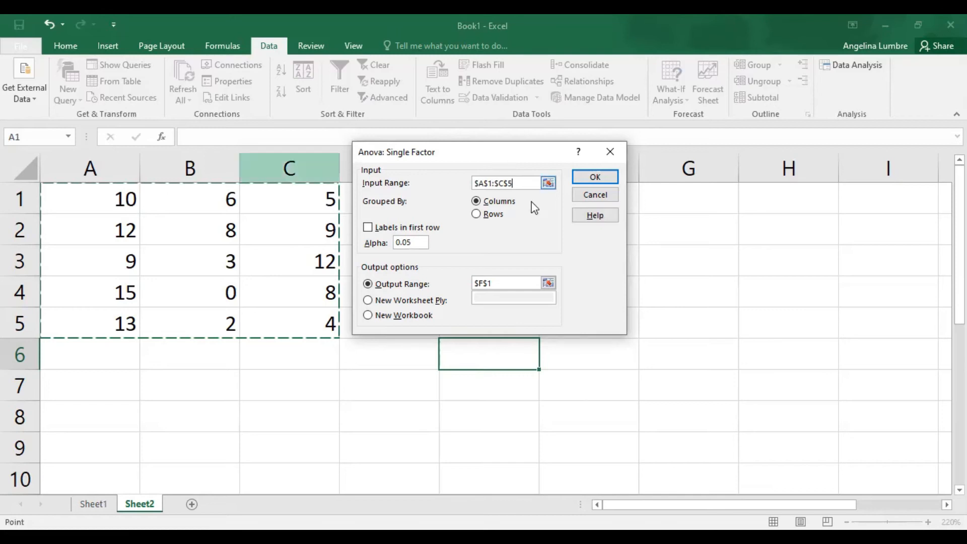
mouse_move(484, 160)
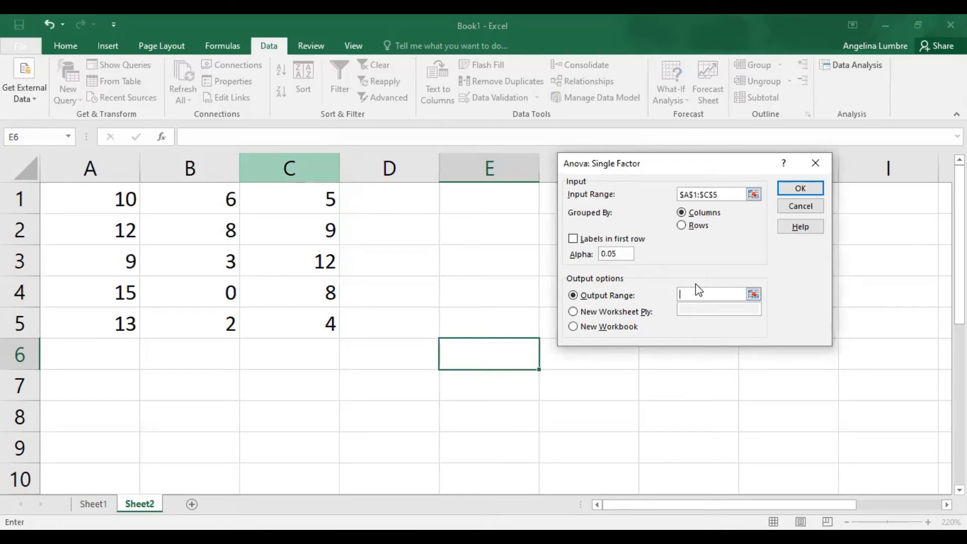
left_click(489, 198)
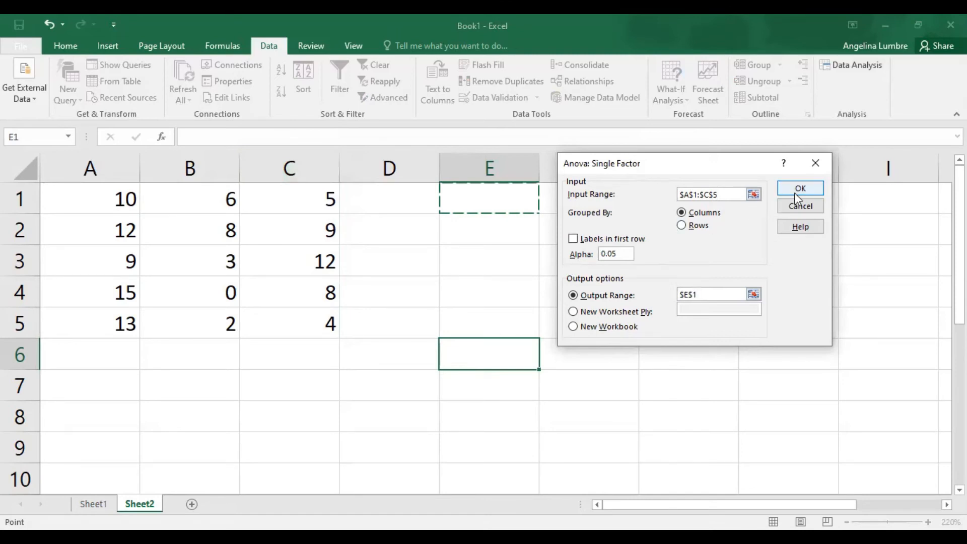
mouse_move(571, 242)
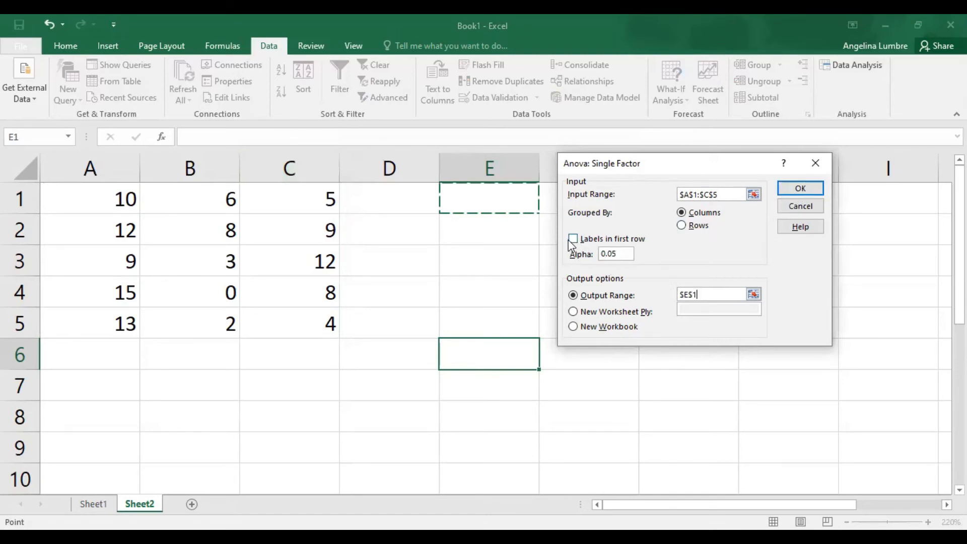
mouse_move(240, 187)
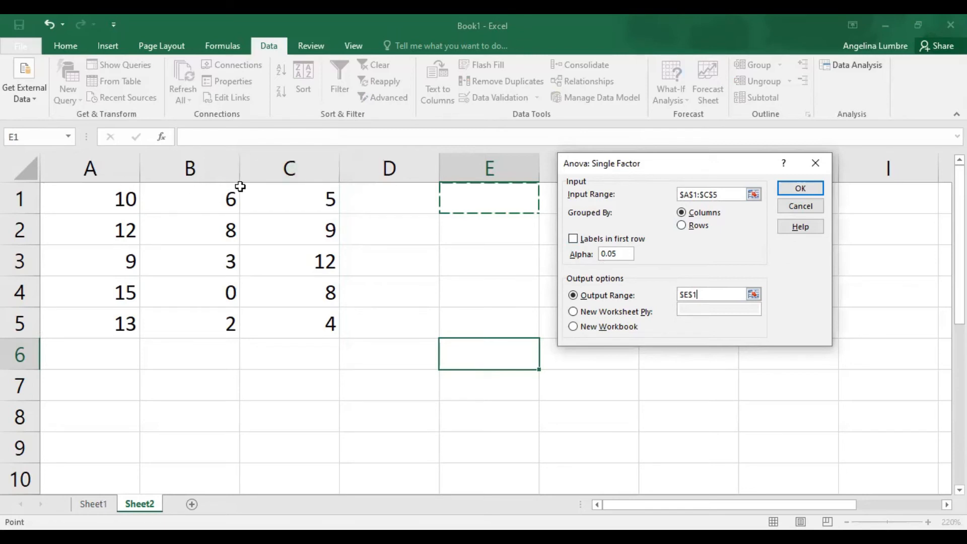
mouse_move(596, 241)
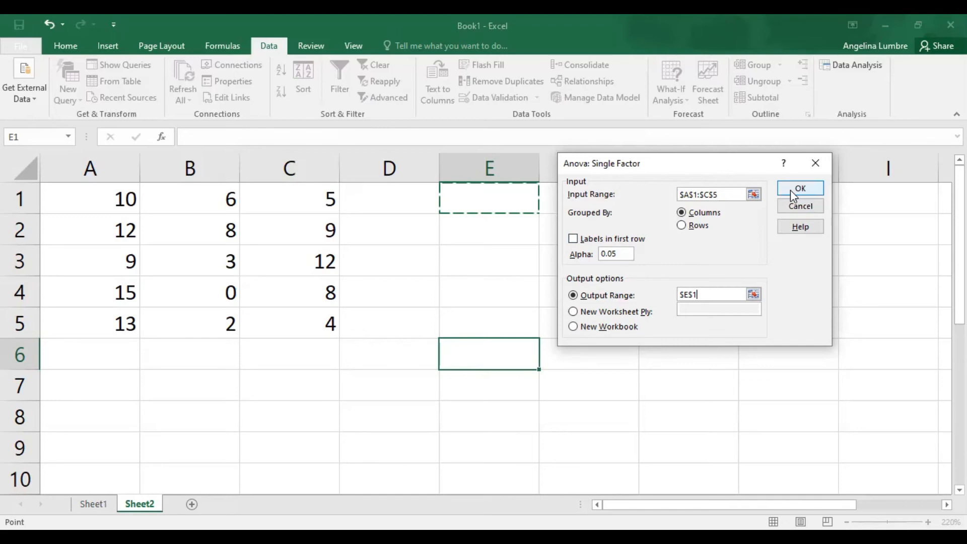
Run the single-factor ANOVA to generate the summary and ANOVA tables at E1
left_click(800, 188)
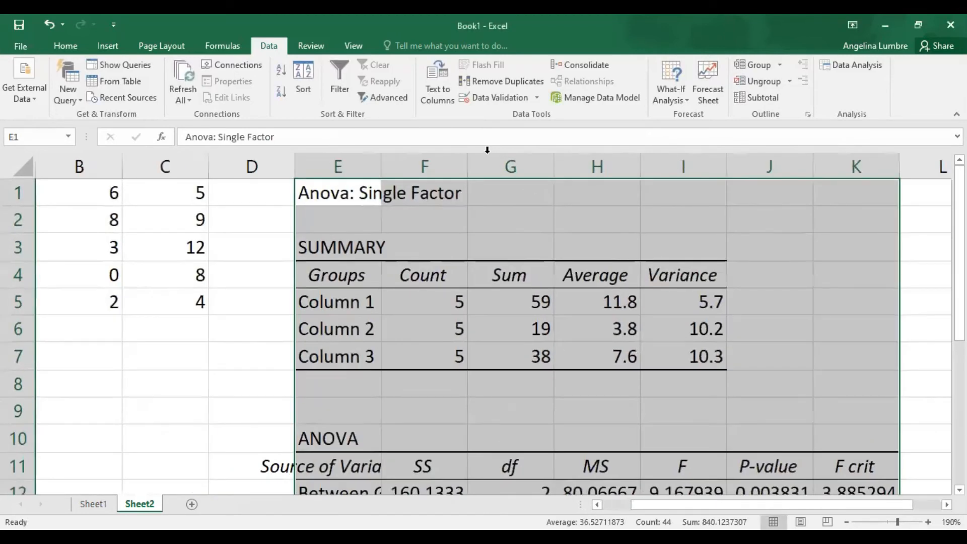
mouse_move(438, 167)
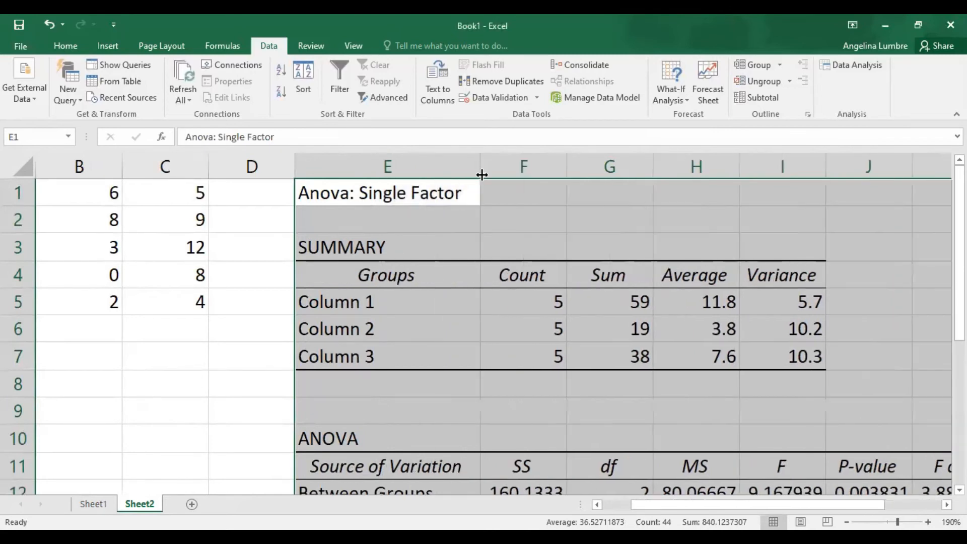
mouse_move(618, 302)
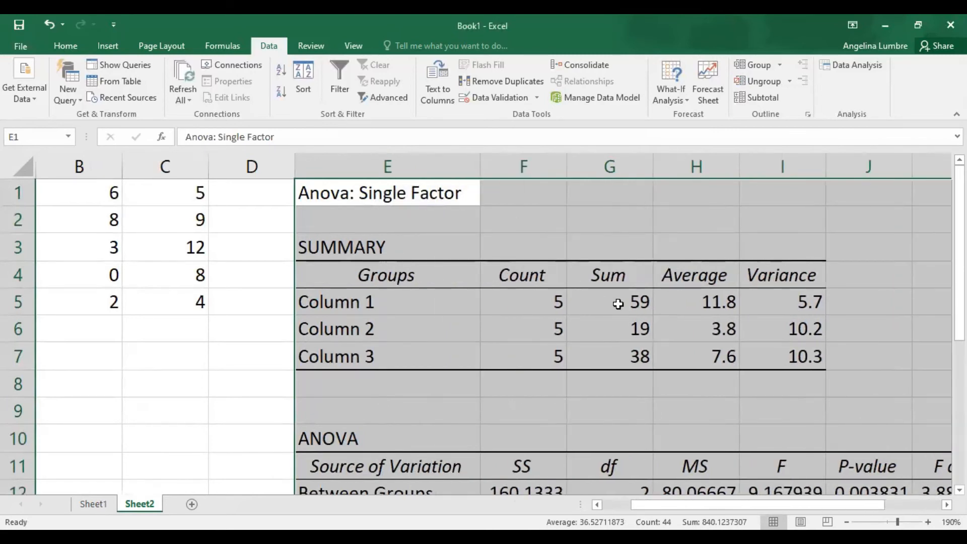
mouse_move(635, 348)
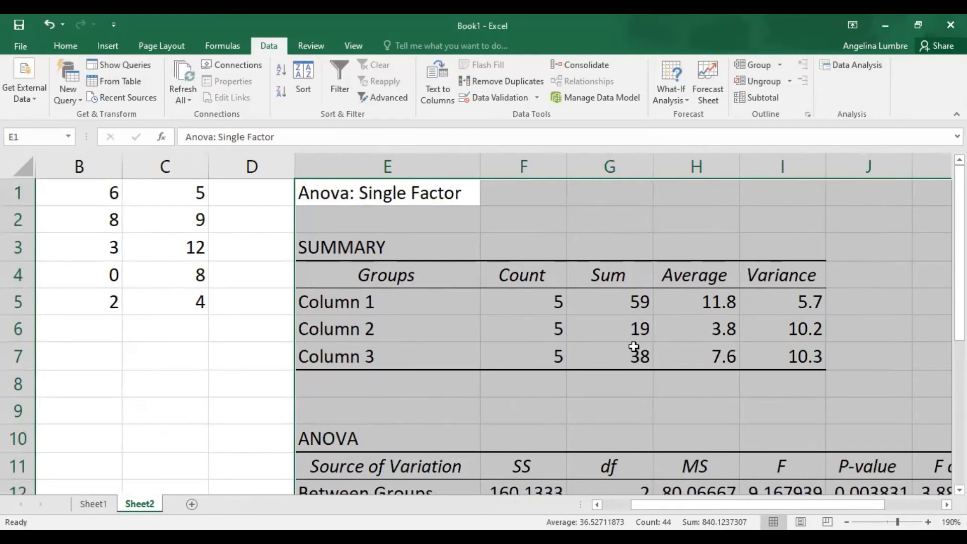
mouse_move(748, 309)
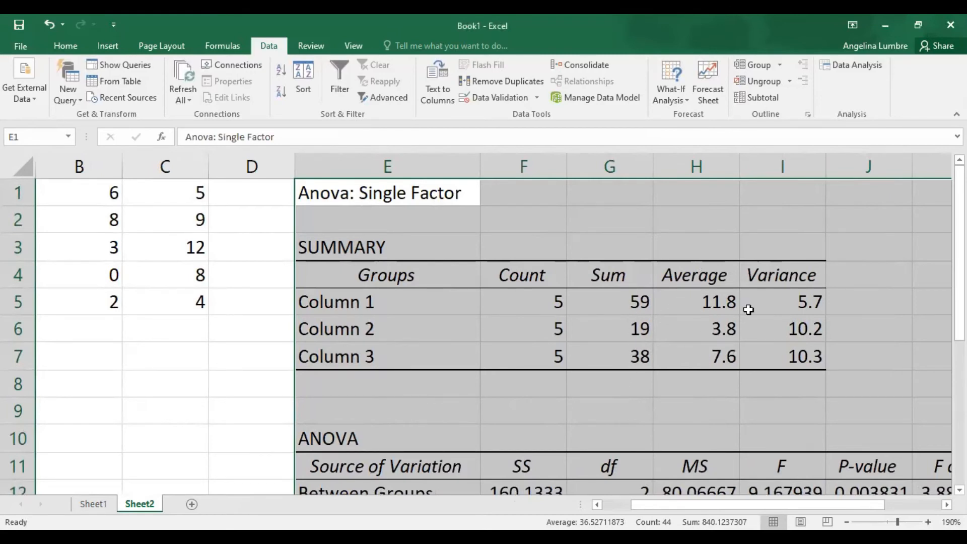
mouse_move(784, 356)
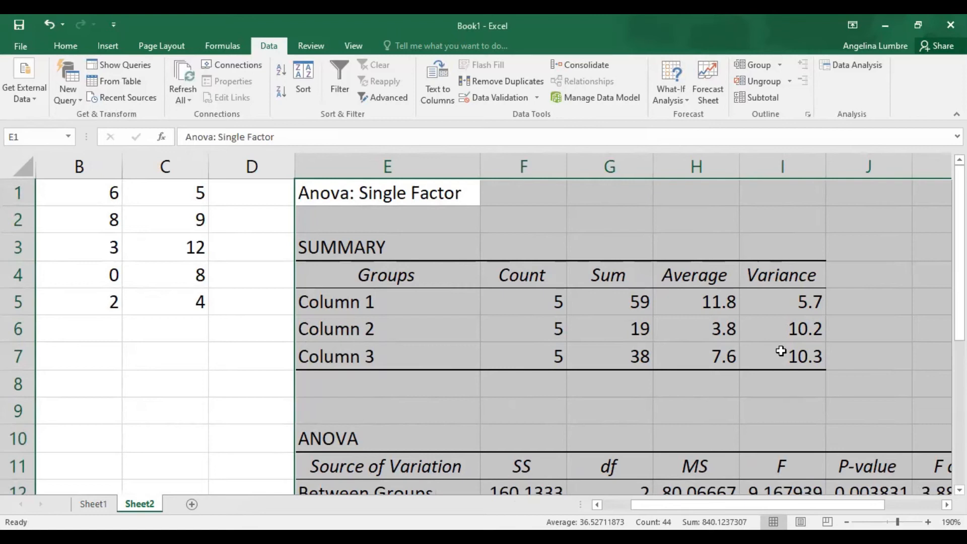
mouse_move(780, 338)
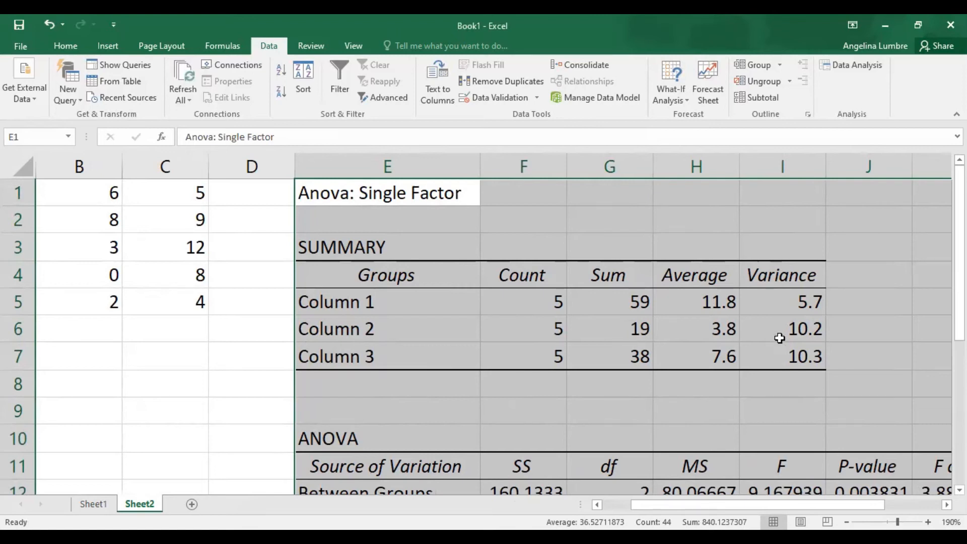
Scroll down to the ANOVA table showing F 9.167939 and P-value 0.003831
scroll("down", 3)
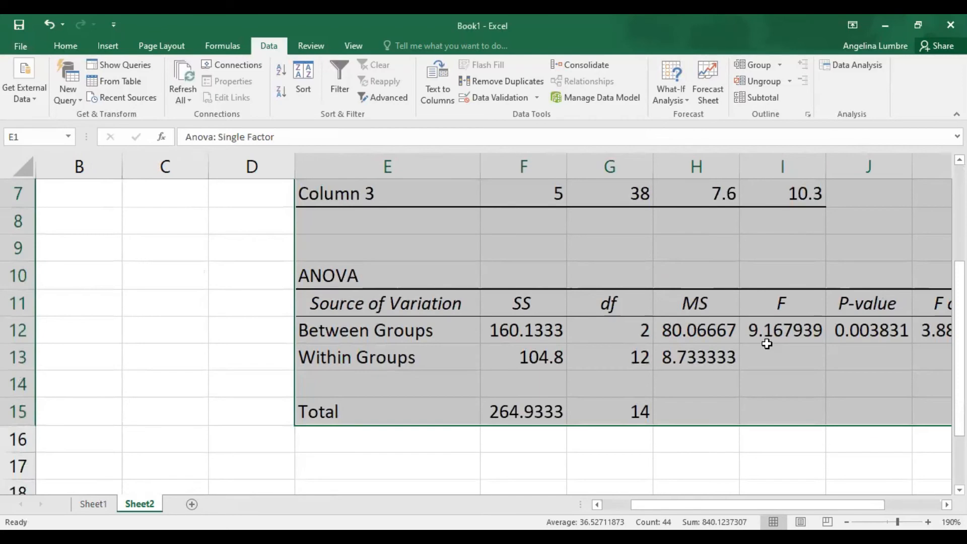
mouse_move(543, 327)
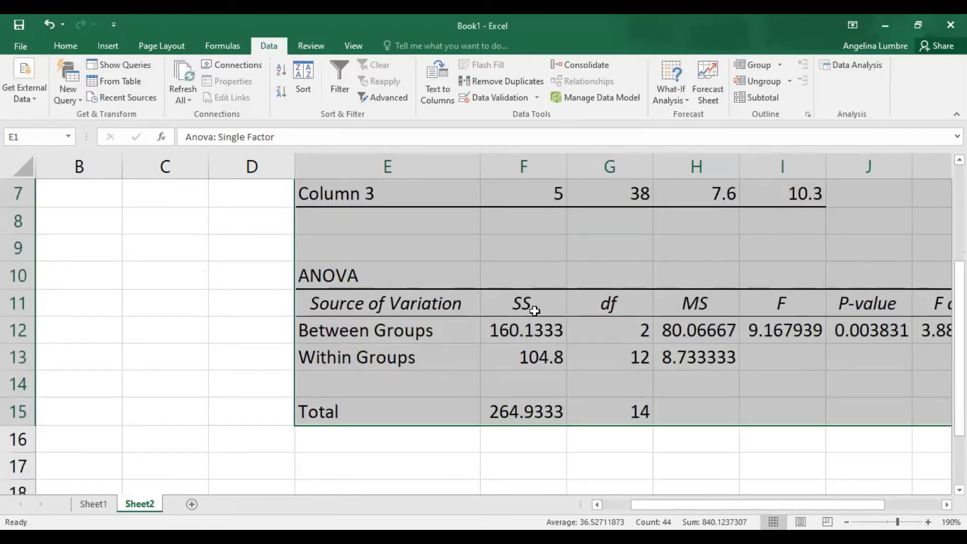
mouse_move(507, 361)
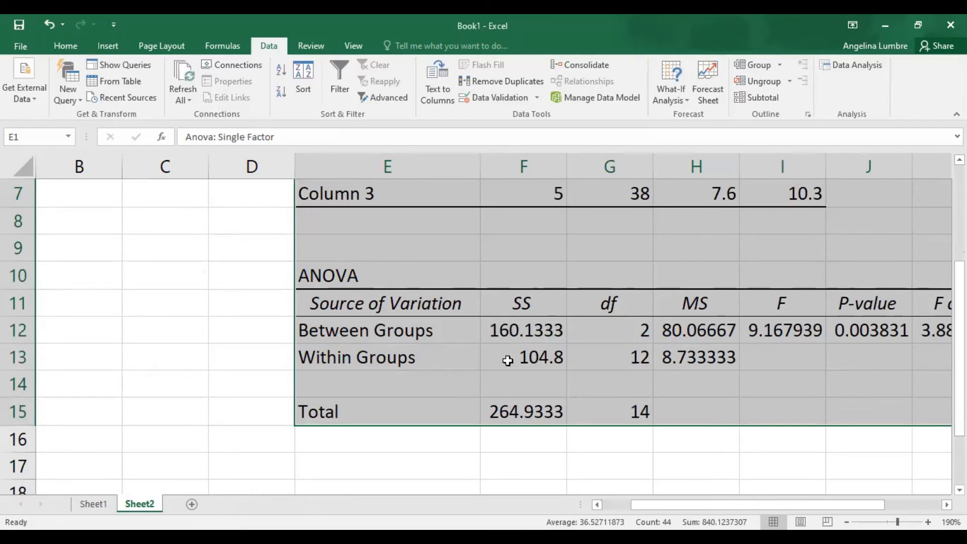
mouse_move(531, 363)
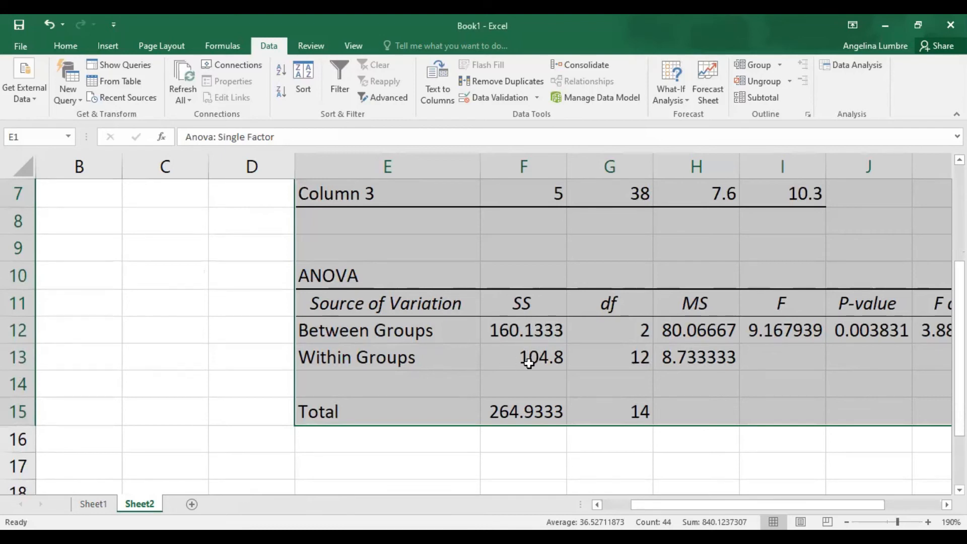
mouse_move(539, 340)
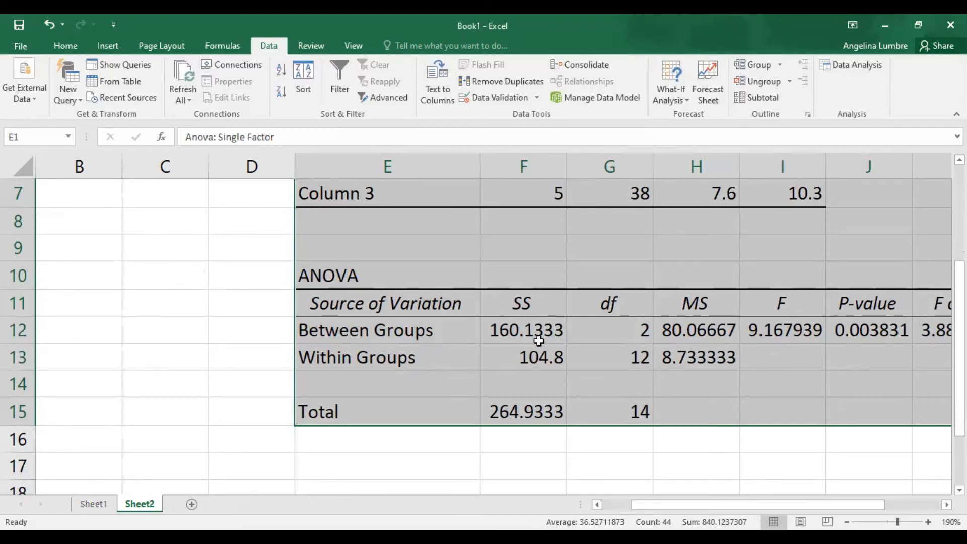
mouse_move(583, 388)
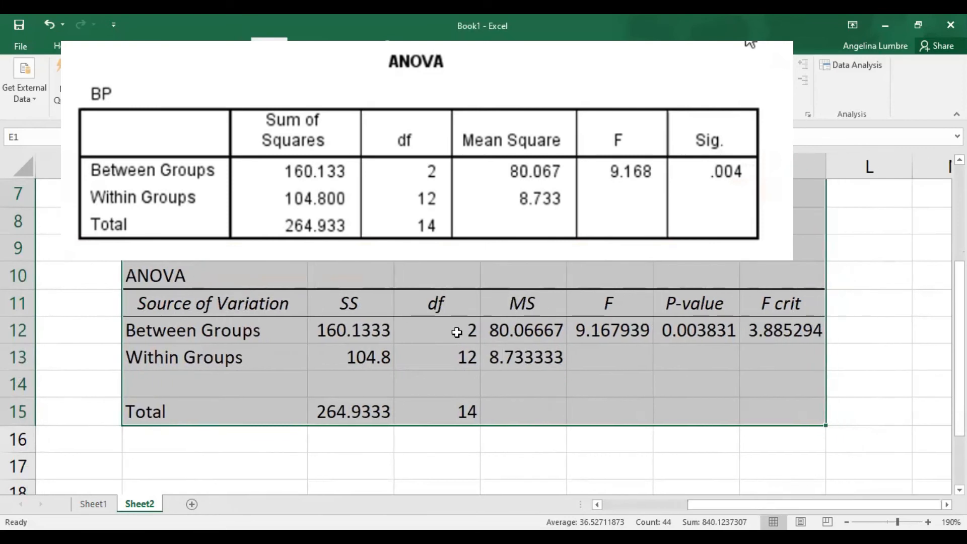
left_click(437, 357)
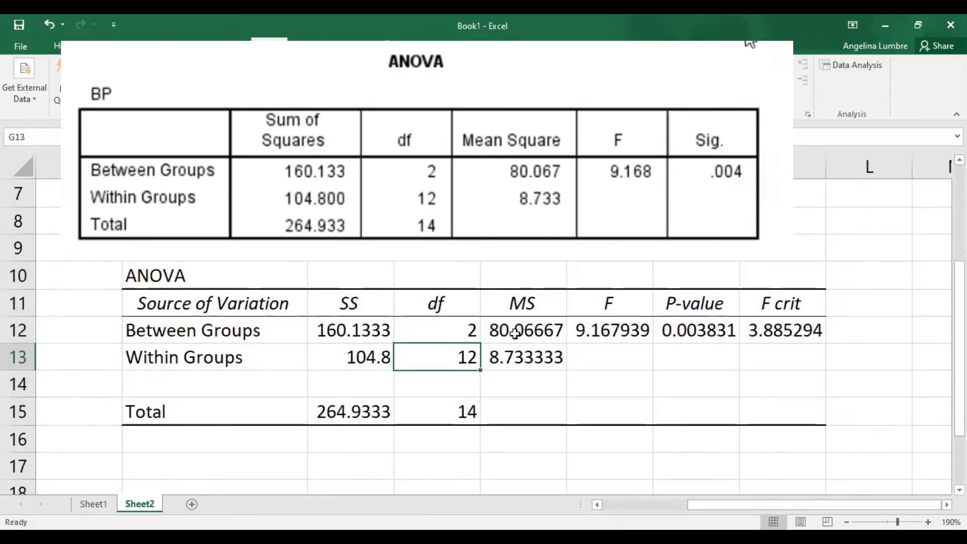
left_click(524, 330)
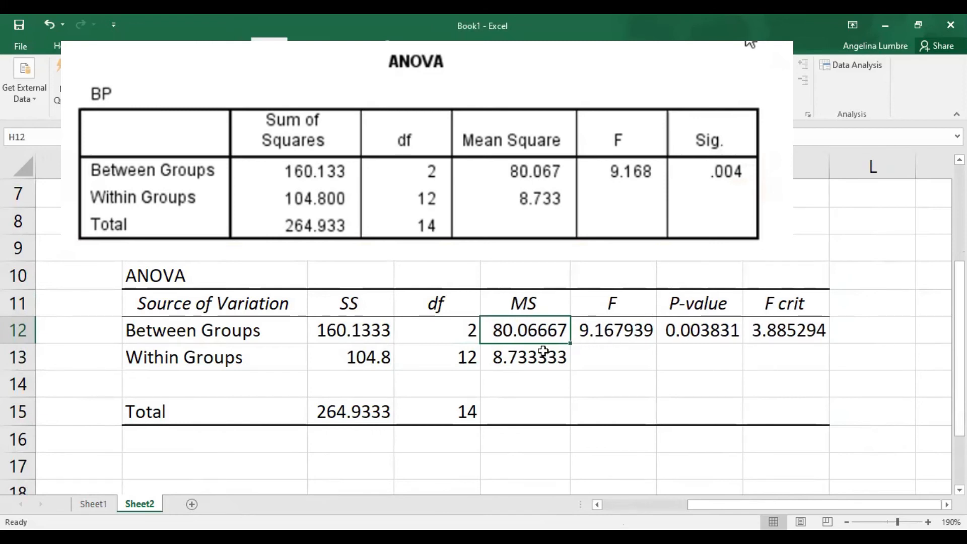
left_click(612, 330)
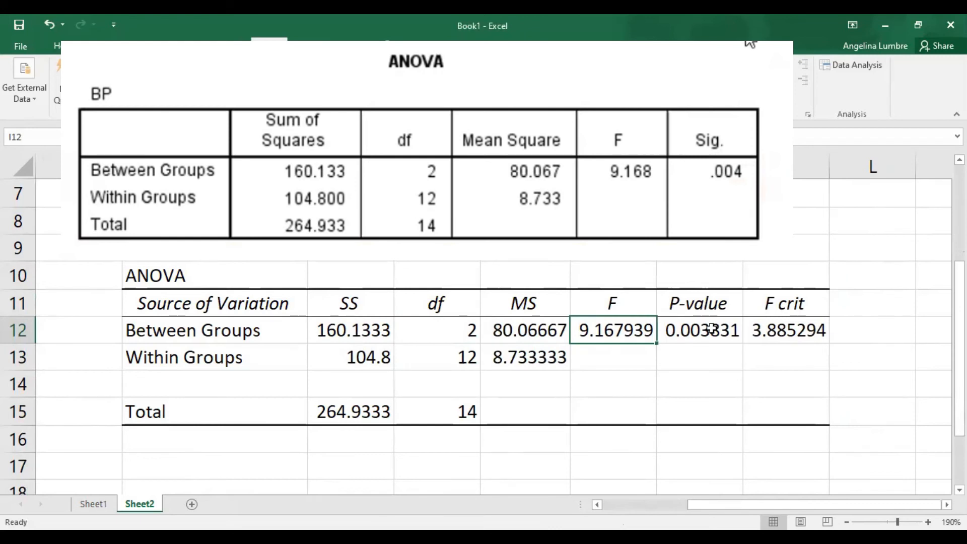
left_click(701, 330)
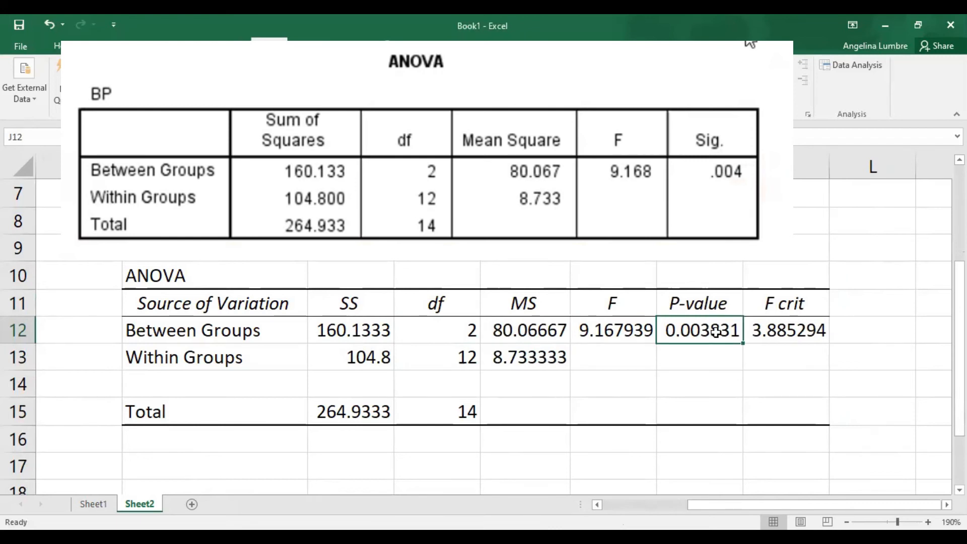
left_click(613, 330)
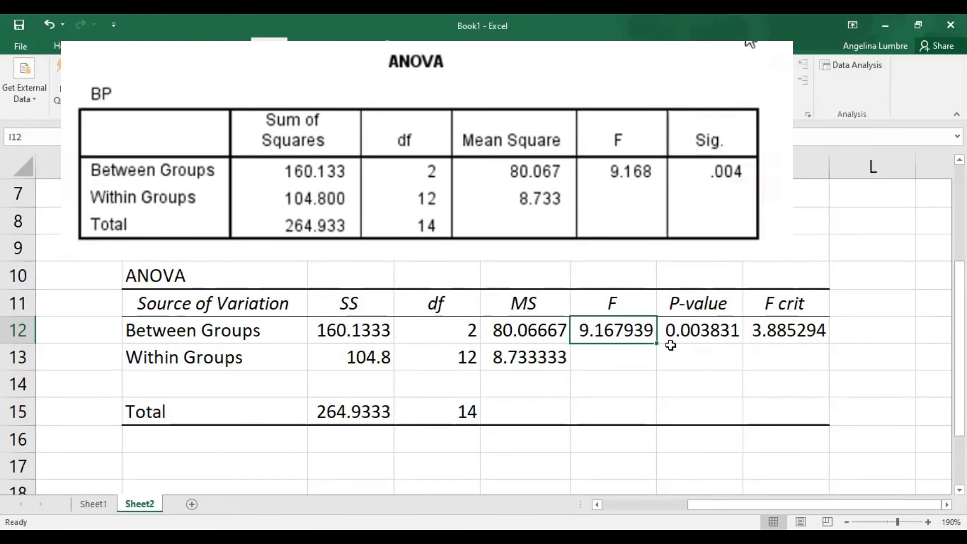
scroll("down", 3)
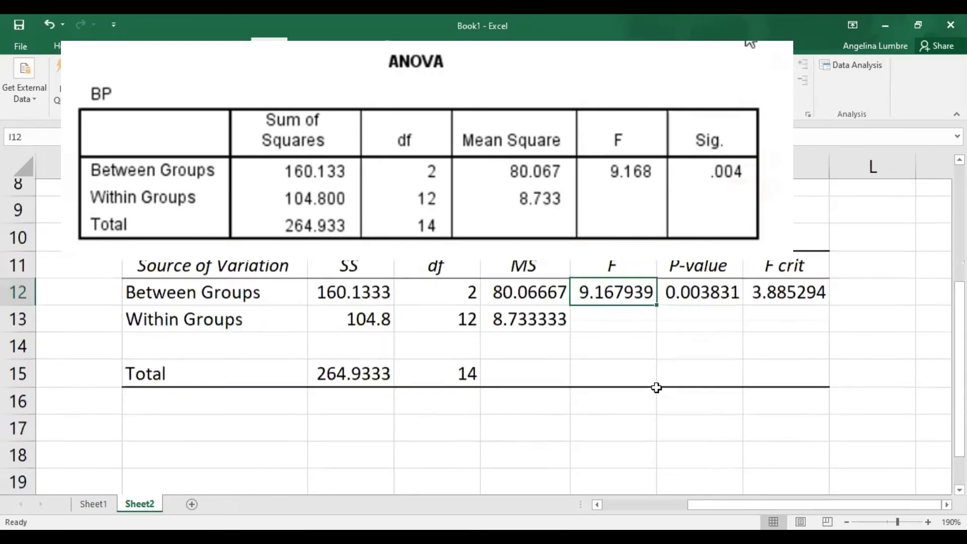
left_click(787, 330)
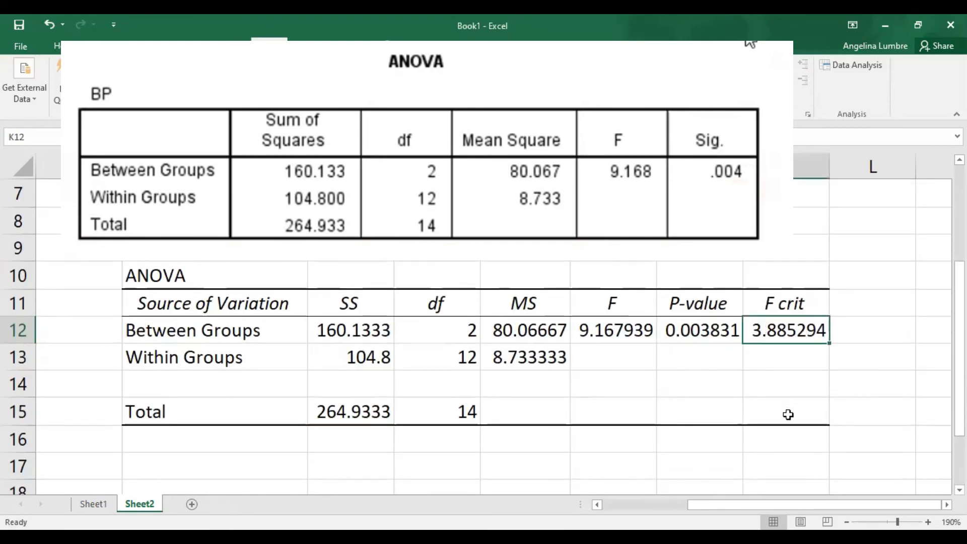
left_click(268, 46)
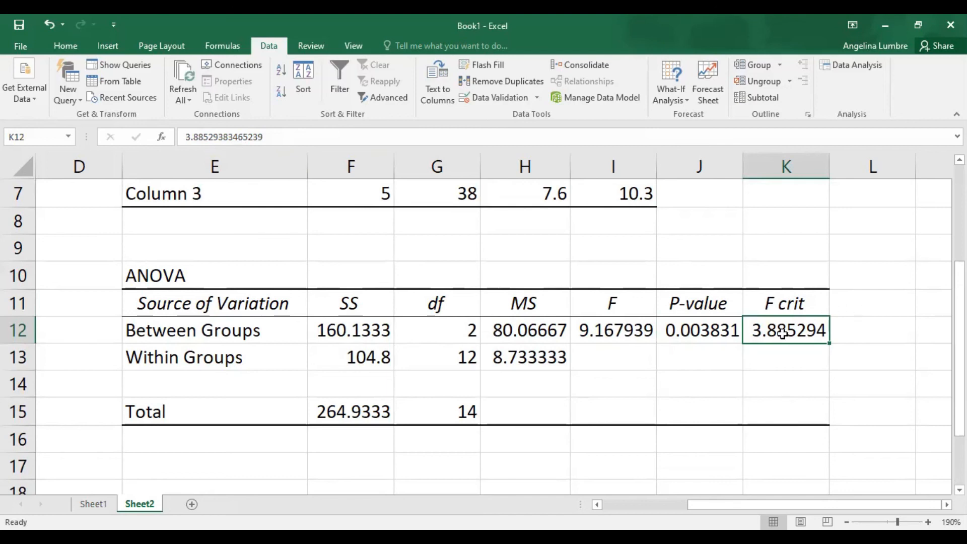
left_click(613, 330)
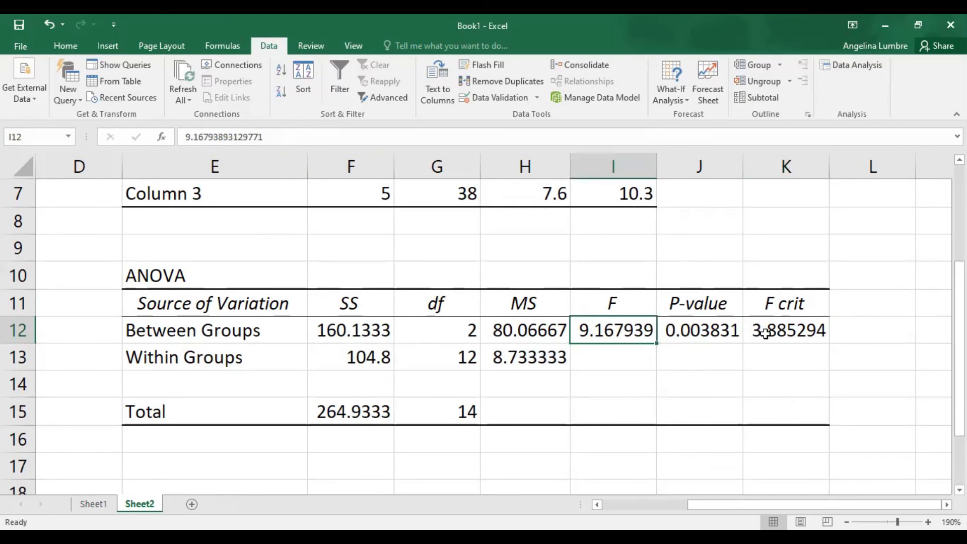
left_click(786, 330)
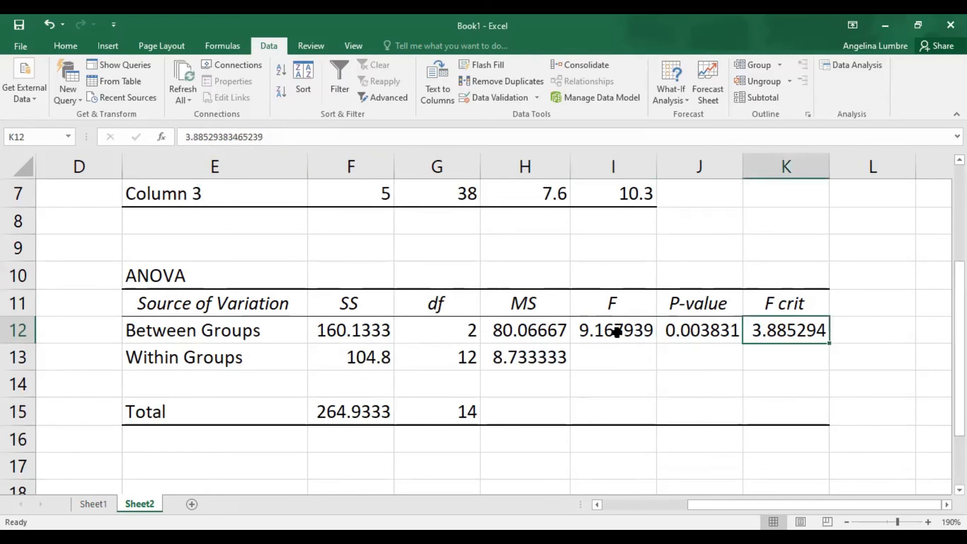
left_click(613, 330)
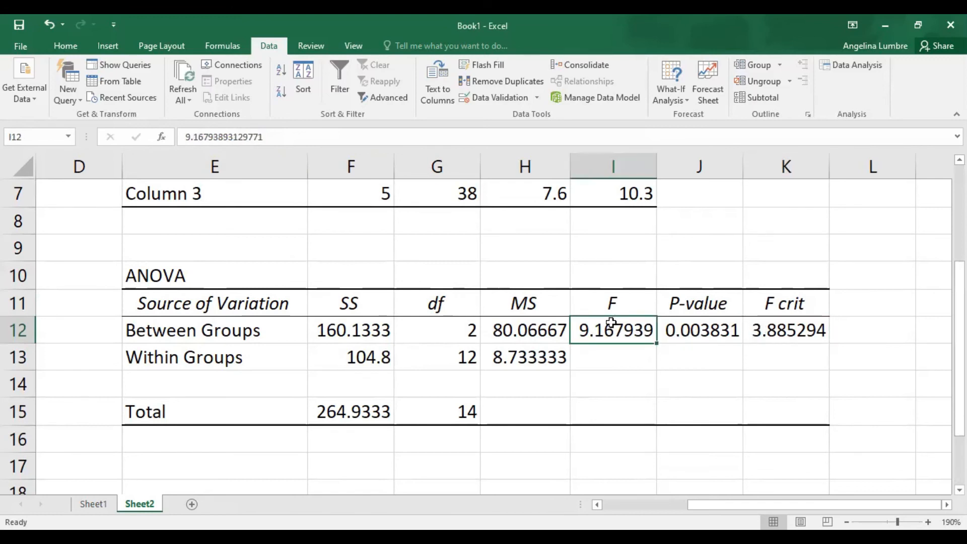
mouse_move(770, 322)
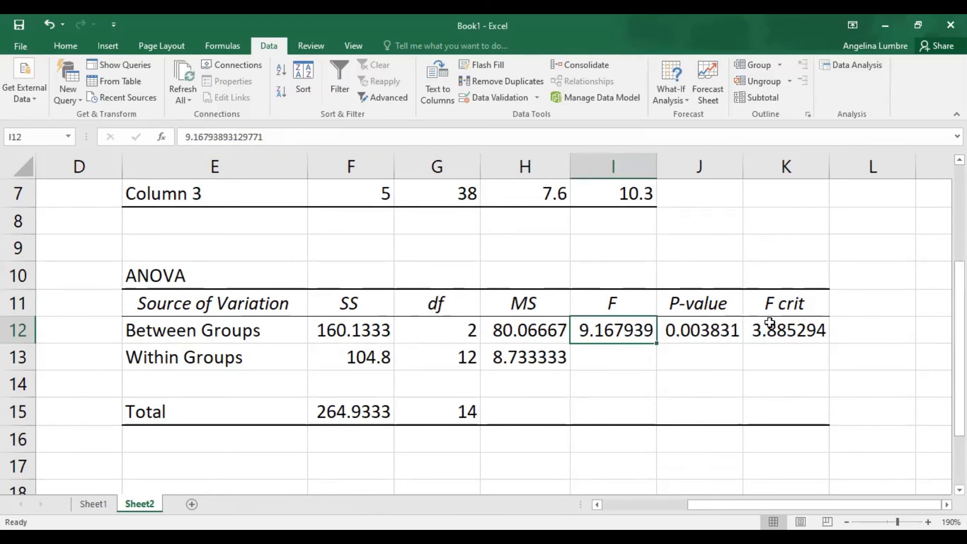
mouse_move(613, 330)
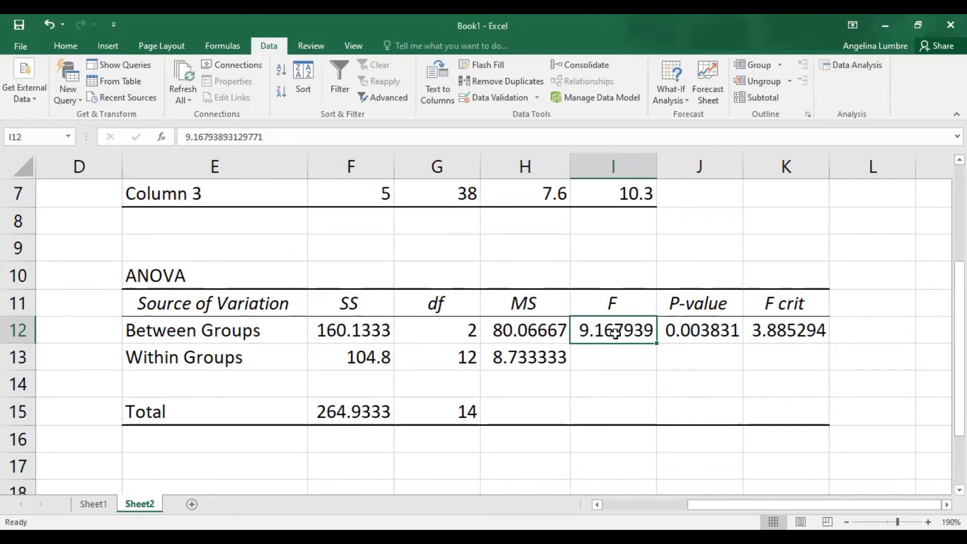
mouse_move(890, 343)
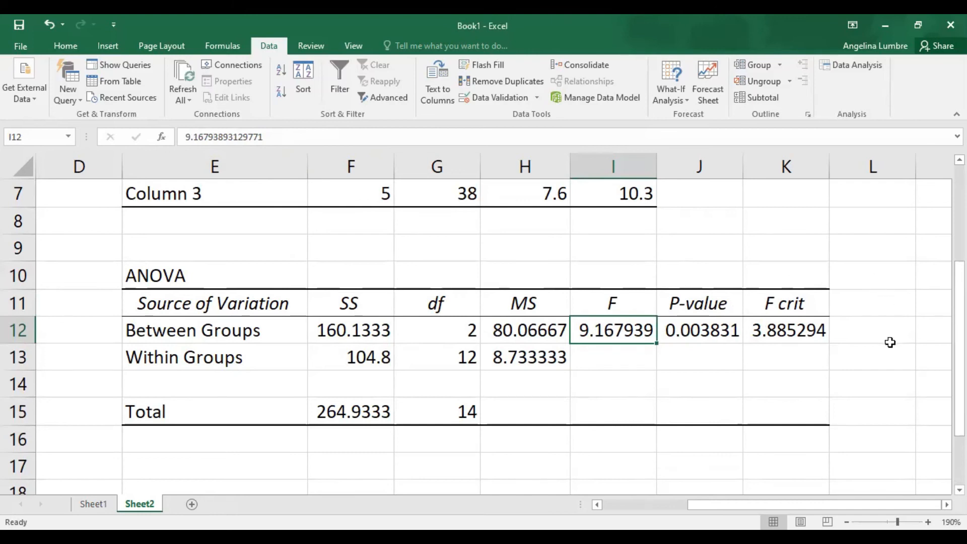
mouse_move(640, 347)
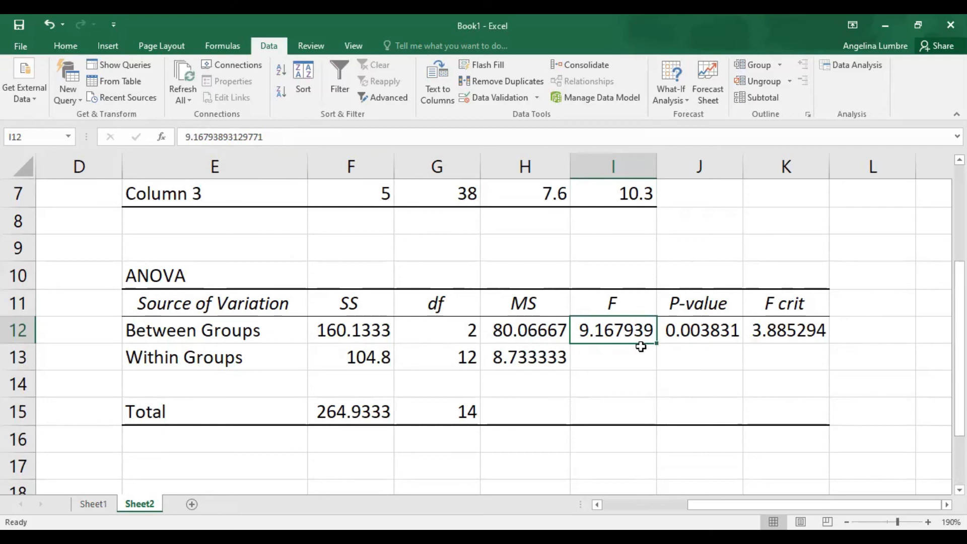
mouse_move(314, 216)
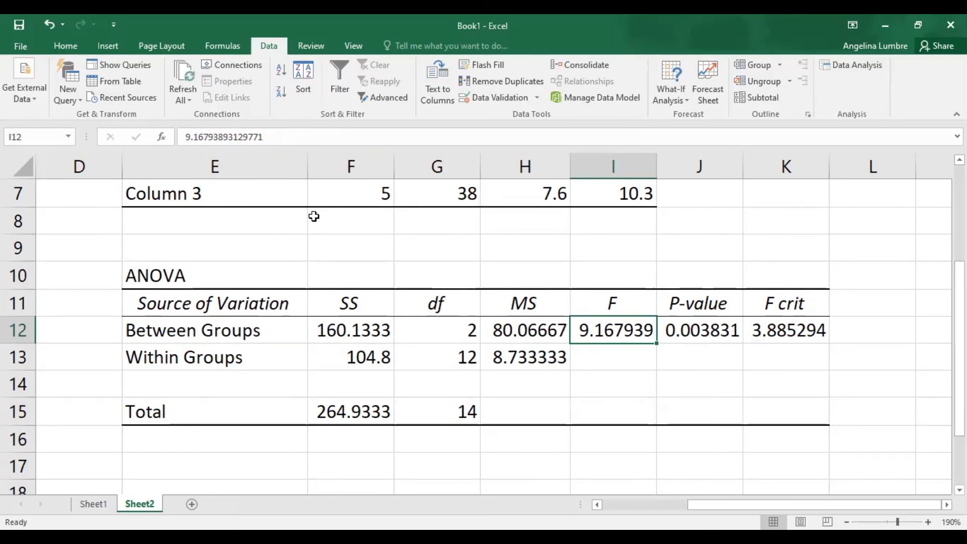
mouse_move(808, 330)
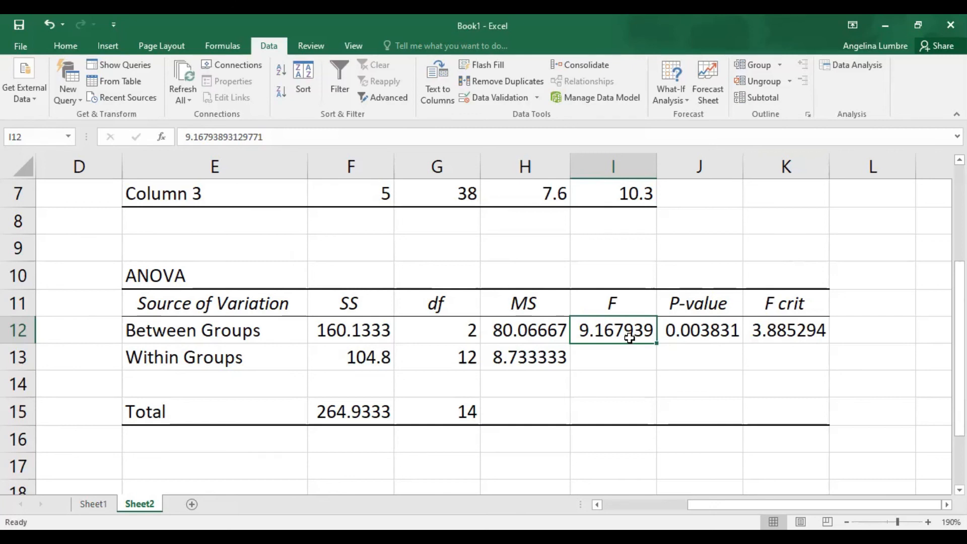
mouse_move(681, 308)
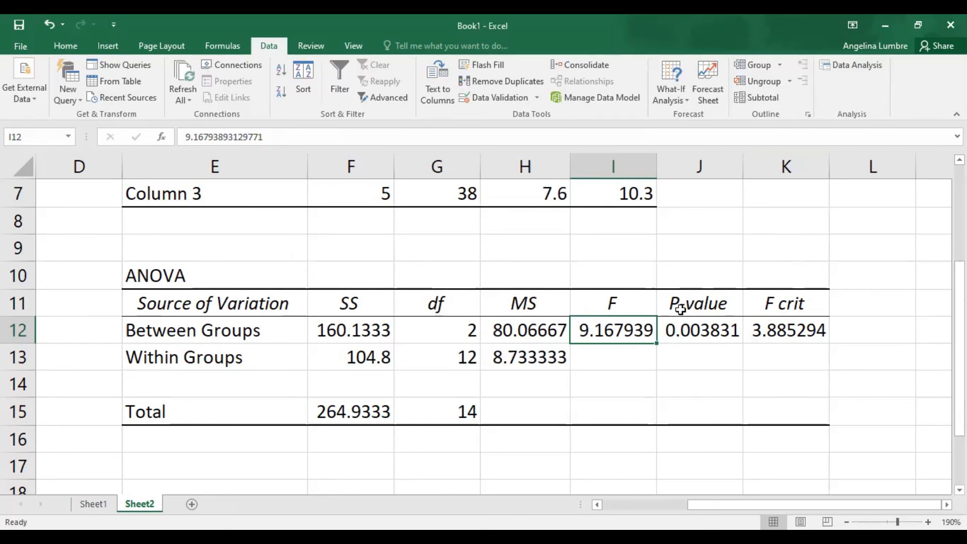
mouse_move(787, 324)
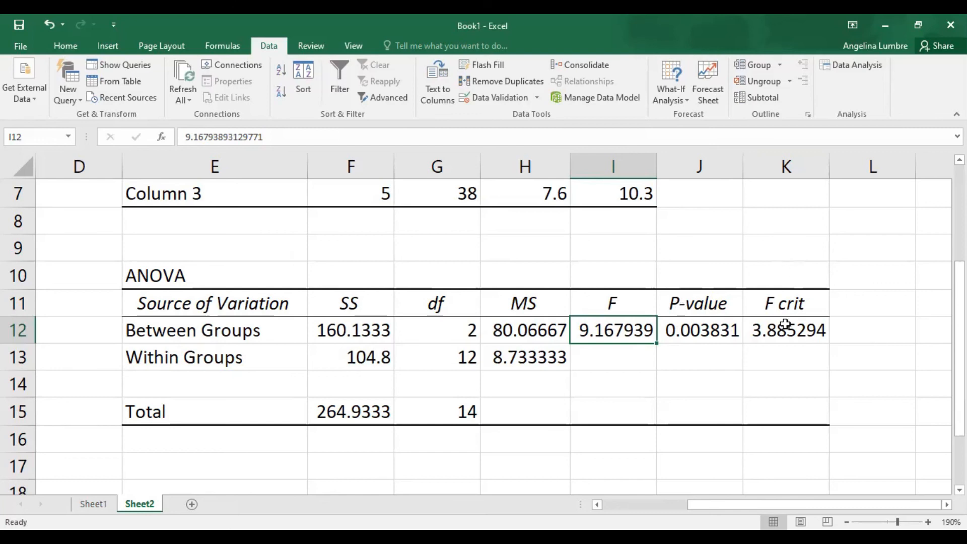
mouse_move(776, 318)
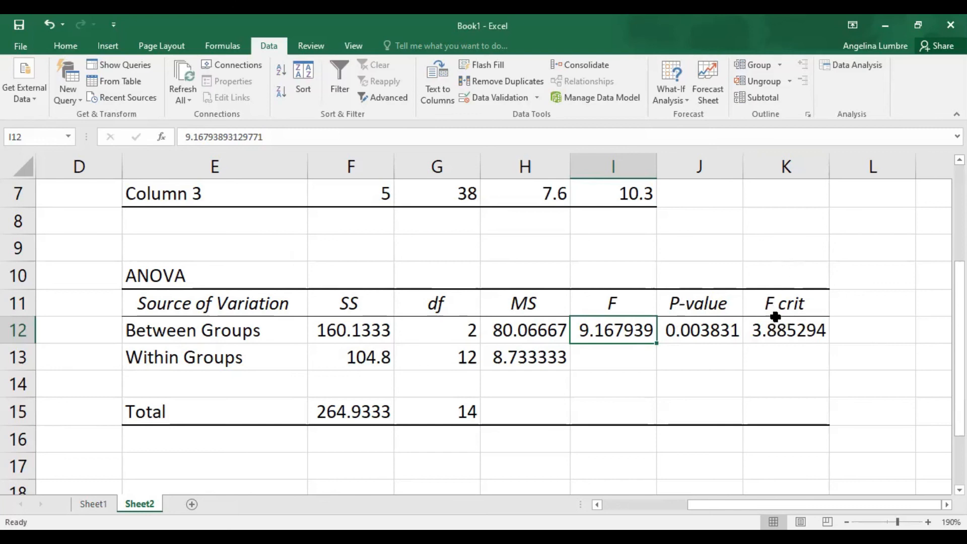
mouse_move(782, 421)
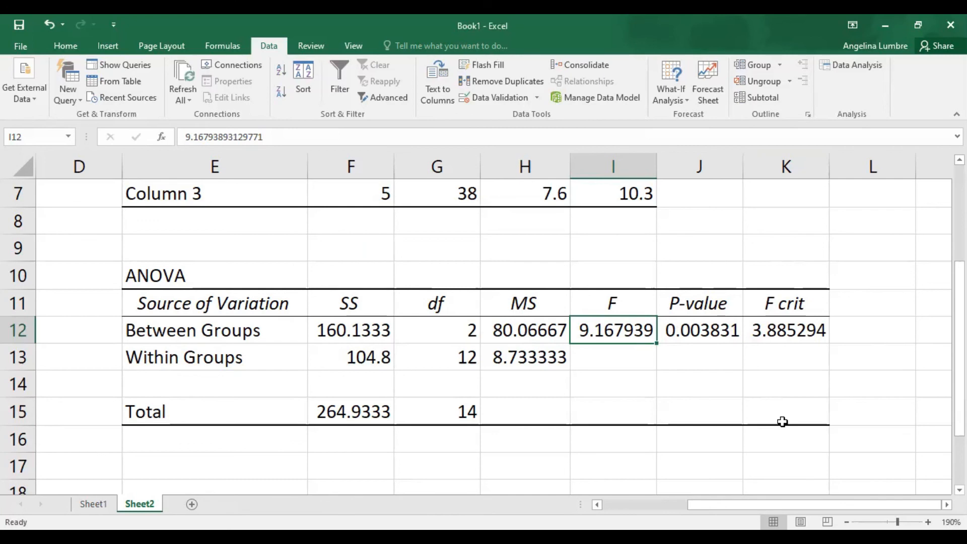
left_click(699, 247)
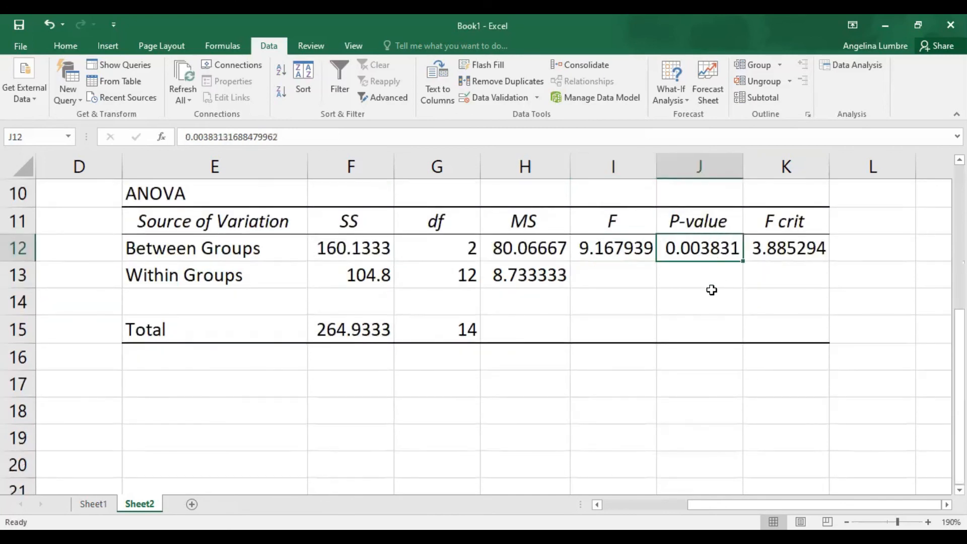
mouse_move(705, 266)
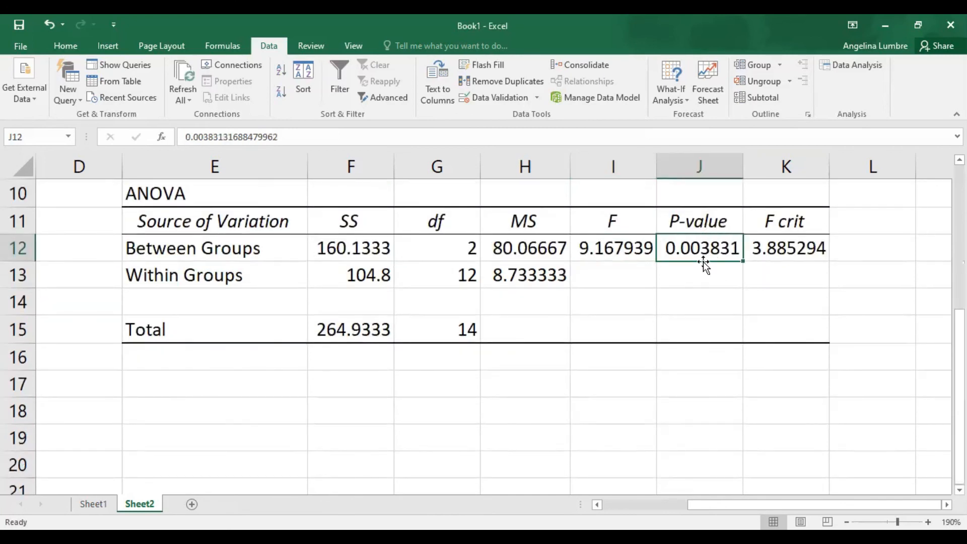
left_click(698, 275)
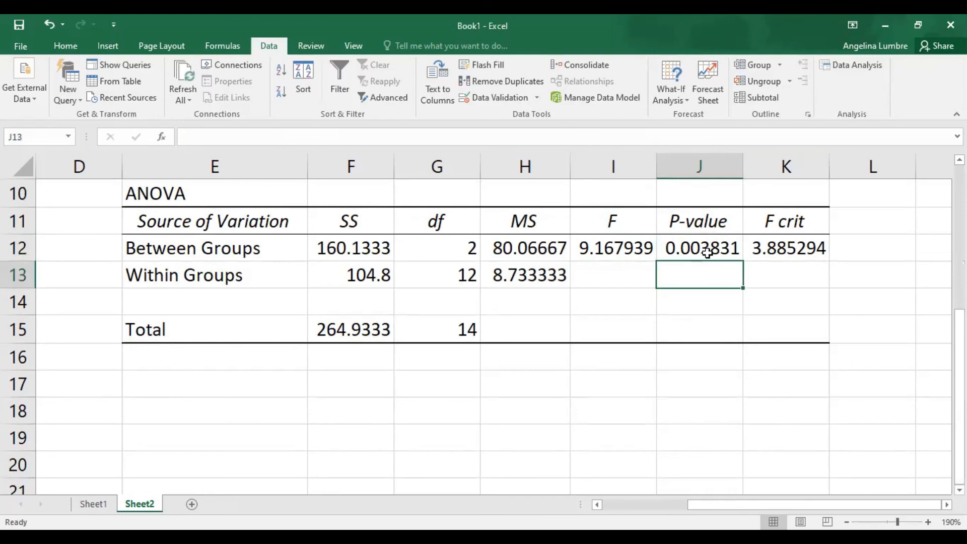
left_click(699, 247)
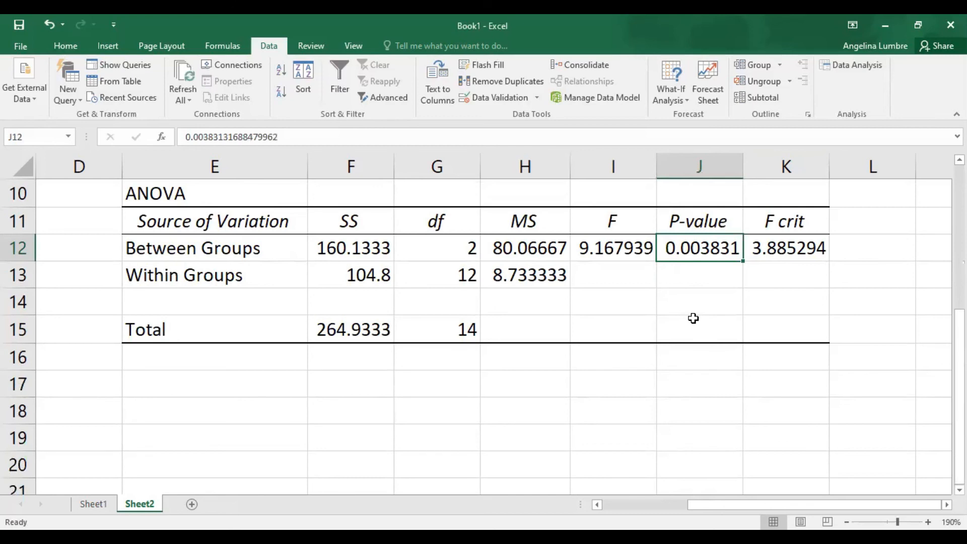
mouse_move(708, 327)
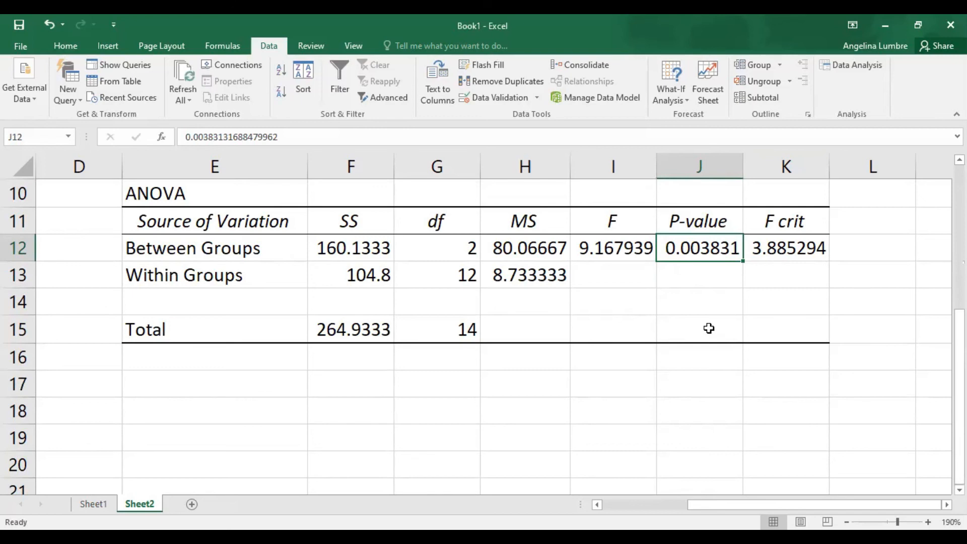
mouse_move(556, 362)
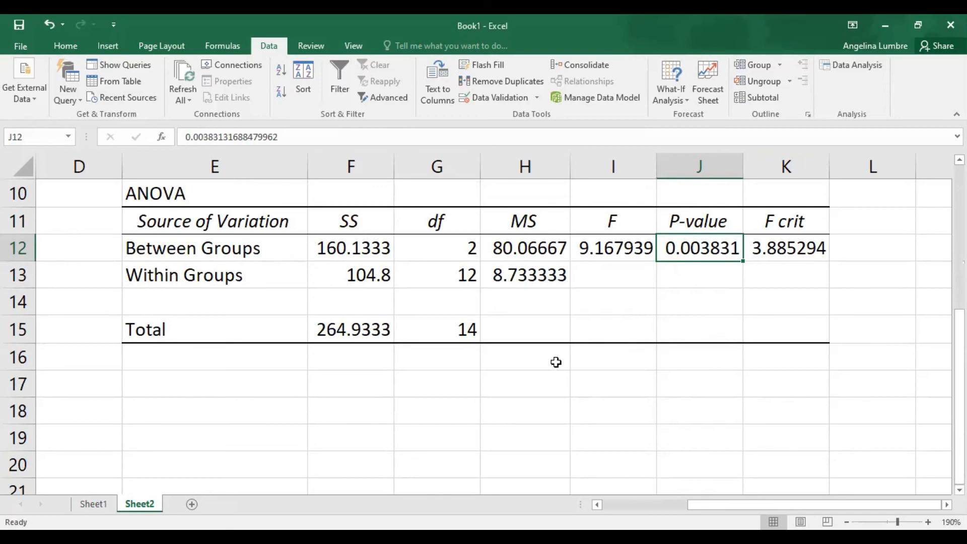
mouse_move(567, 344)
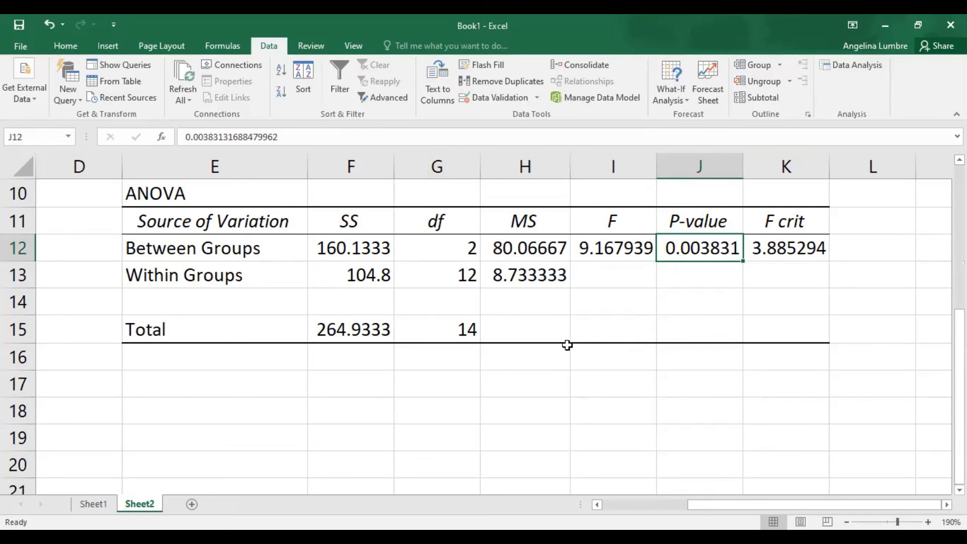
mouse_move(572, 343)
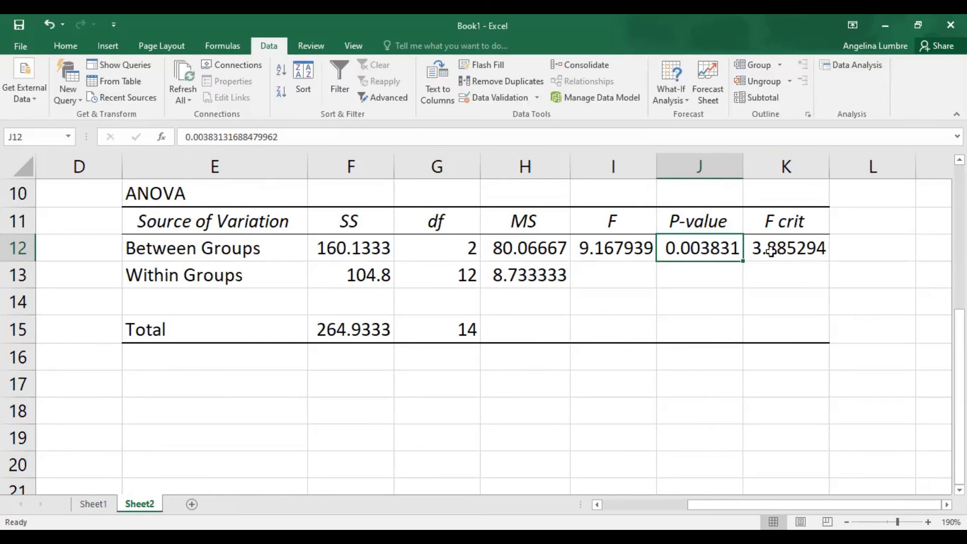
mouse_move(610, 366)
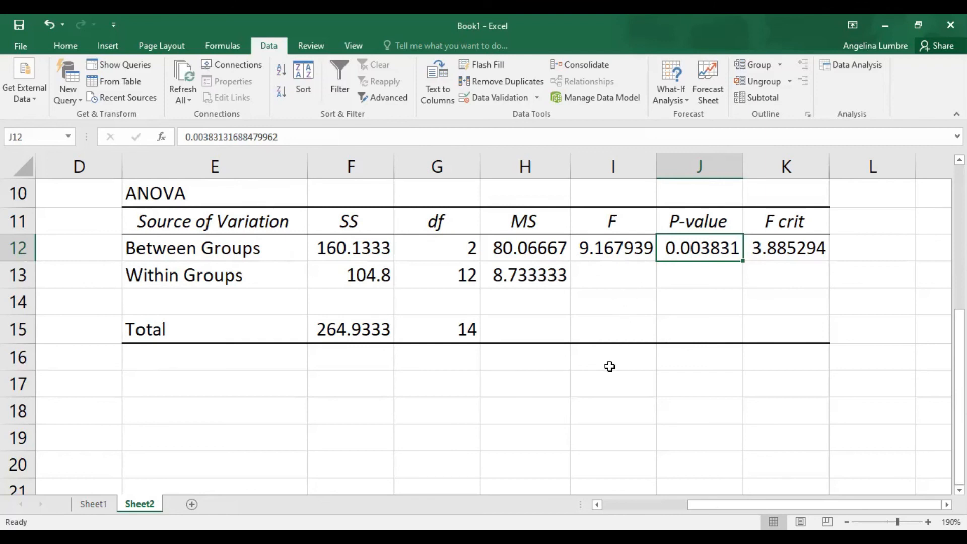
mouse_move(603, 370)
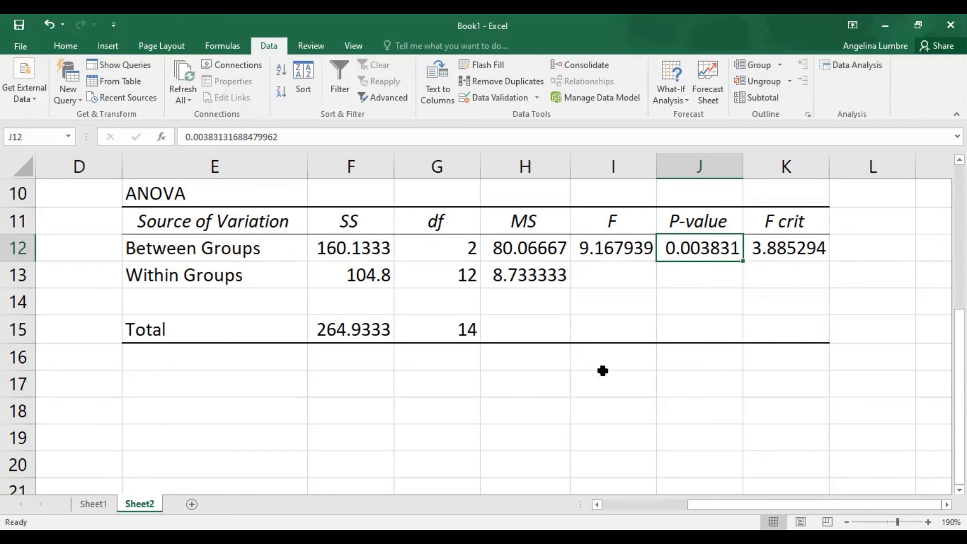